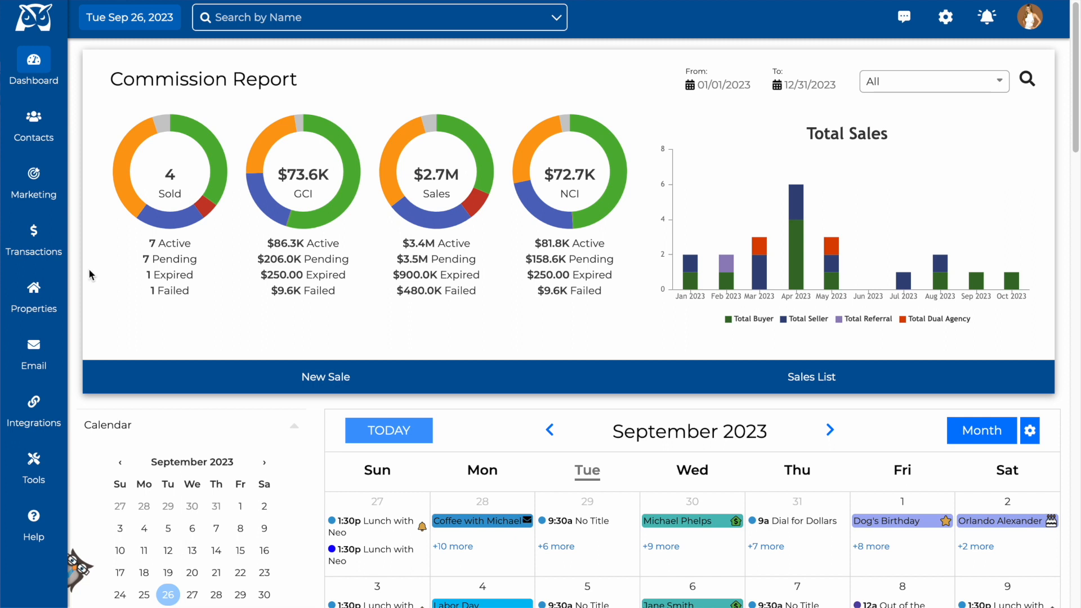
mouse_move(33, 238)
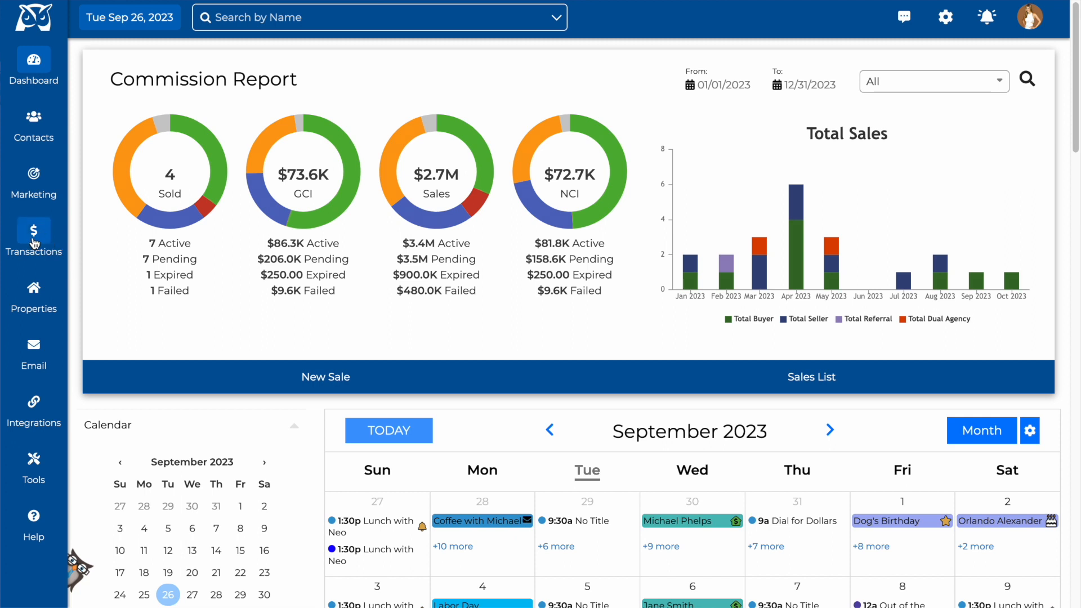
Open the Transactions submenu in the left sidebar
left_click(33, 239)
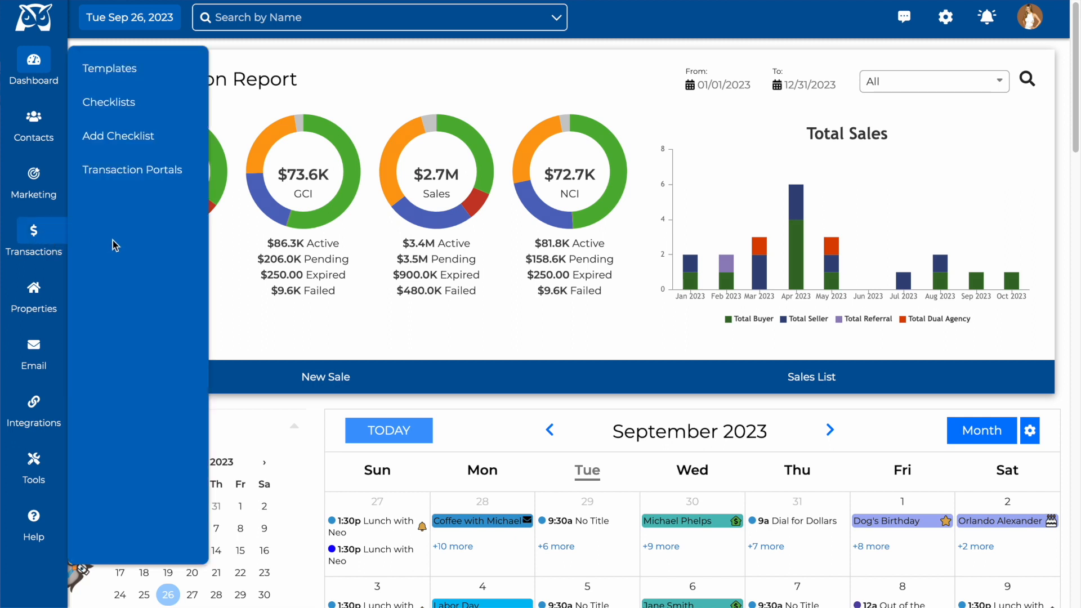
Go to Checklist Templates and preview the default Seller template
left_click(108, 68)
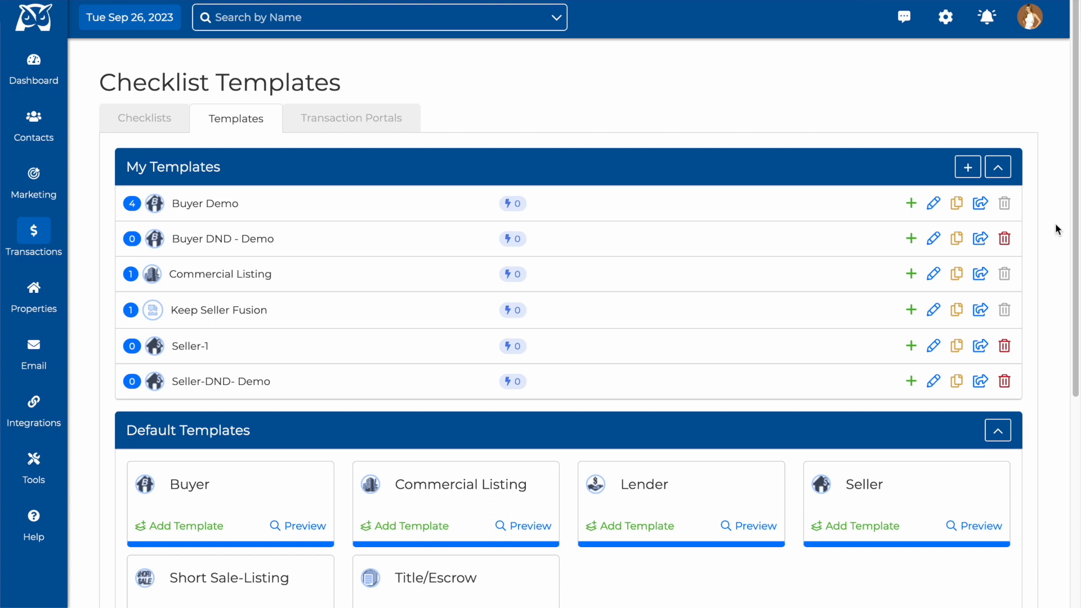
scroll("down", 3)
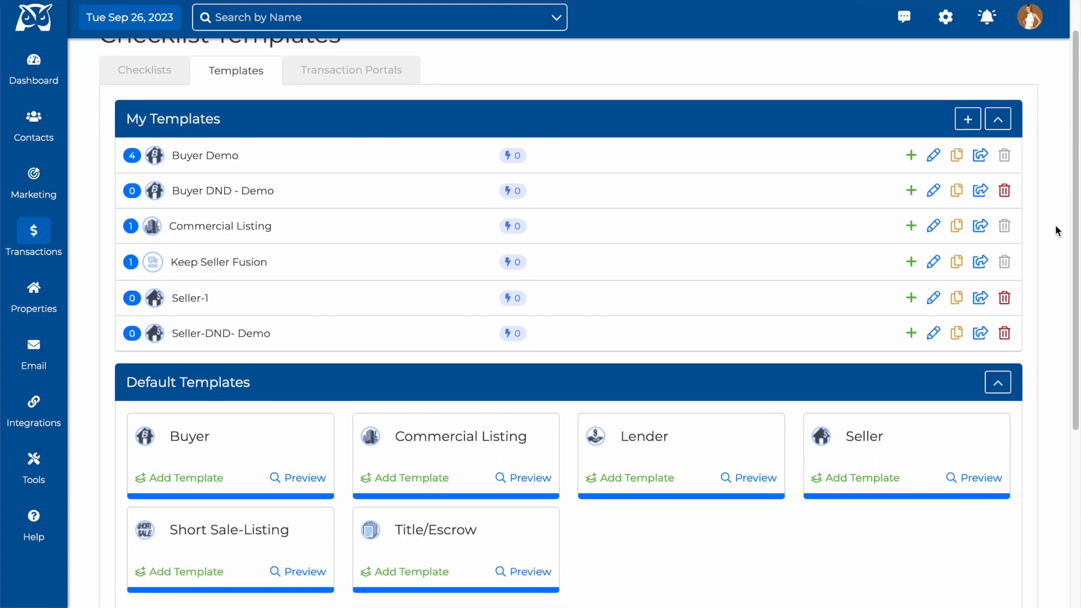
scroll("down", 3)
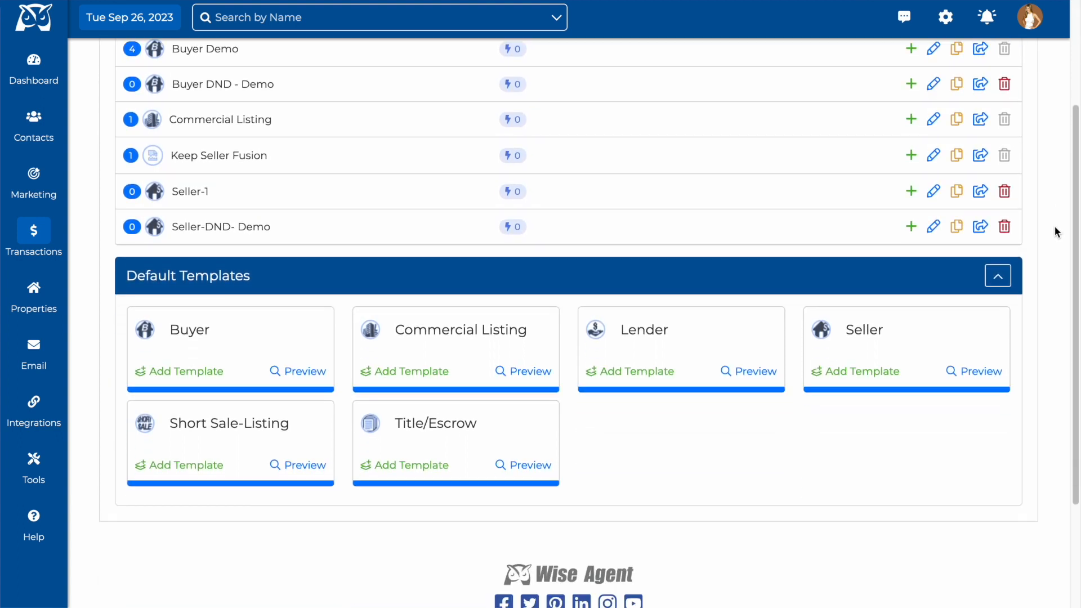
scroll("down", 3)
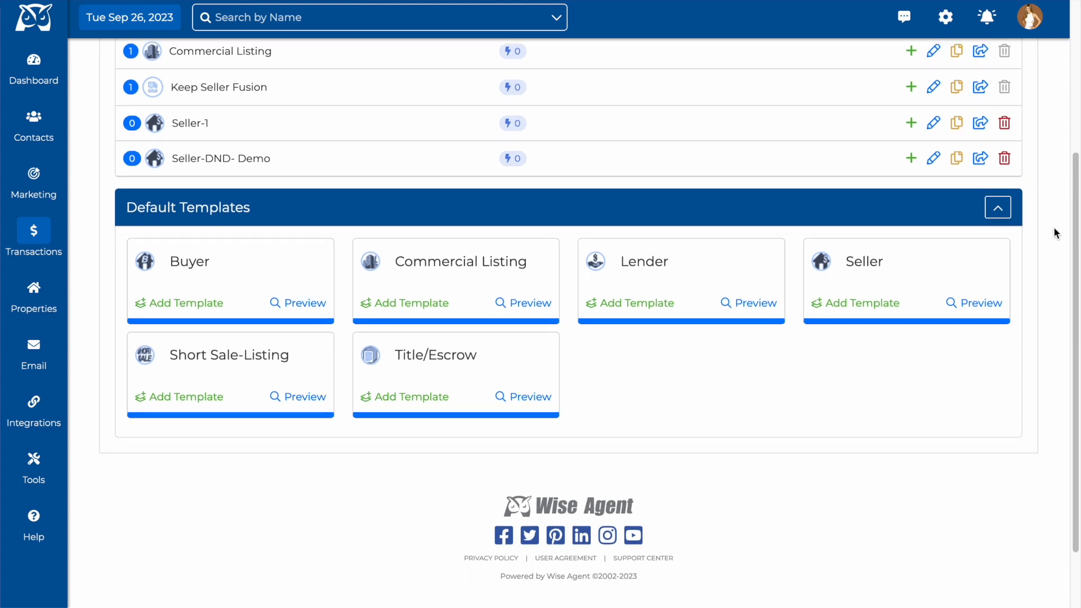
mouse_move(878, 384)
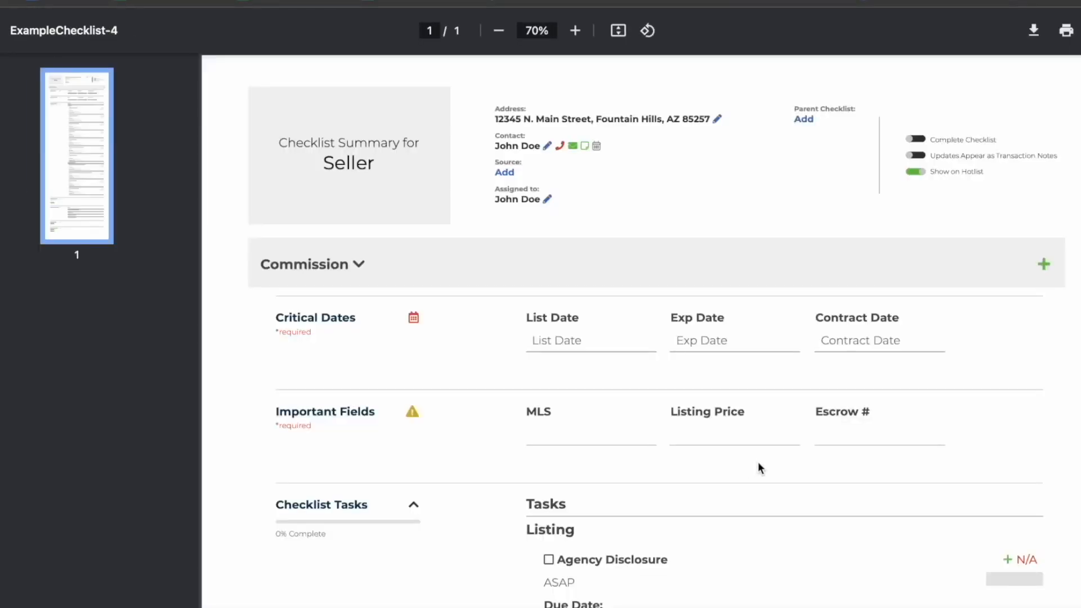
scroll("down", 3)
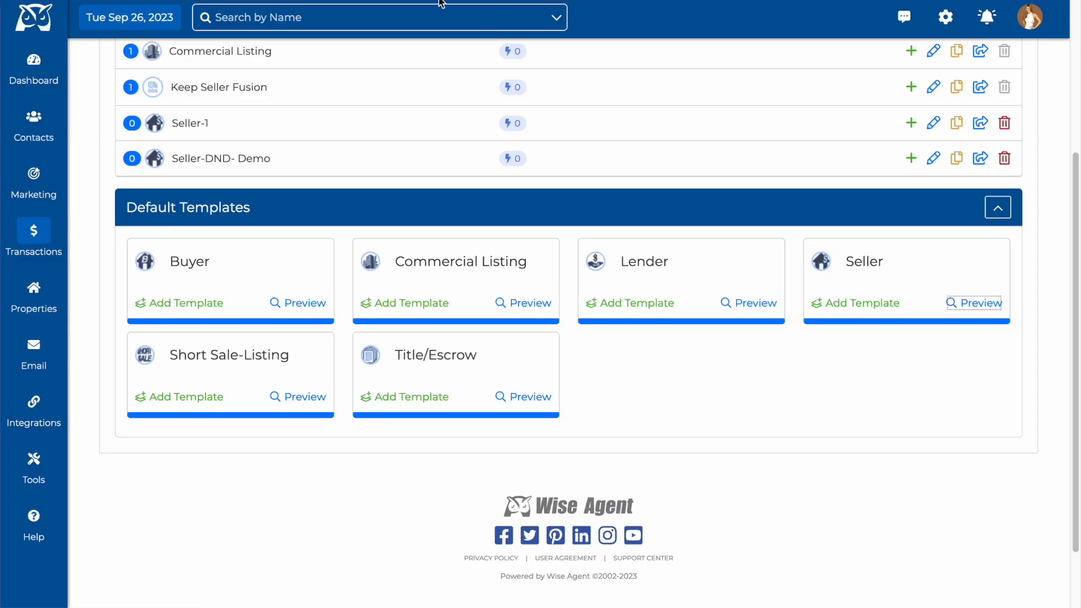
scroll("up", 3)
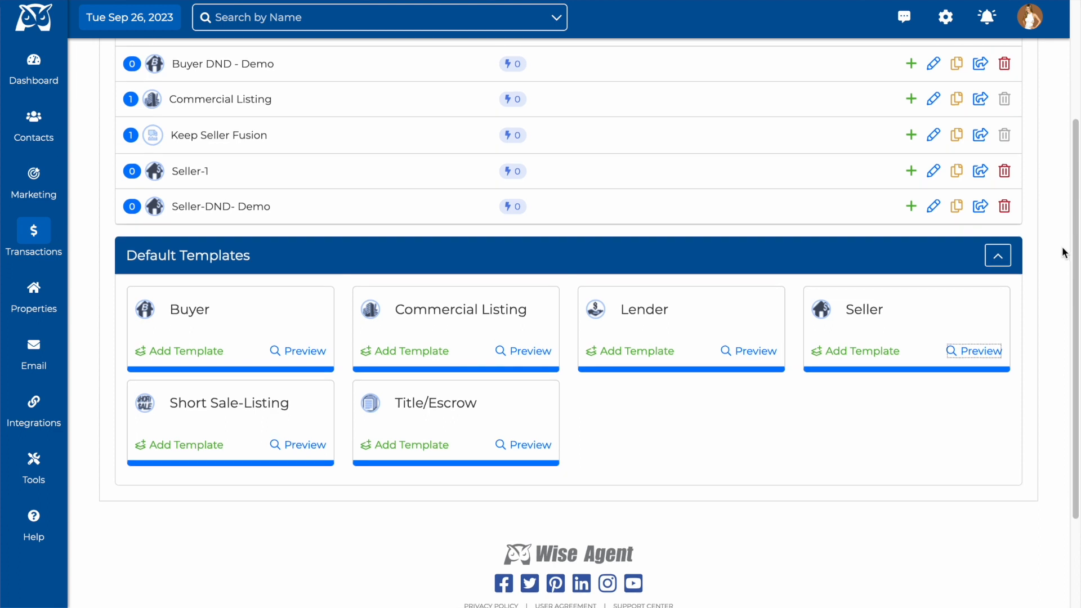
Copy the default Seller checklist as a new template named 'Seller 2023'
left_click(860, 350)
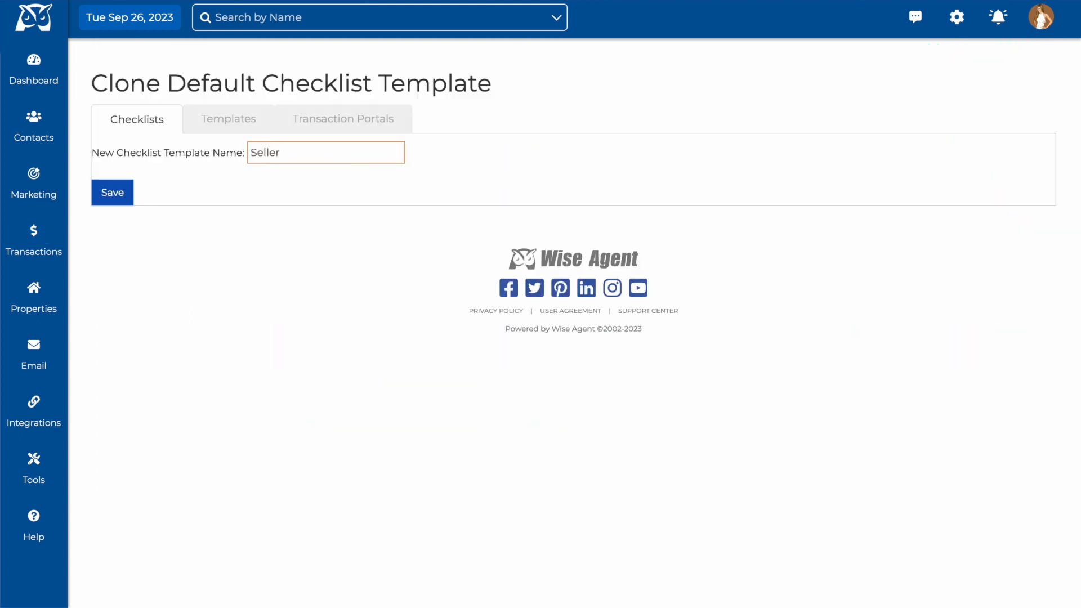
type("2023")
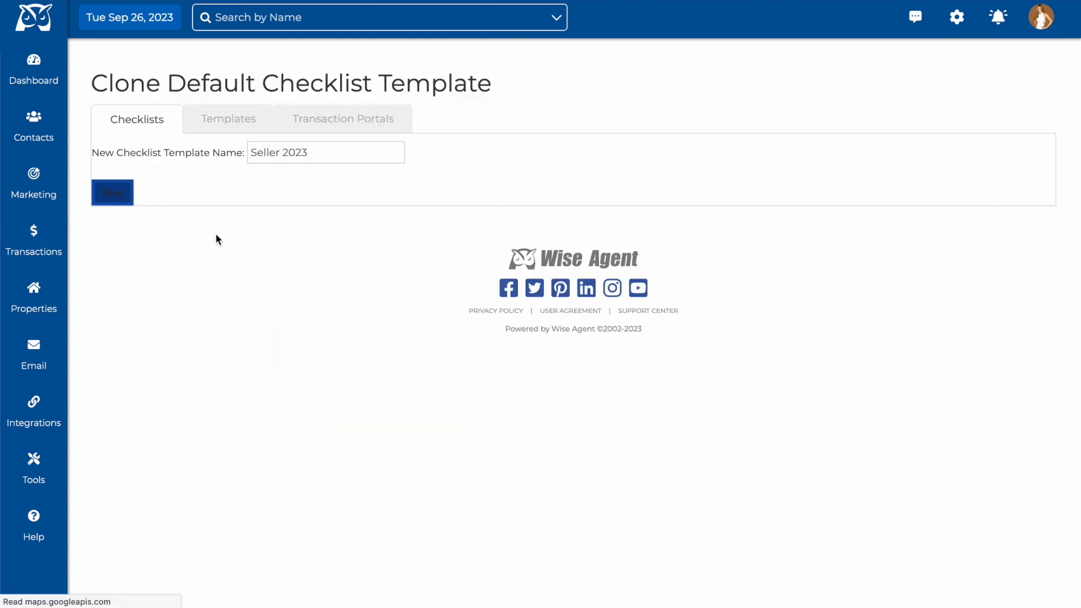
left_click(111, 192)
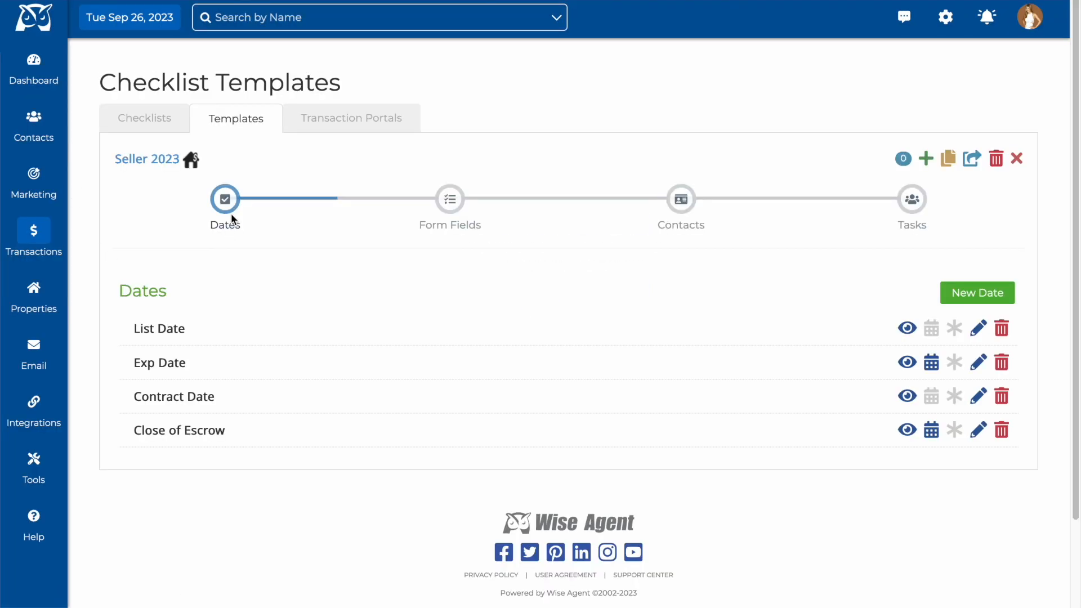
mouse_move(681, 199)
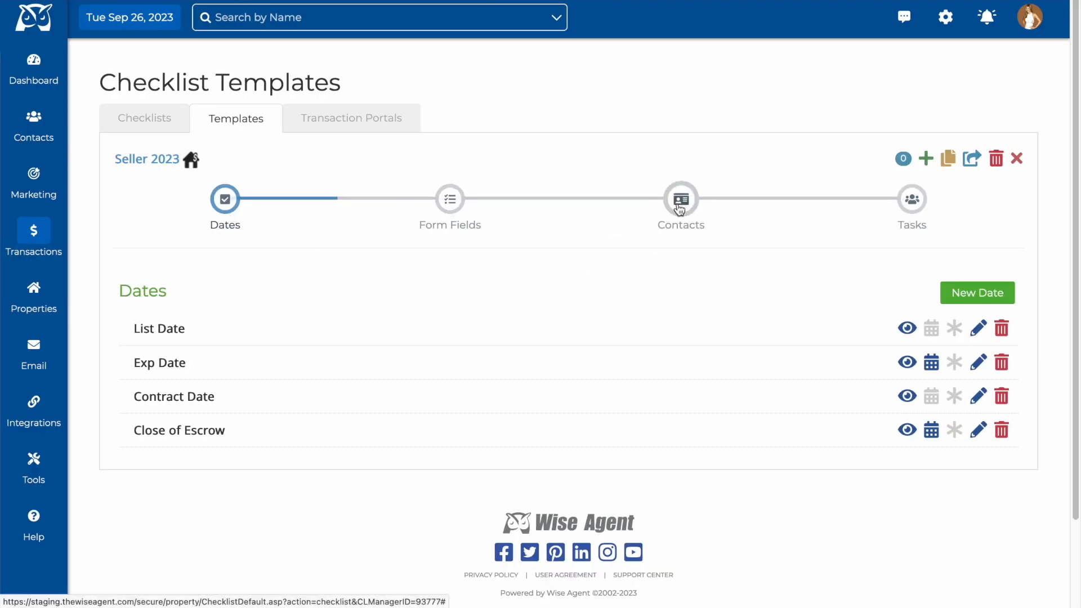
mouse_move(565, 291)
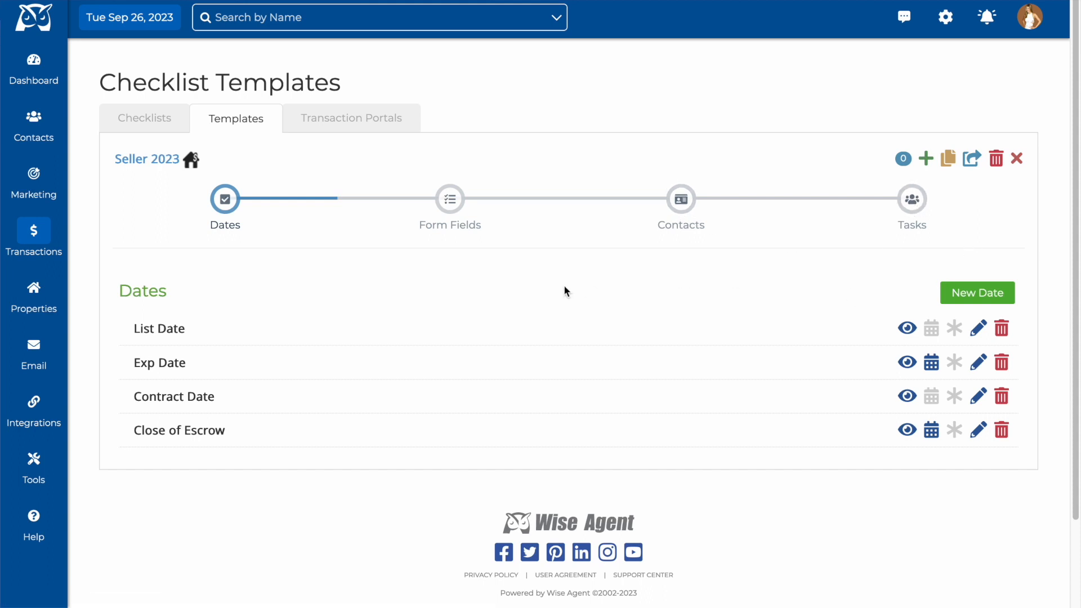
scroll("down", 3)
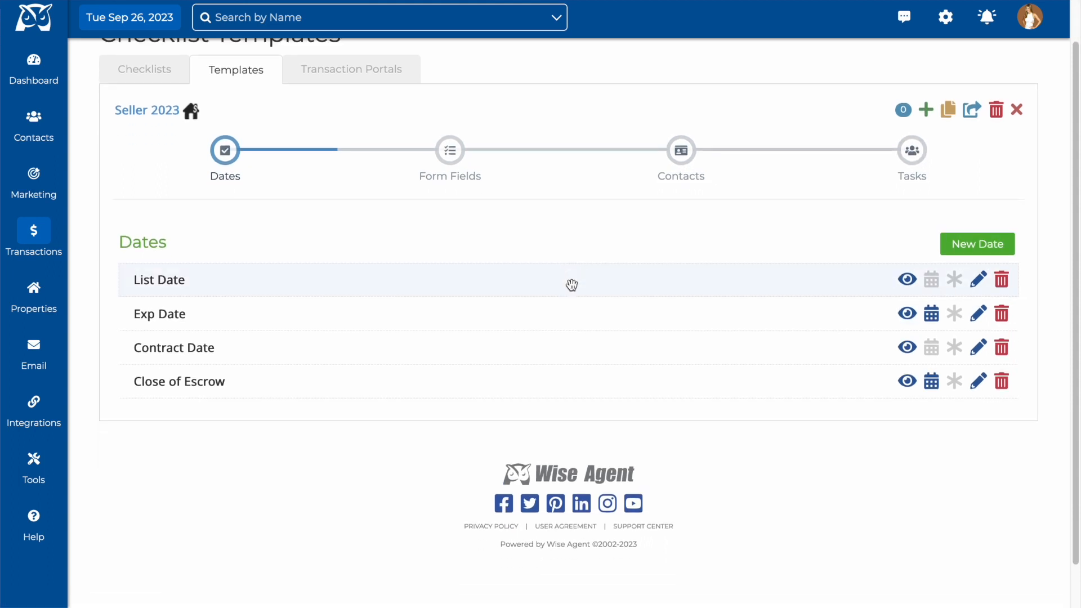
mouse_move(424, 286)
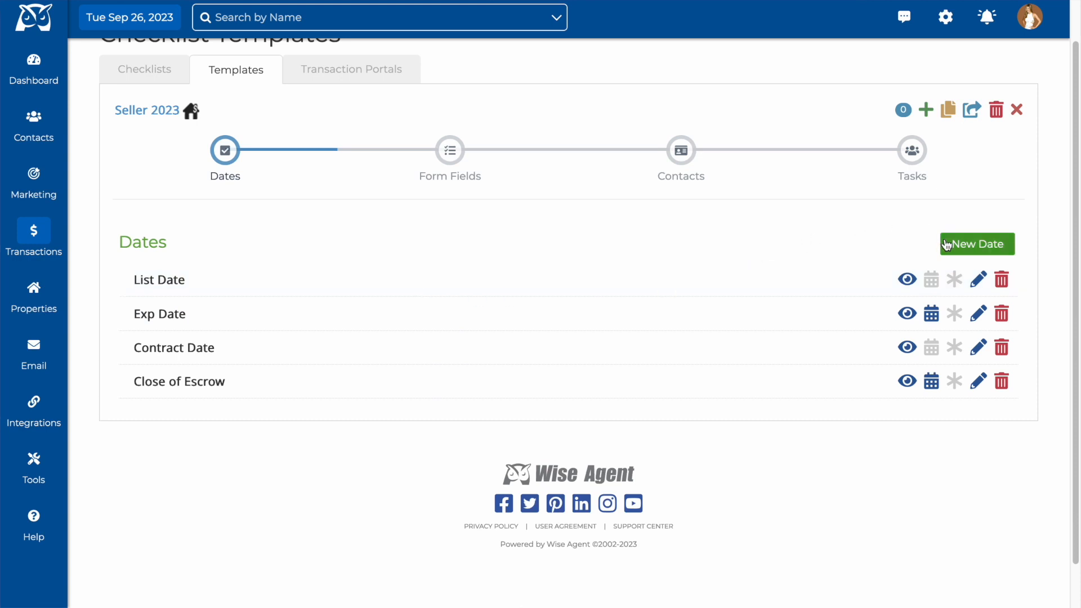
Add Inspection Due Date with Show, Calendar and Required enabled
left_click(976, 243)
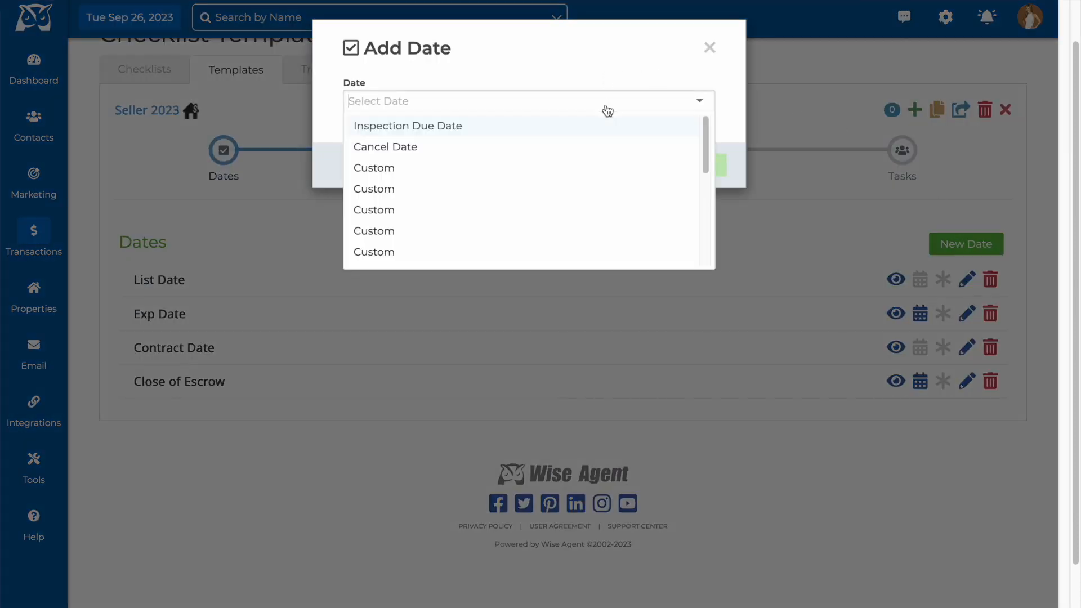
left_click(406, 126)
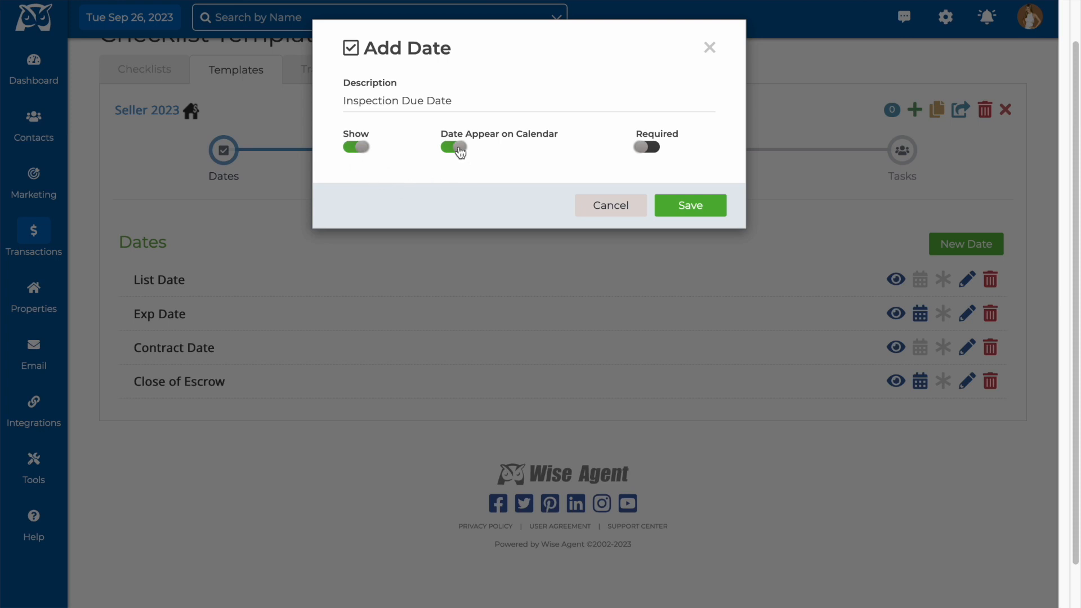
mouse_move(648, 146)
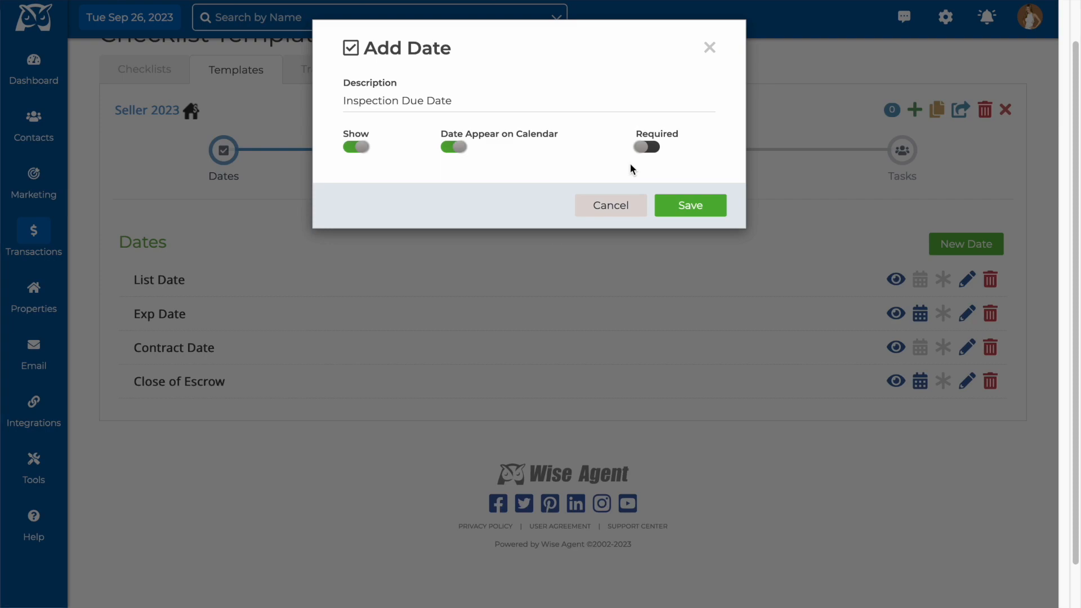
left_click(609, 205)
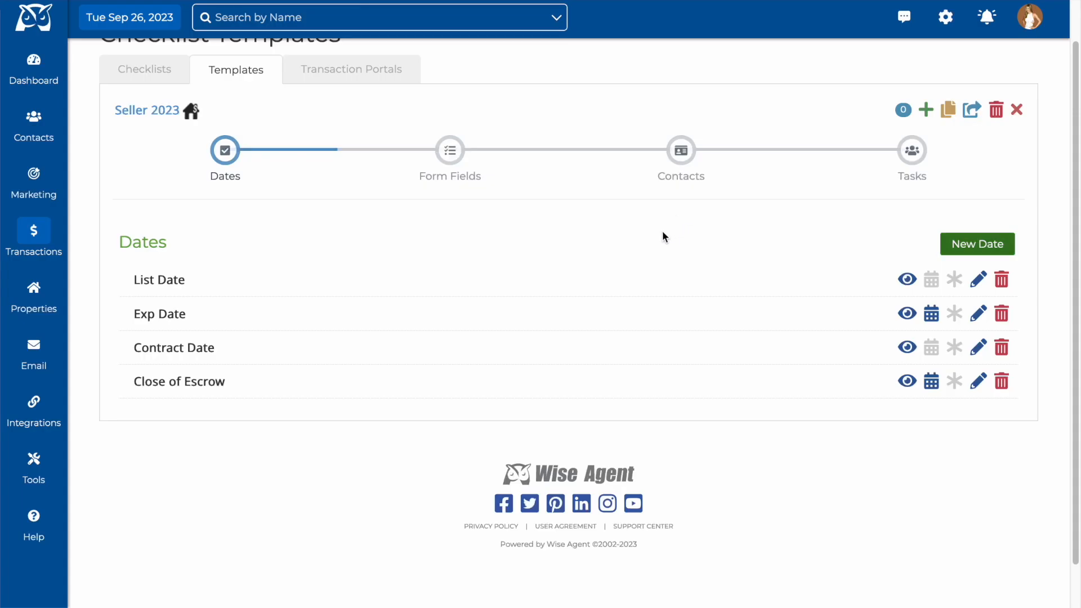
Check that the Dates step lists Inspection Due Date as a fifth, required date
left_click(977, 243)
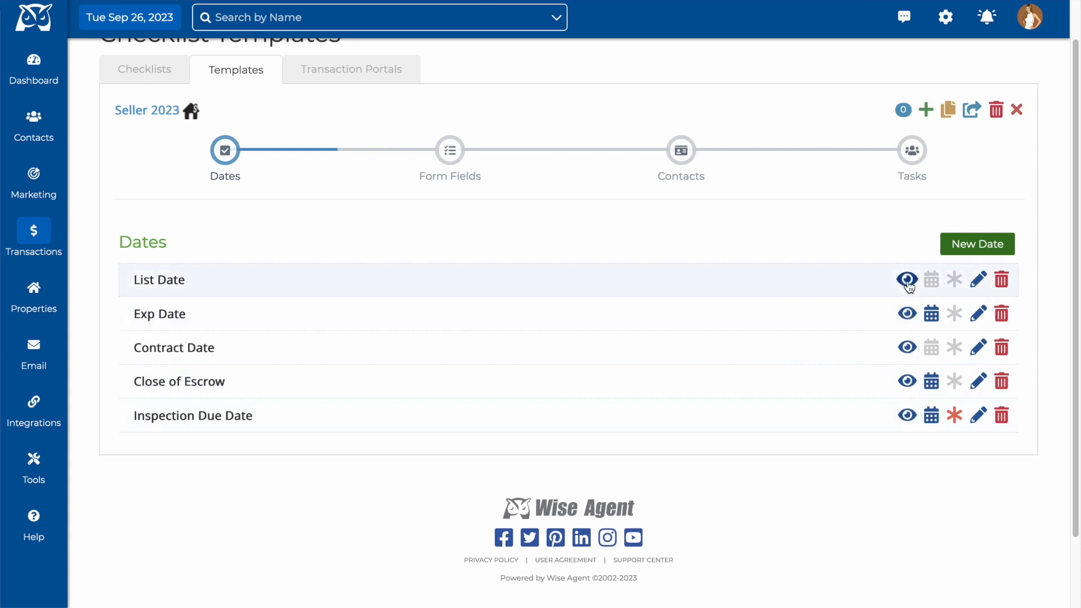
mouse_move(906, 280)
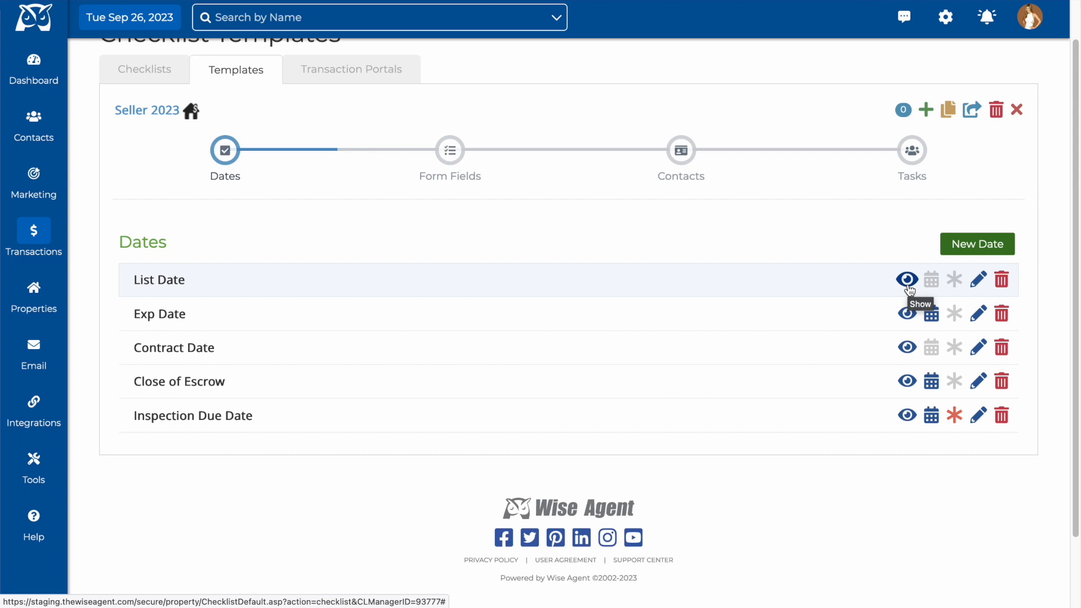
mouse_move(930, 279)
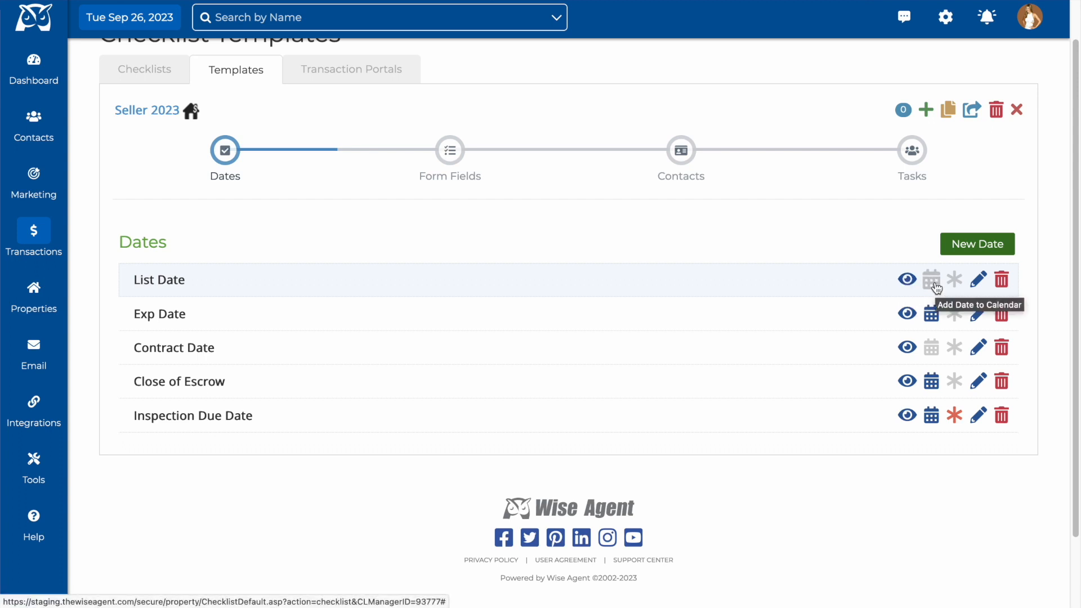
mouse_move(958, 293)
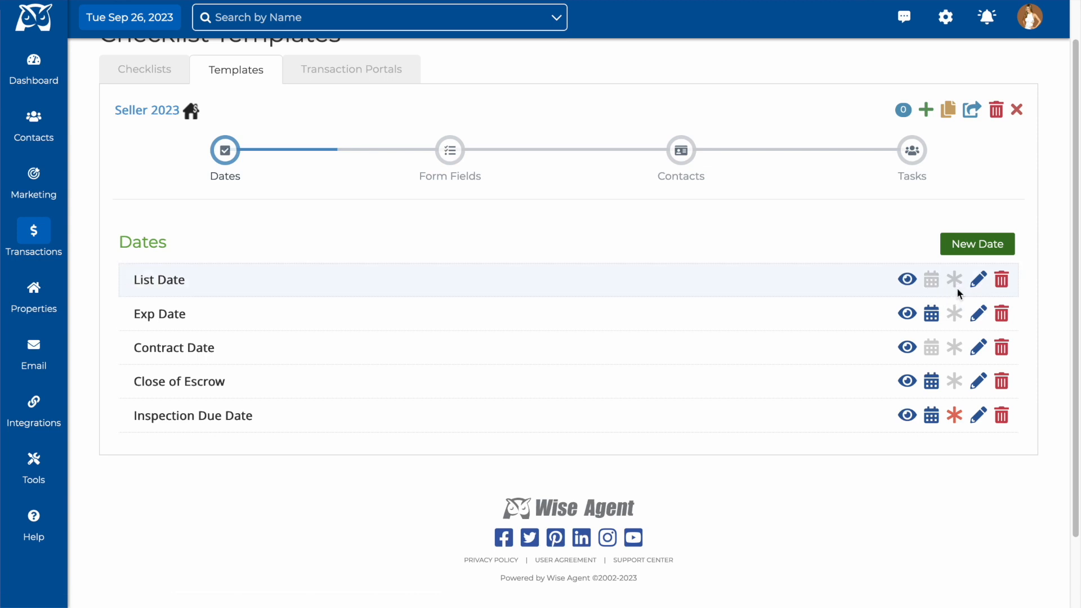
mouse_move(979, 314)
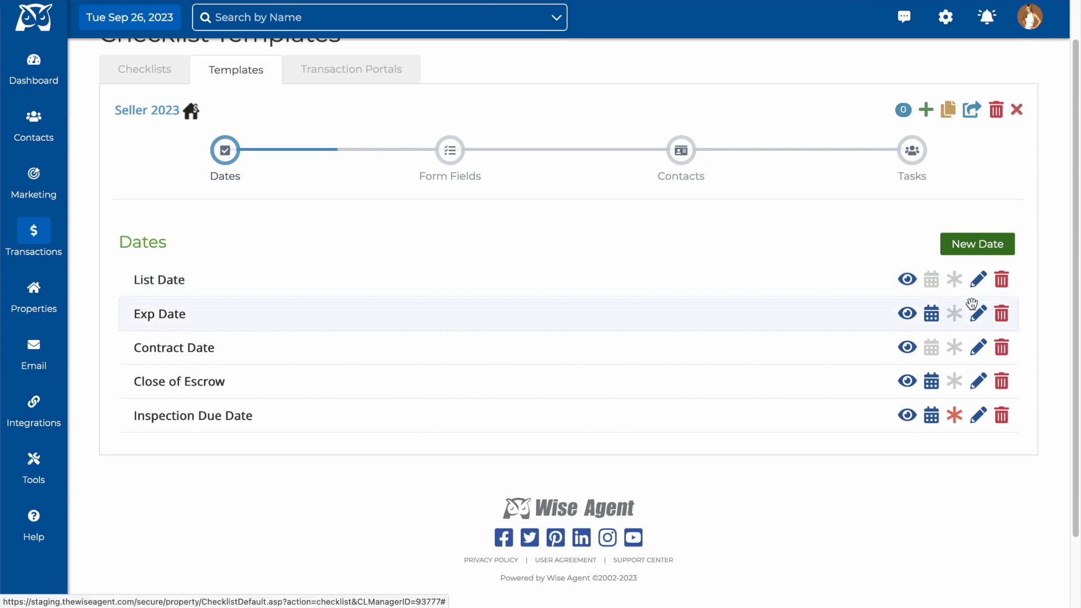
mouse_move(1001, 279)
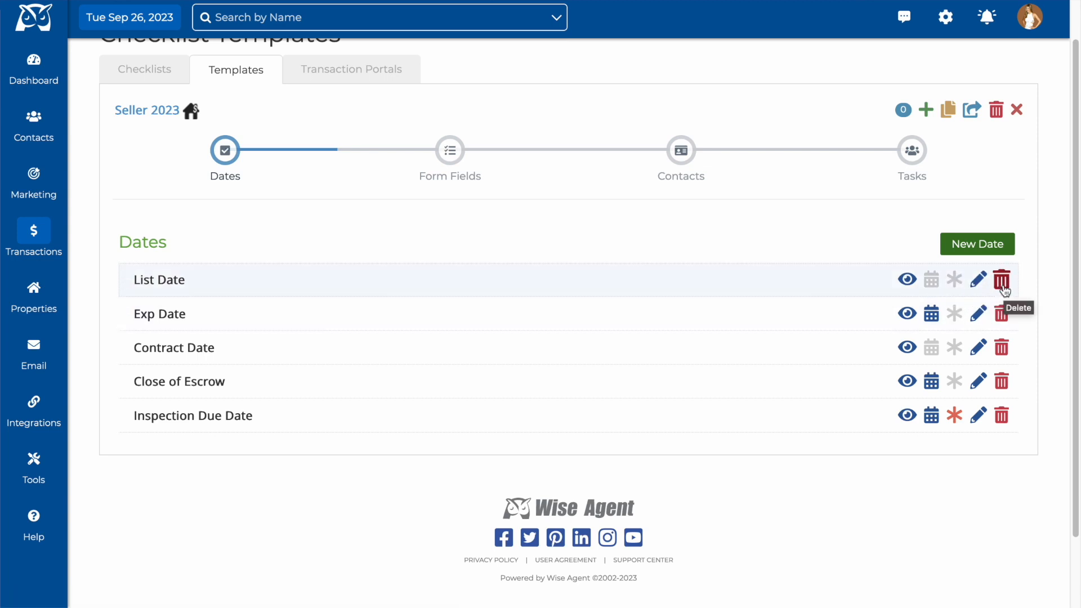
mouse_move(449, 149)
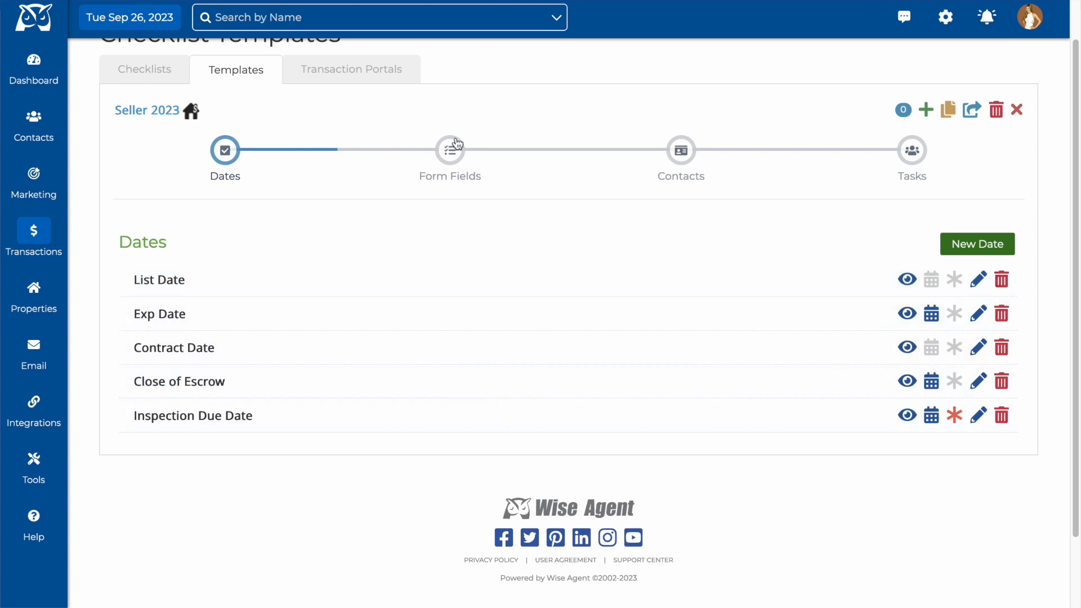
View the Form Fields step: MLS, Listing Price, Escrow # and Title #
left_click(449, 150)
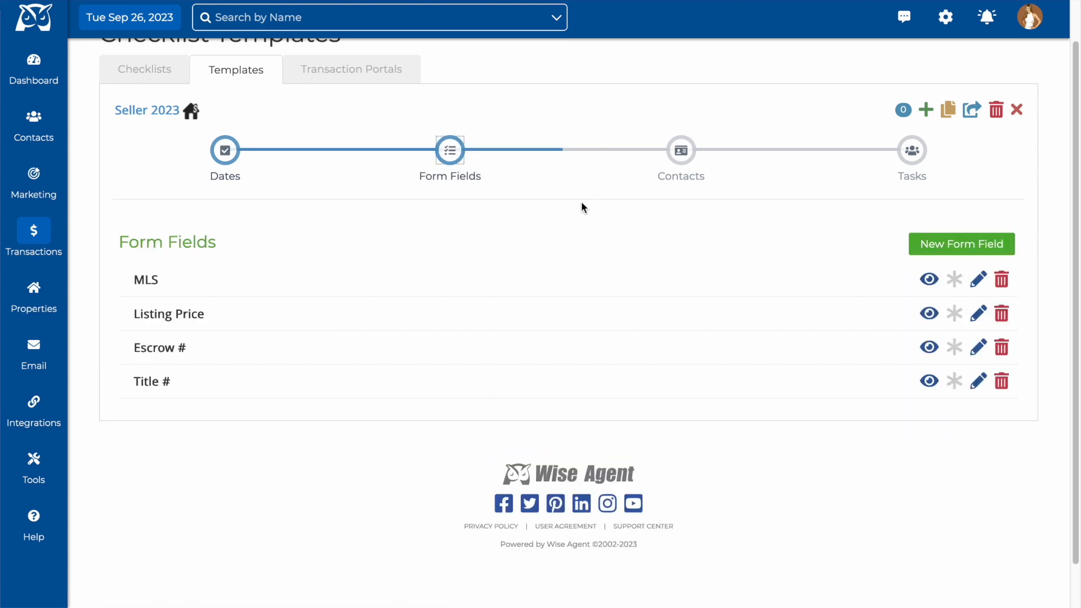
mouse_move(544, 360)
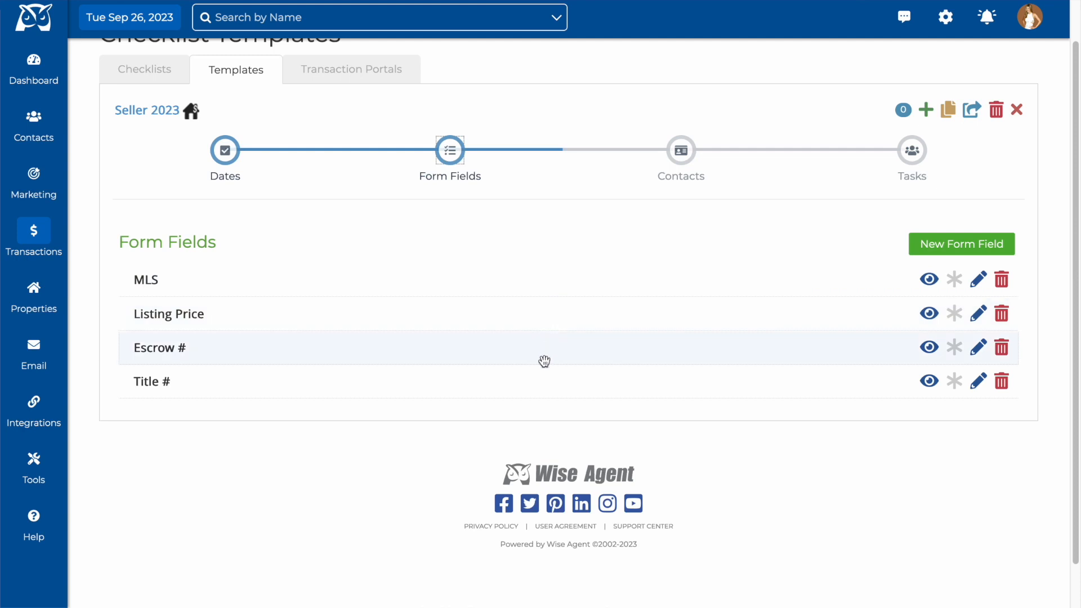
mouse_move(244, 448)
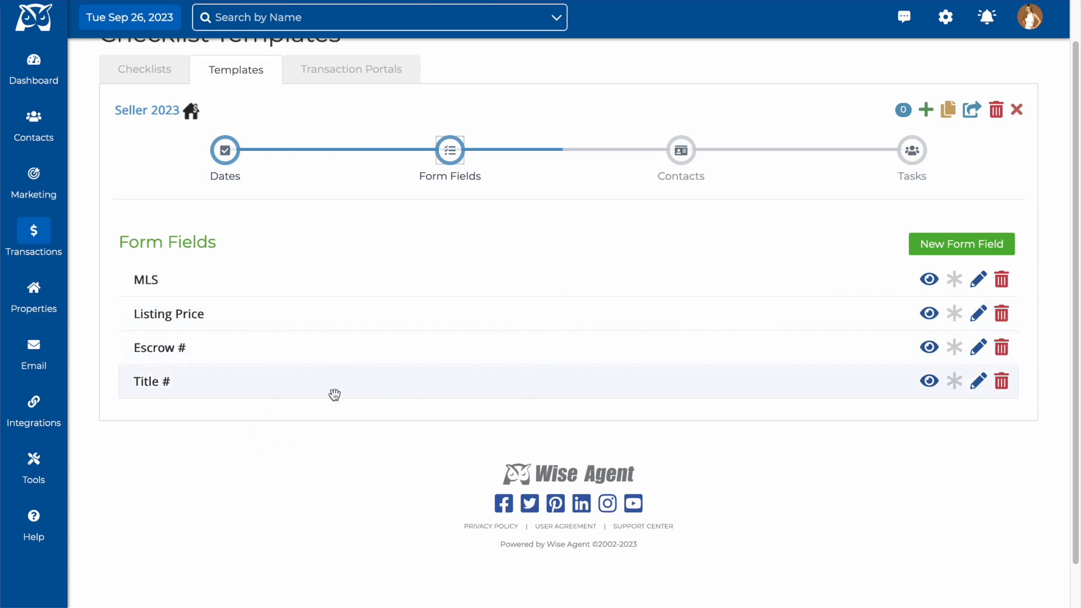
mouse_move(351, 432)
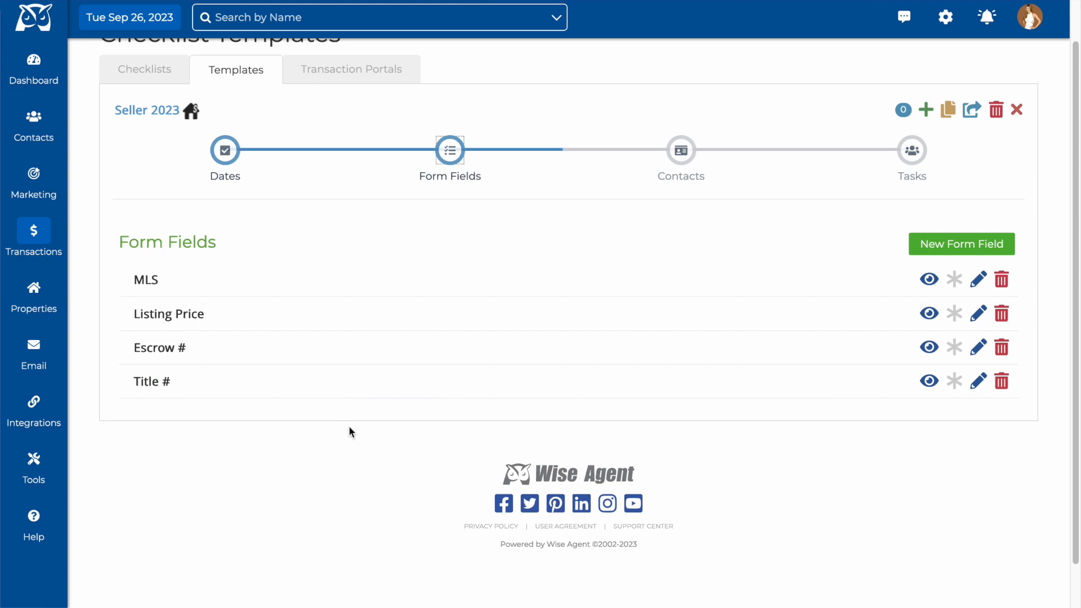
mouse_move(534, 368)
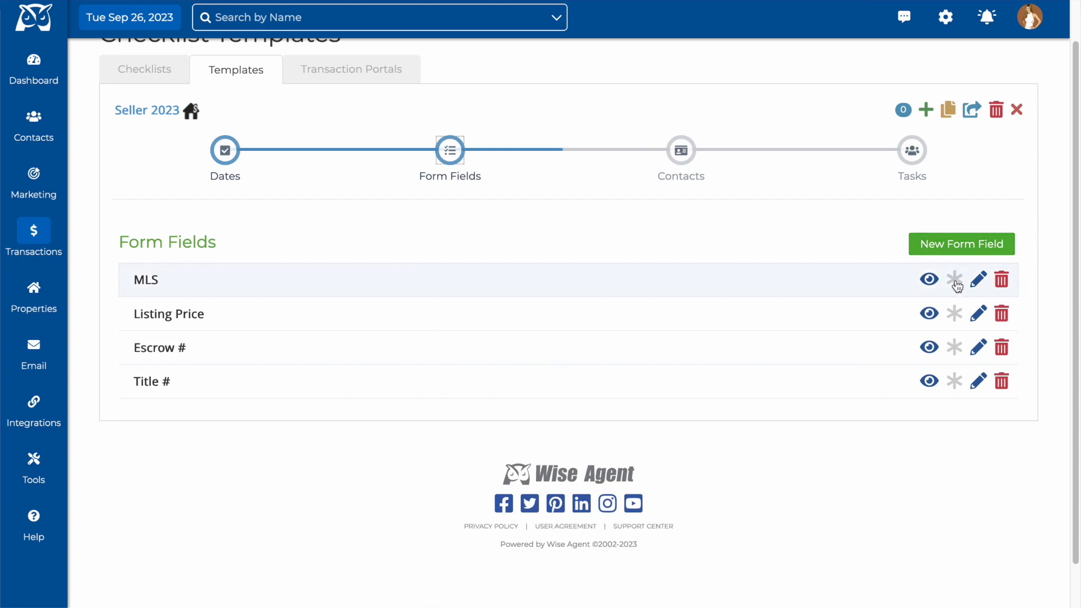
mouse_move(704, 216)
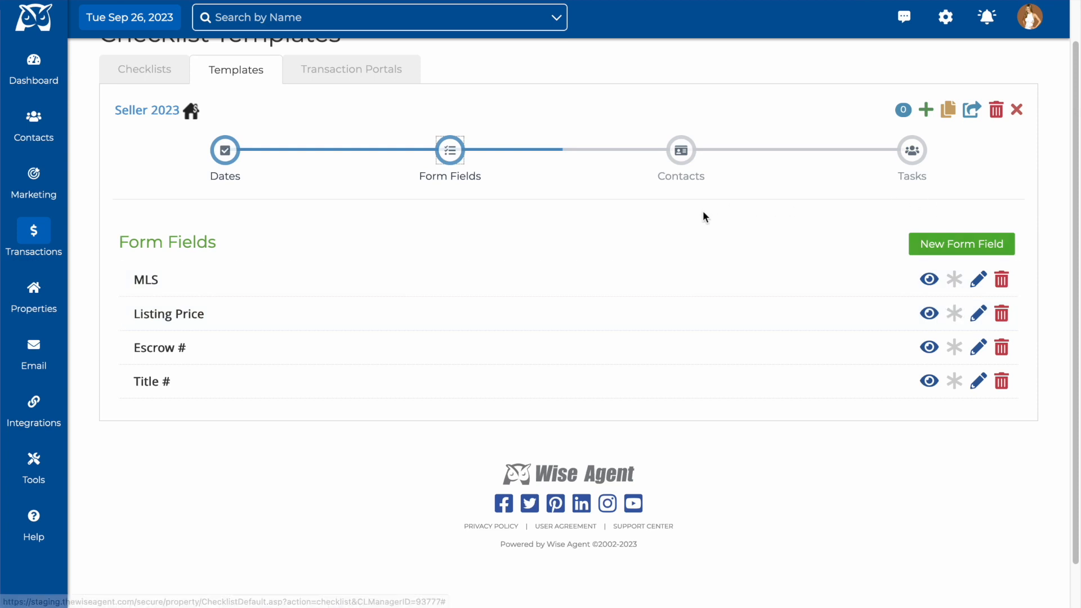
View the Contacts step, from Buyer through Cooperating Agent
left_click(681, 150)
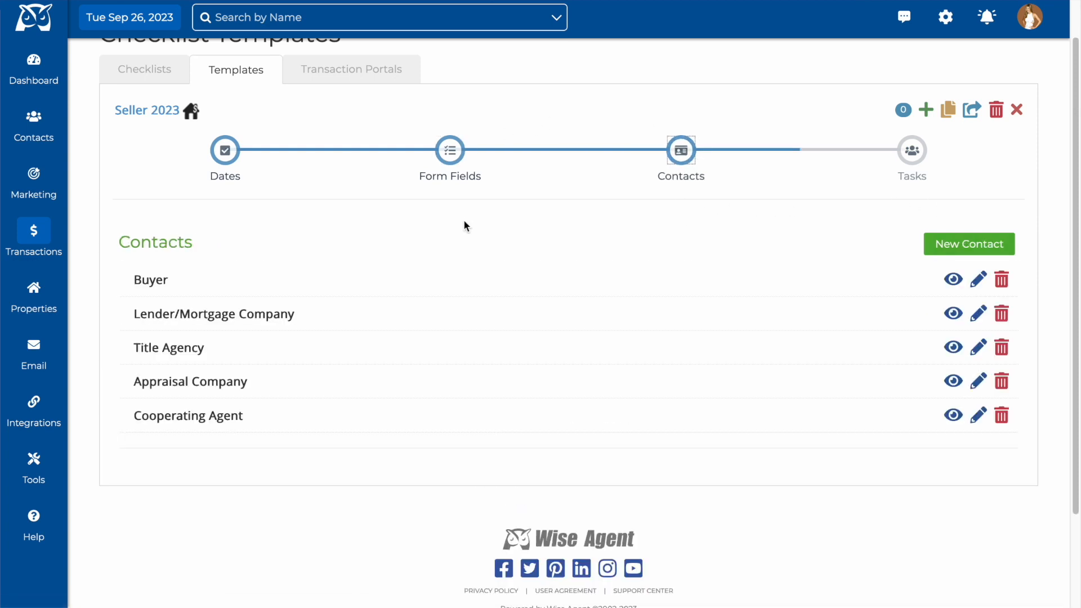
mouse_move(460, 250)
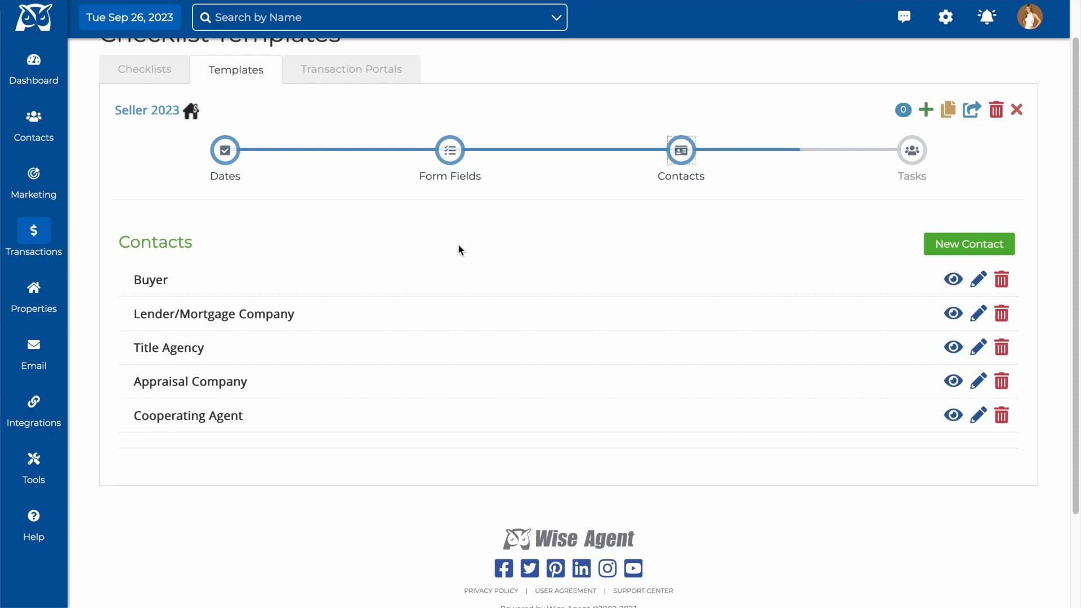
mouse_move(385, 289)
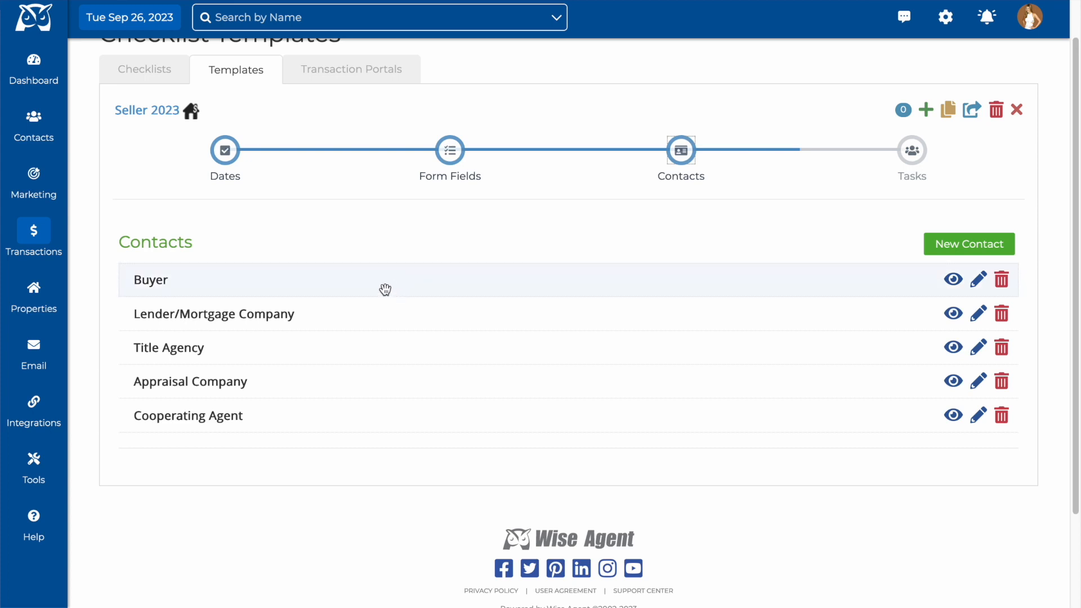
mouse_move(368, 421)
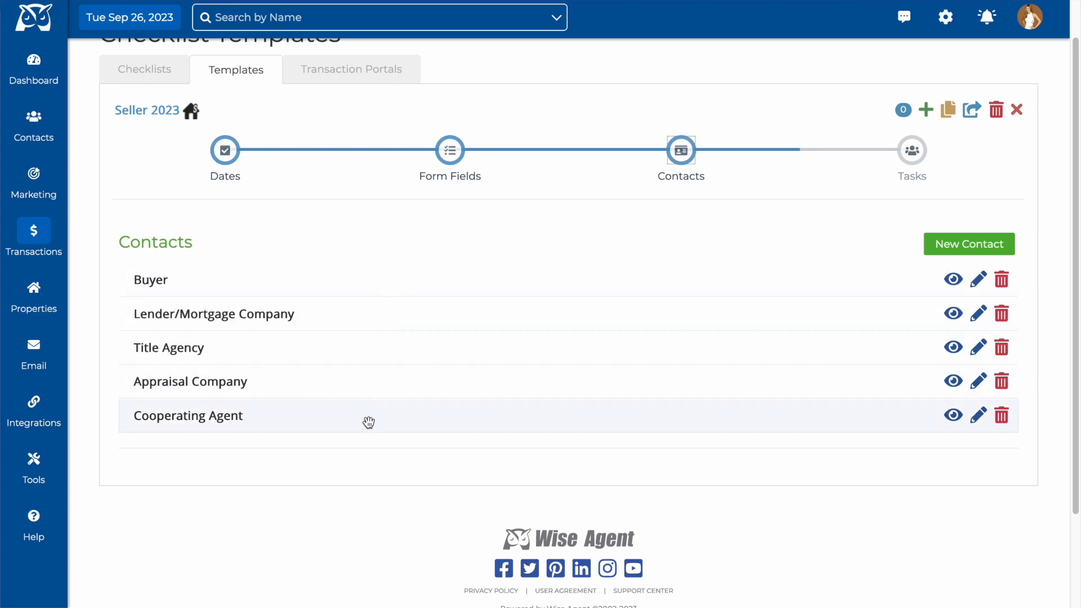
mouse_move(391, 466)
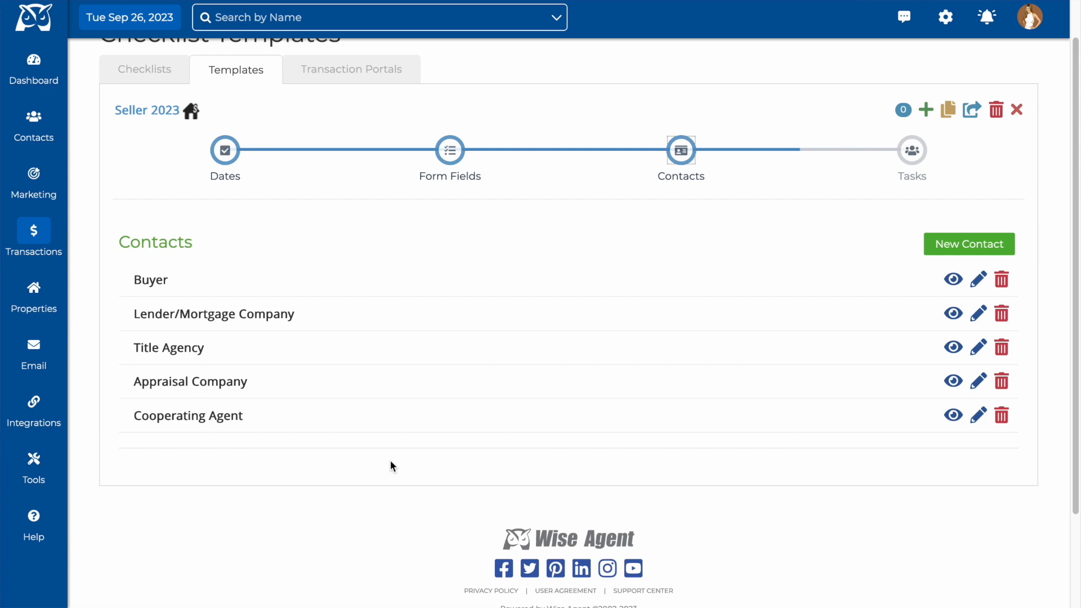
left_click(967, 243)
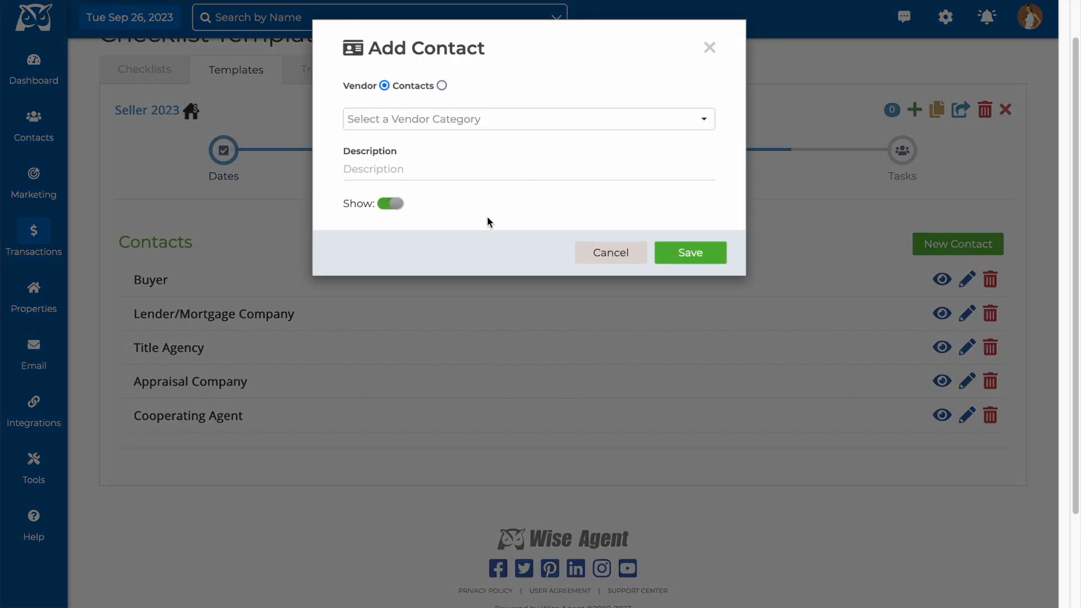
left_click(528, 119)
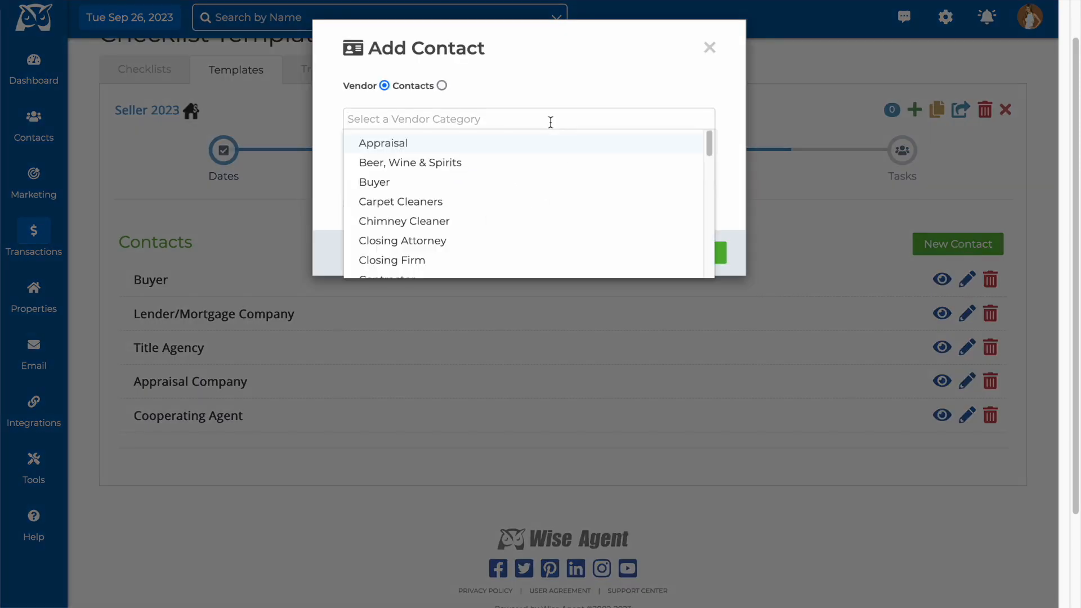
left_click(709, 47)
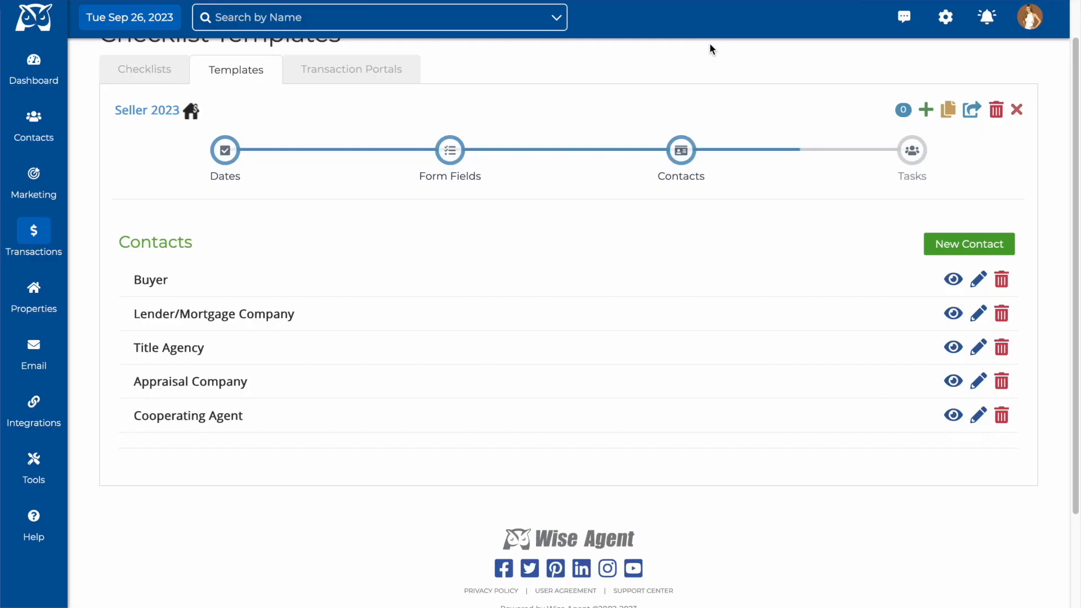
mouse_move(594, 264)
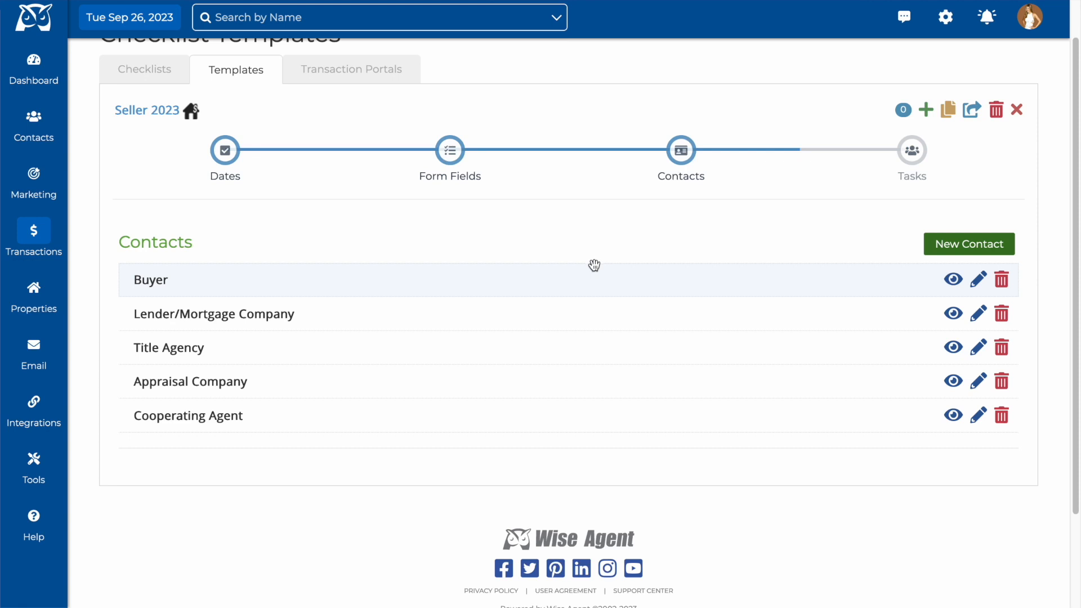
mouse_move(912, 149)
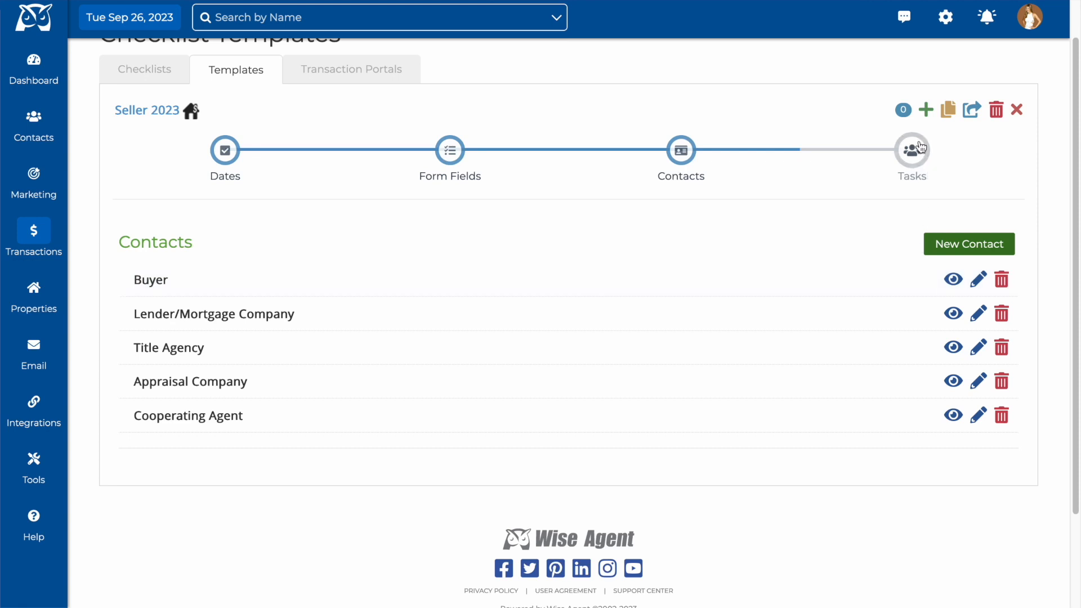
Browse the Tasks step's Listing and Under Contract tasks
left_click(912, 150)
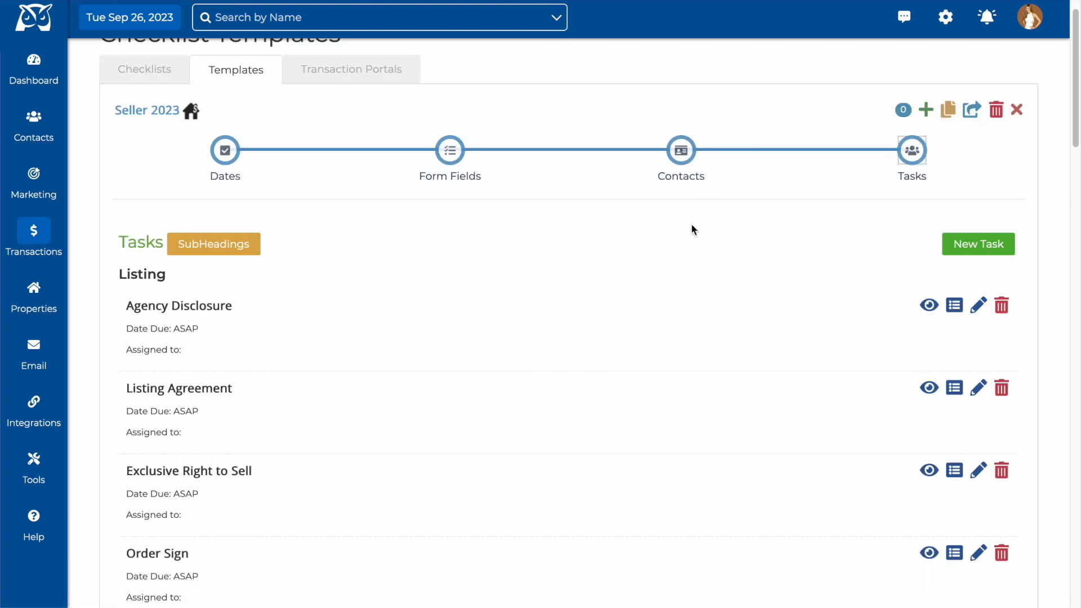
mouse_move(620, 303)
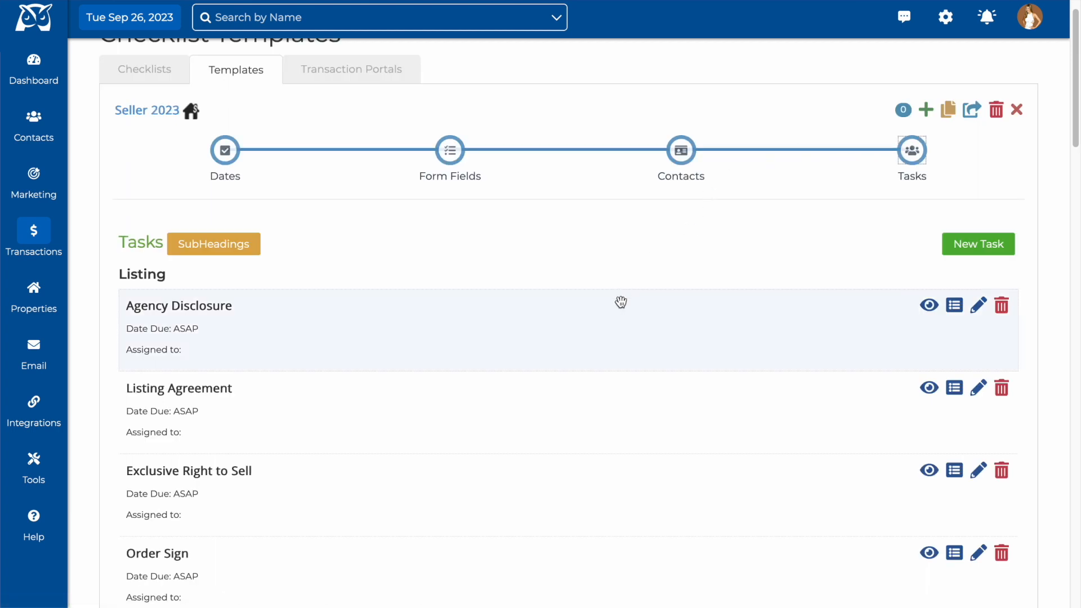
mouse_move(619, 304)
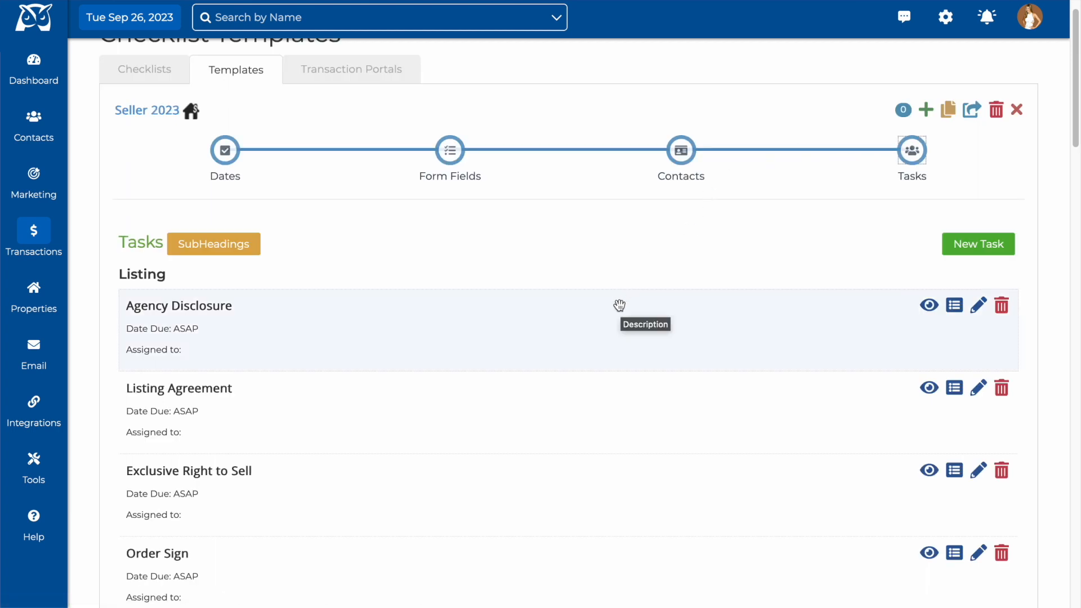
mouse_move(423, 239)
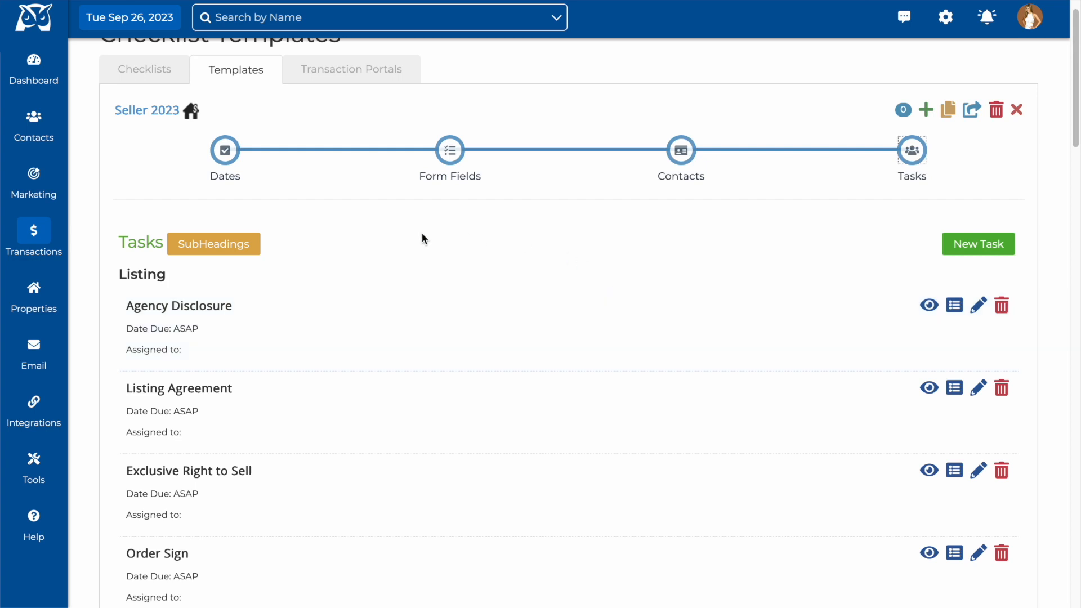
mouse_move(552, 330)
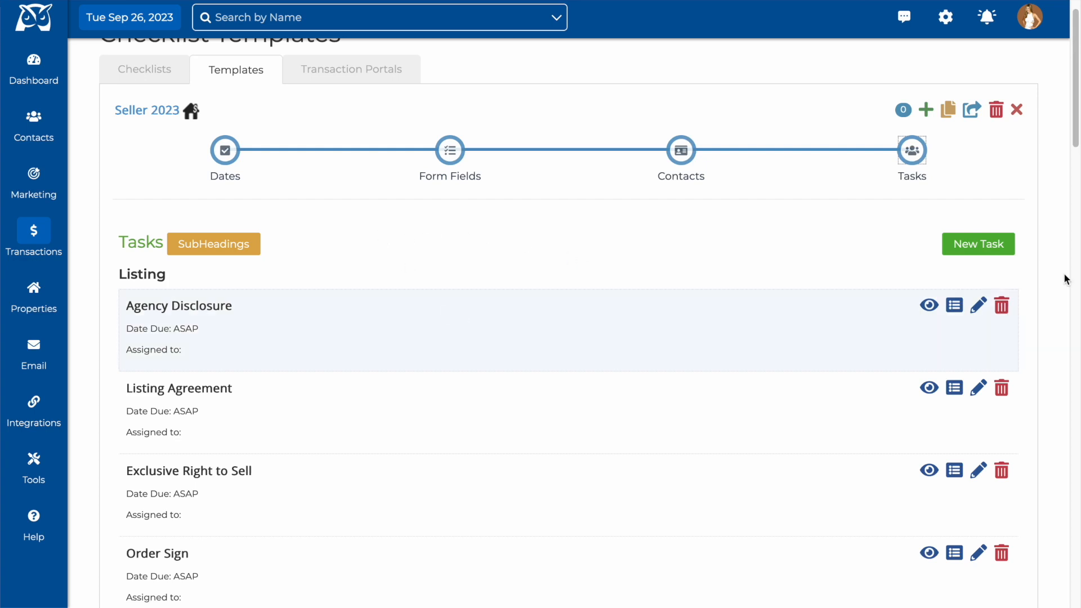
scroll("down", 3)
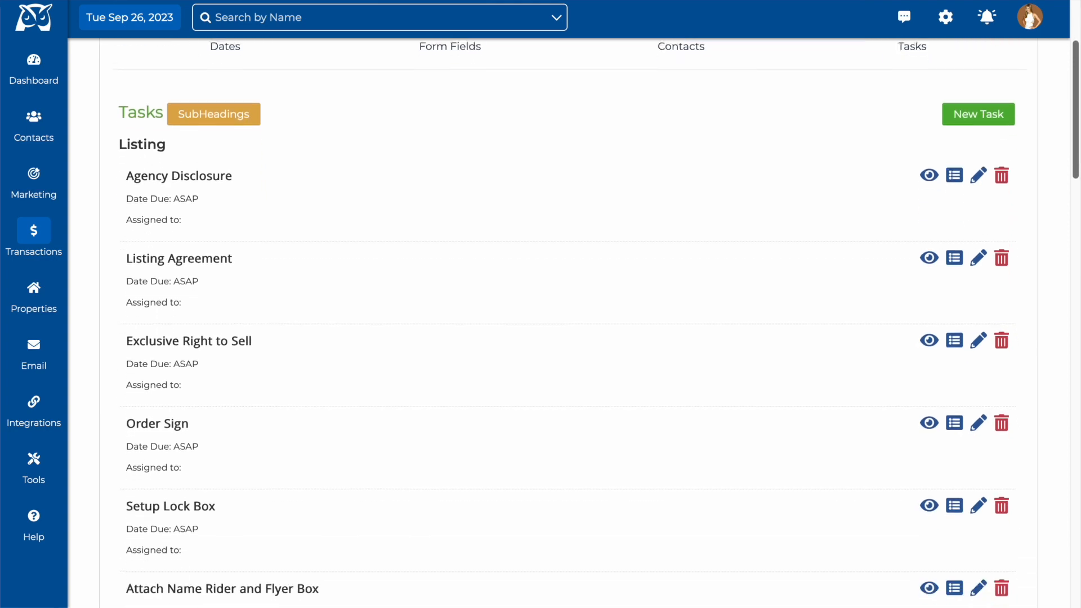
scroll("down", 3)
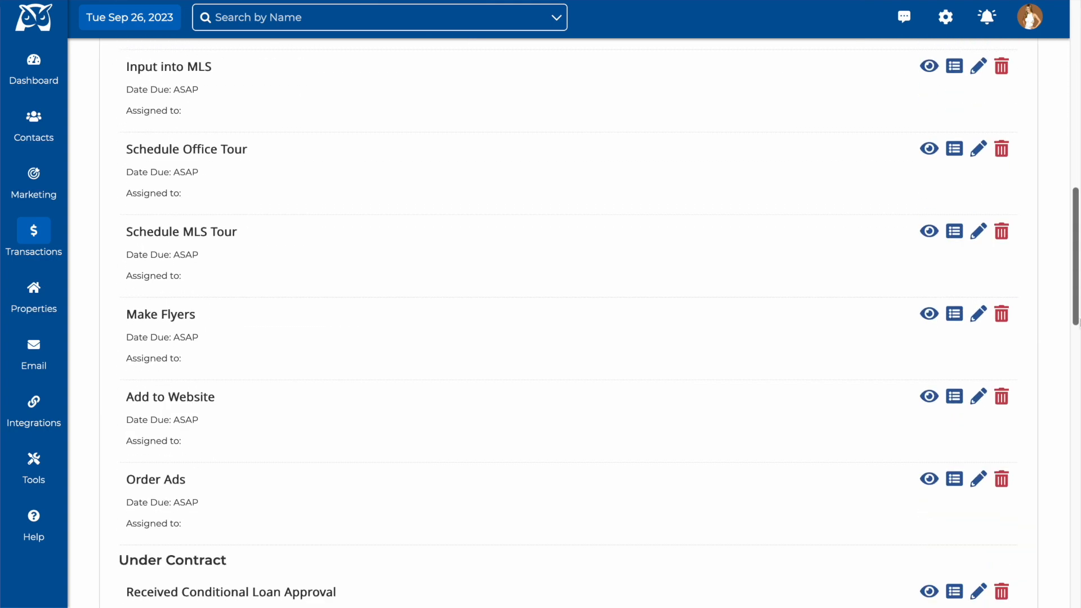
scroll("down", 3)
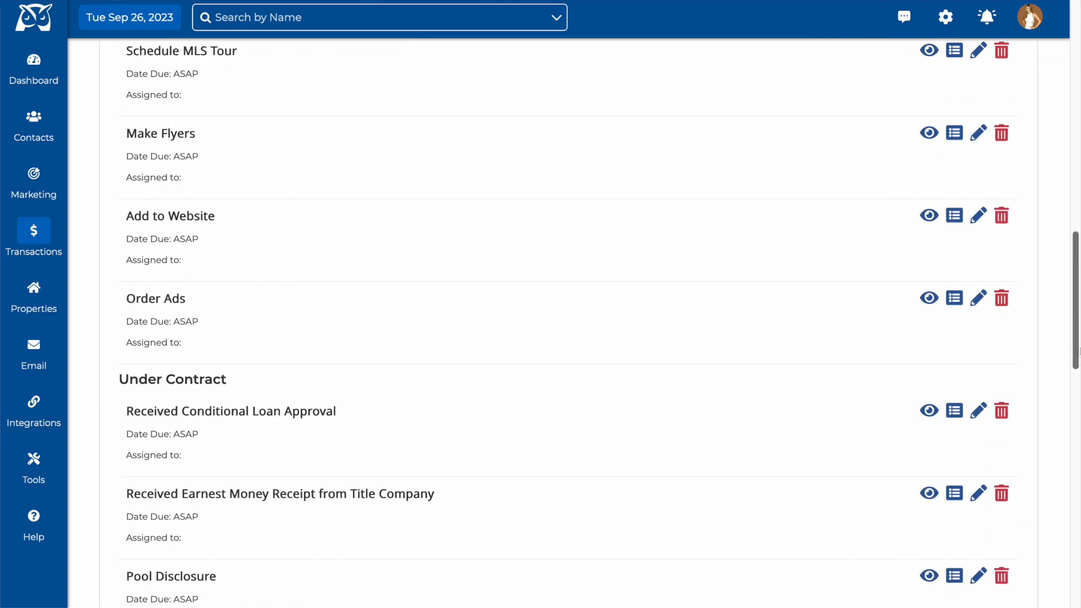
scroll("up", 3)
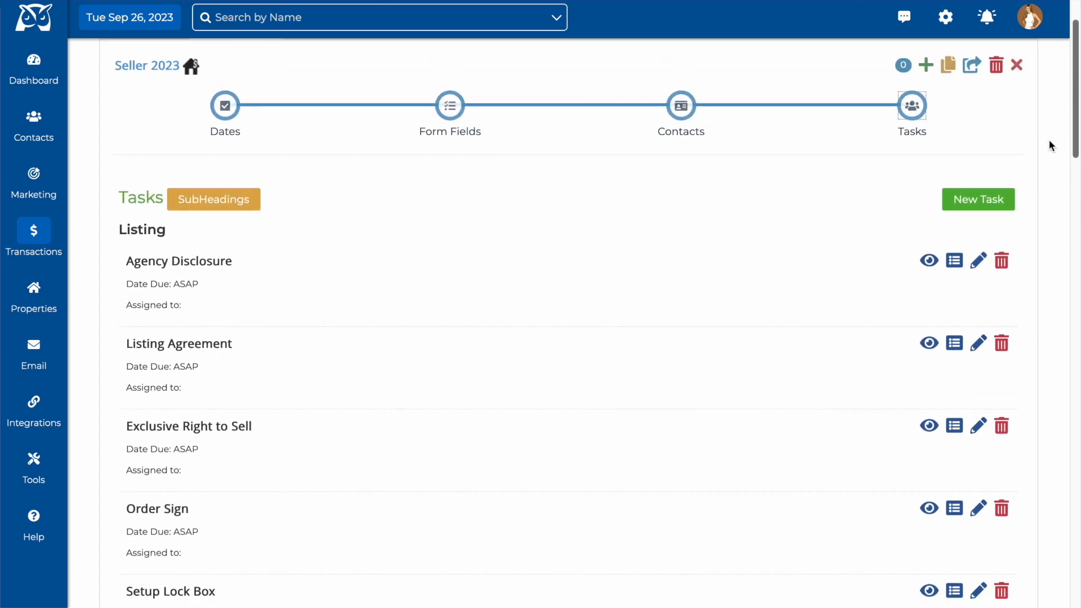
Review the Listing and Under Contract subheadings, then browse the Listing tasks
left_click(214, 200)
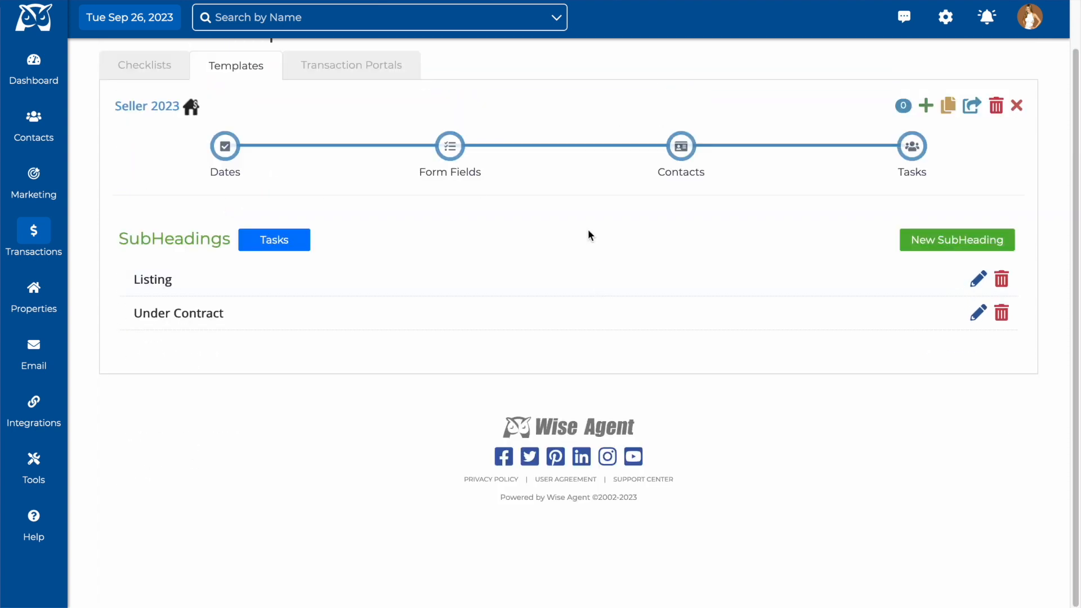
mouse_move(583, 219)
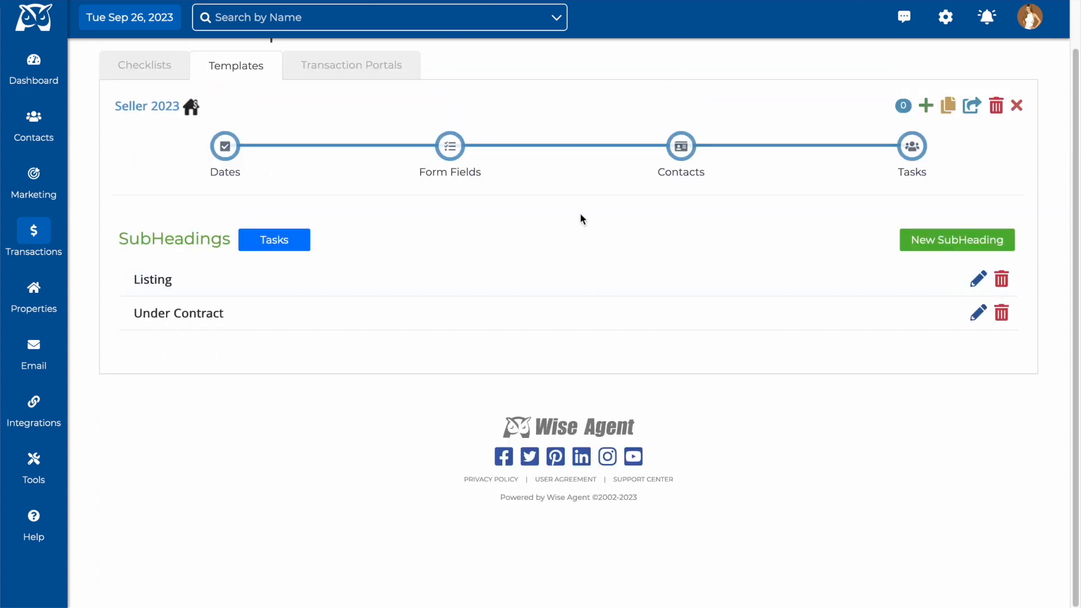
left_click(273, 240)
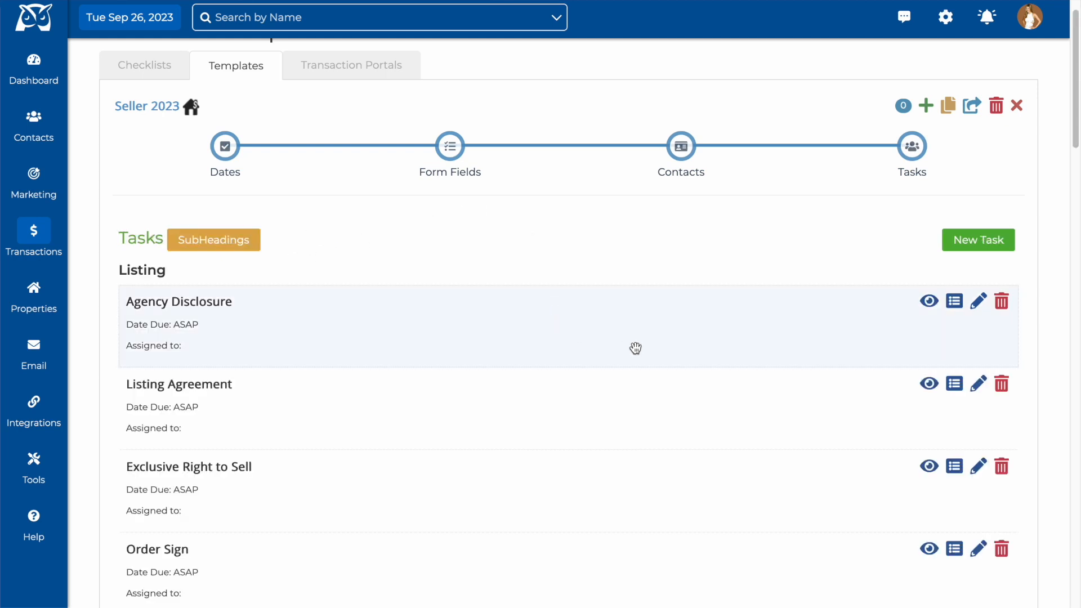
scroll("down", 3)
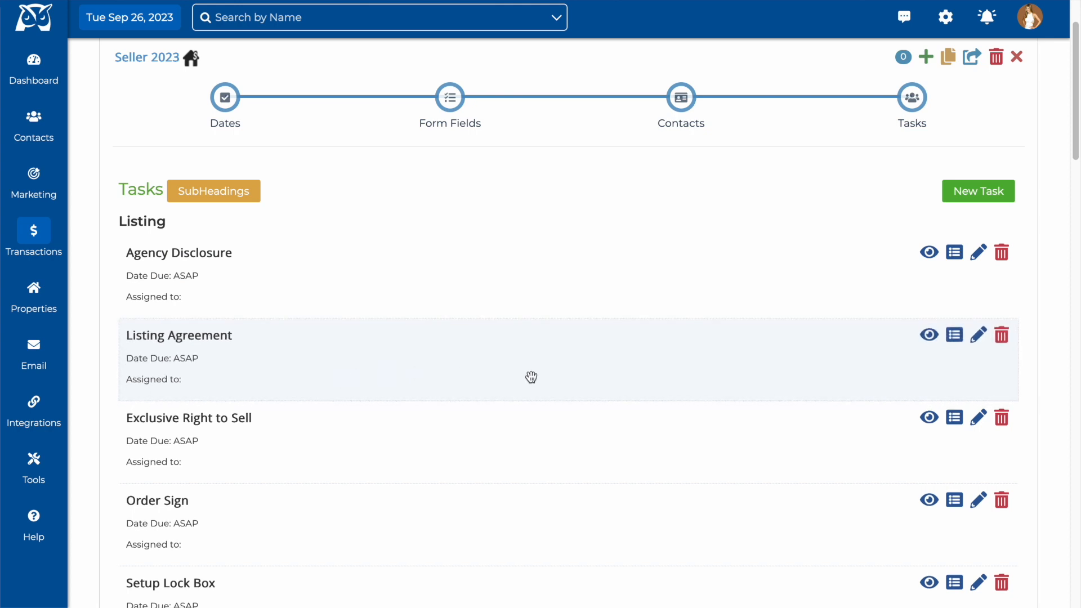
mouse_move(532, 377)
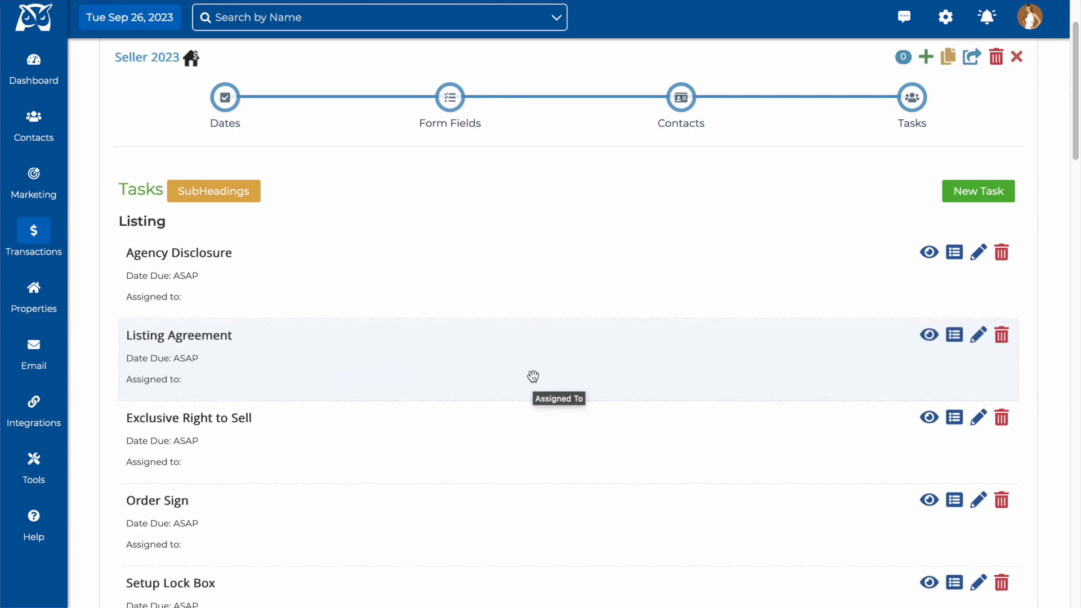
scroll("down", 3)
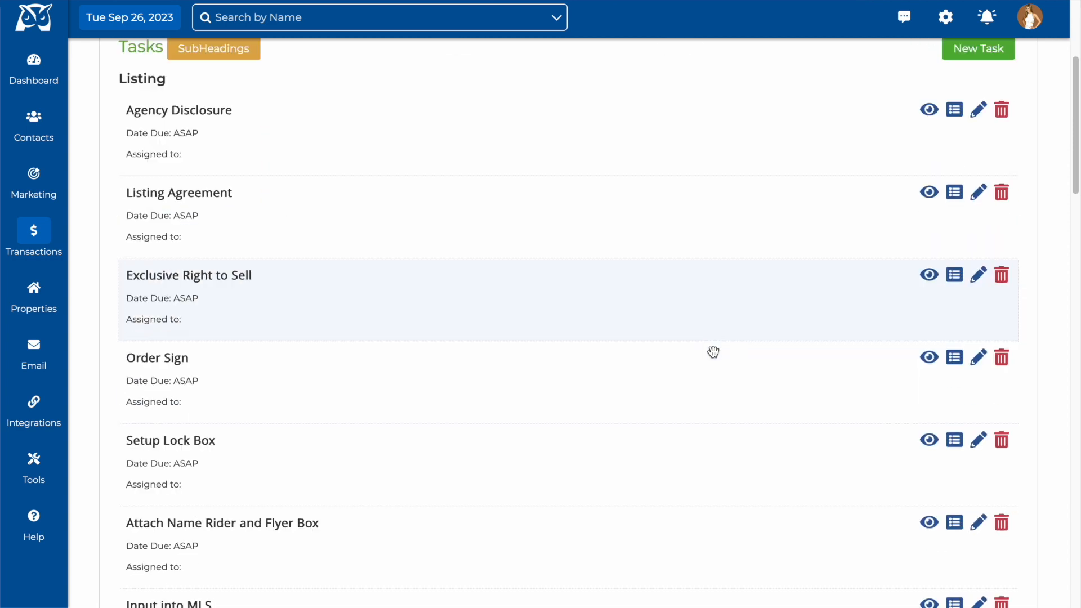
scroll("down", 3)
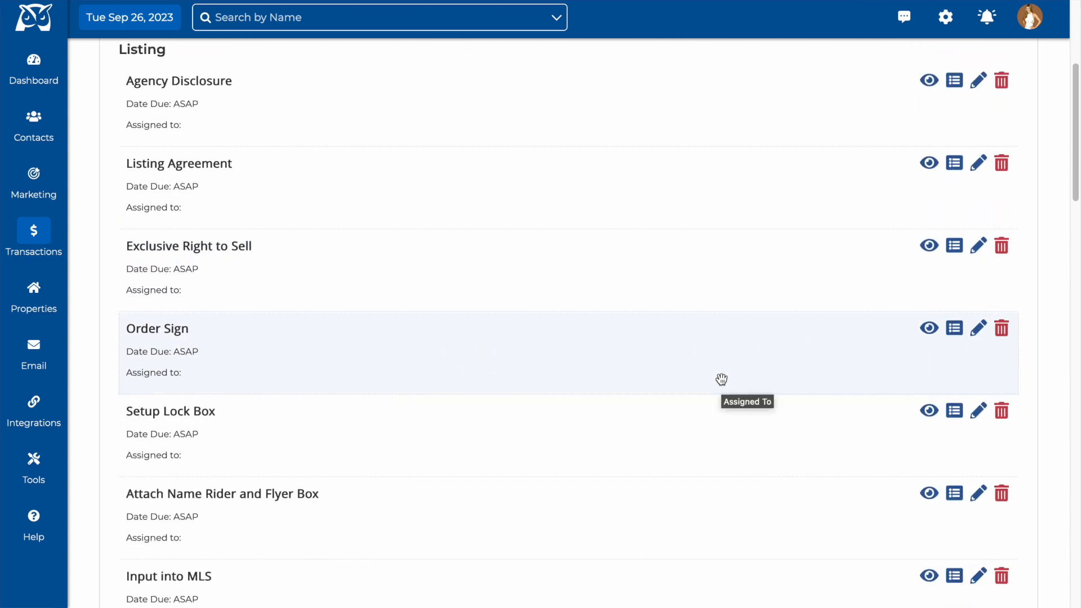
scroll("up", 3)
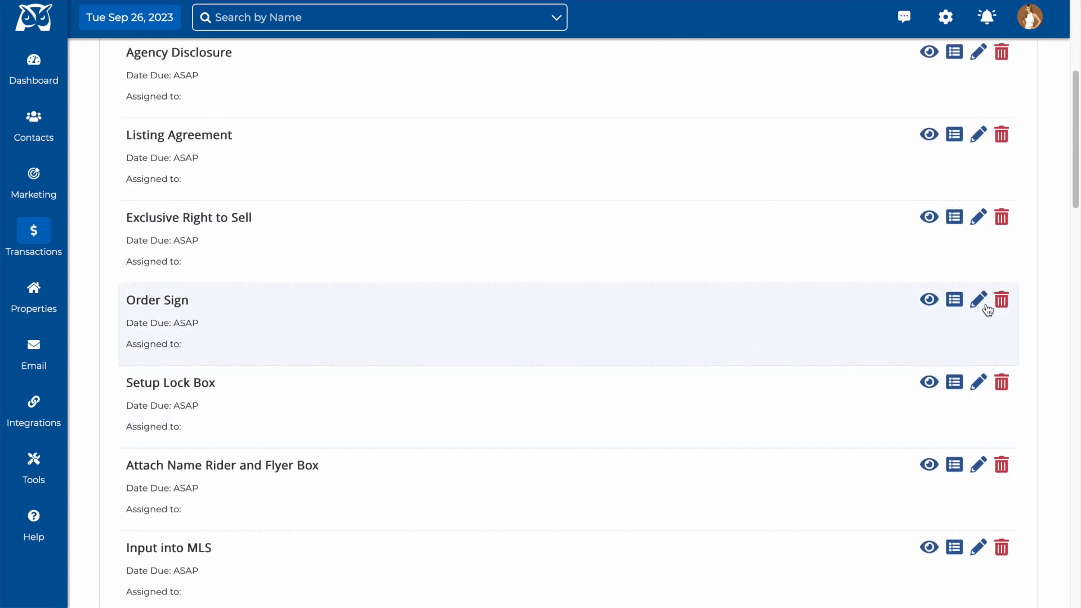
Set Order Sign under Listing, due 1 day after Contract Date, assigned to Checklist Owner
left_click(978, 299)
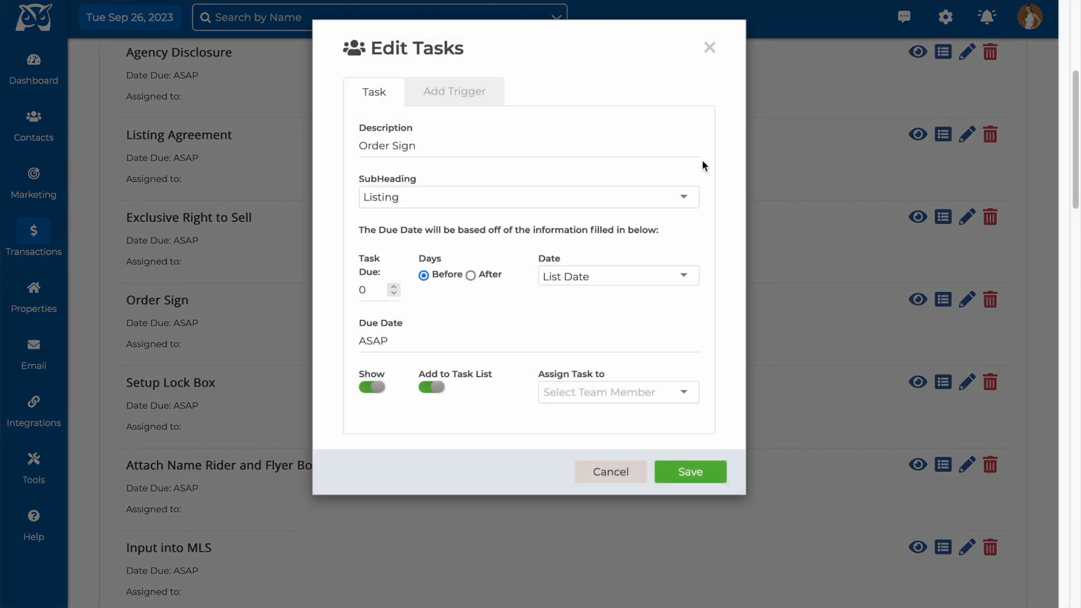
mouse_move(614, 203)
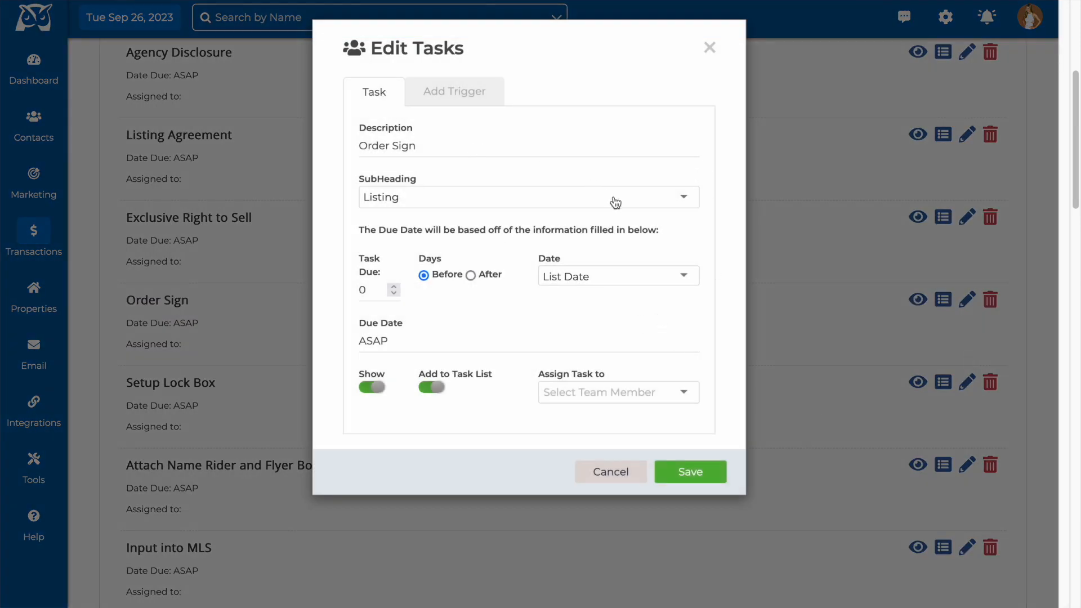
left_click(527, 197)
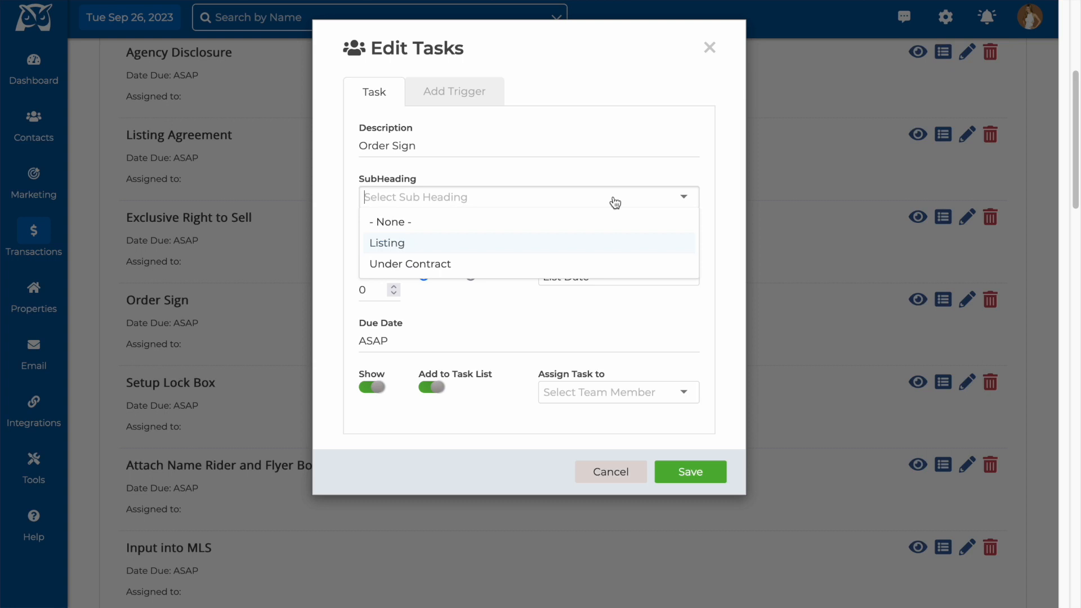
left_click(387, 243)
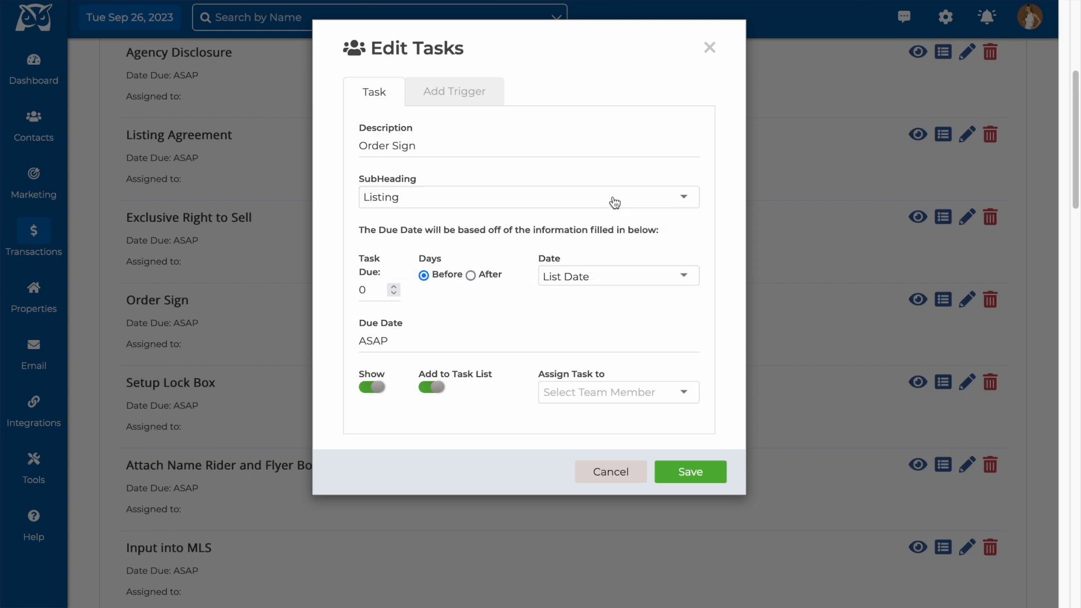
mouse_move(483, 307)
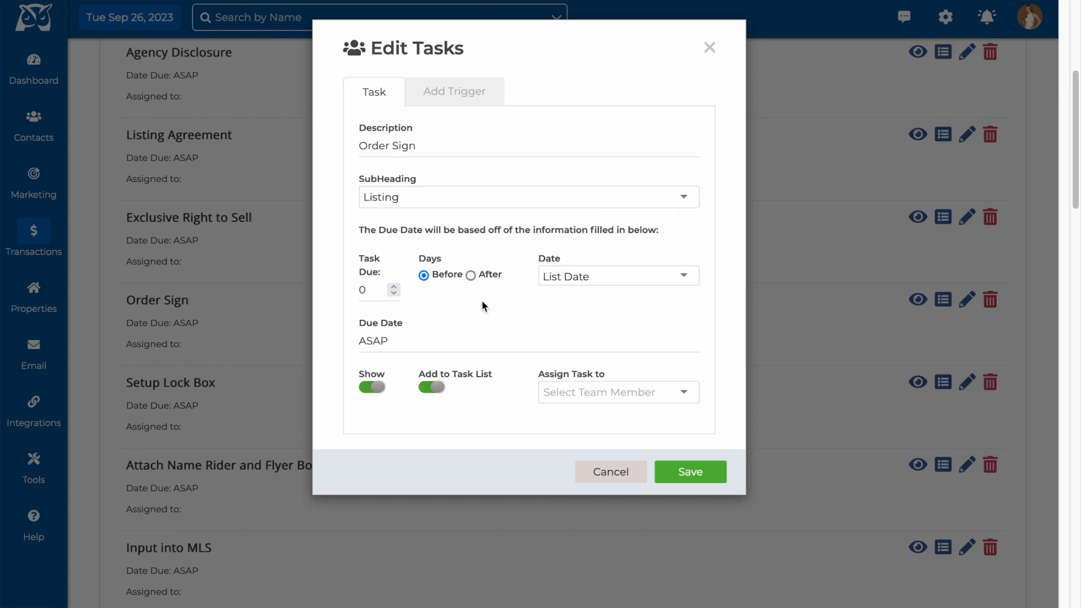
mouse_move(477, 305)
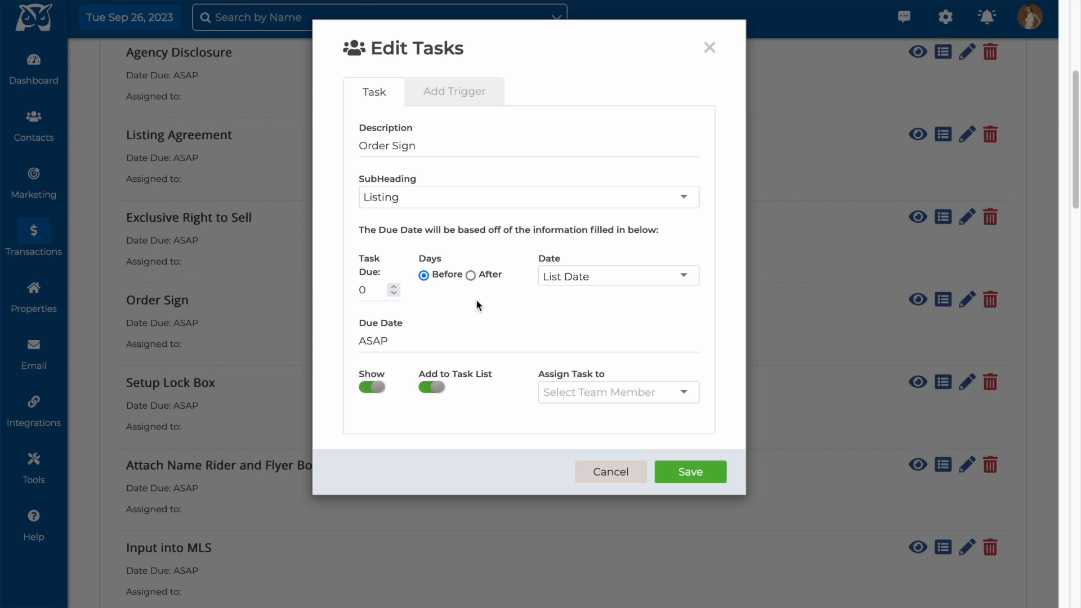
mouse_move(445, 309)
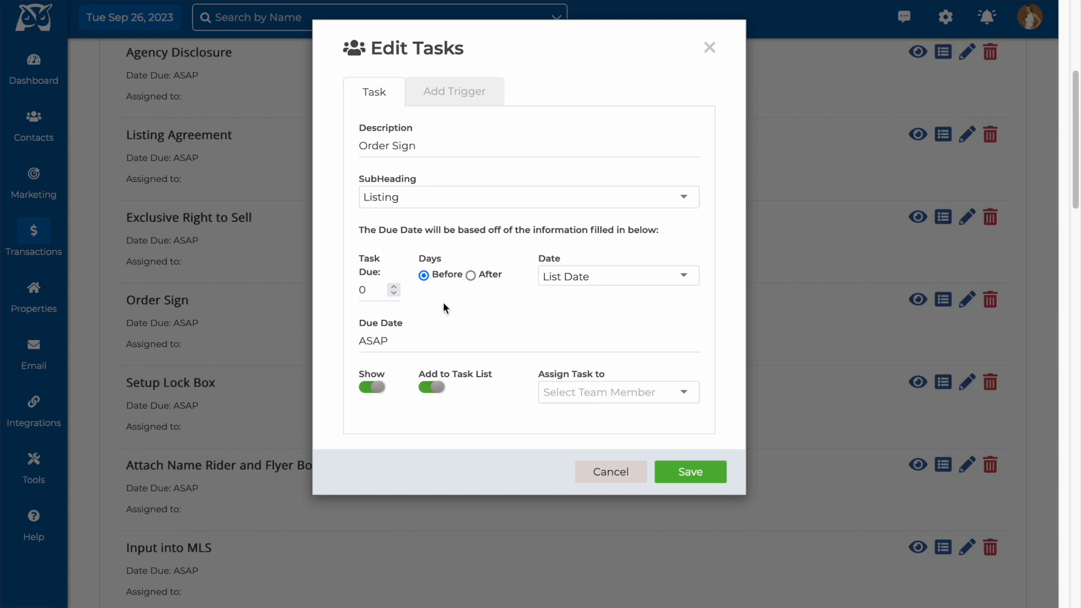
left_click(375, 289)
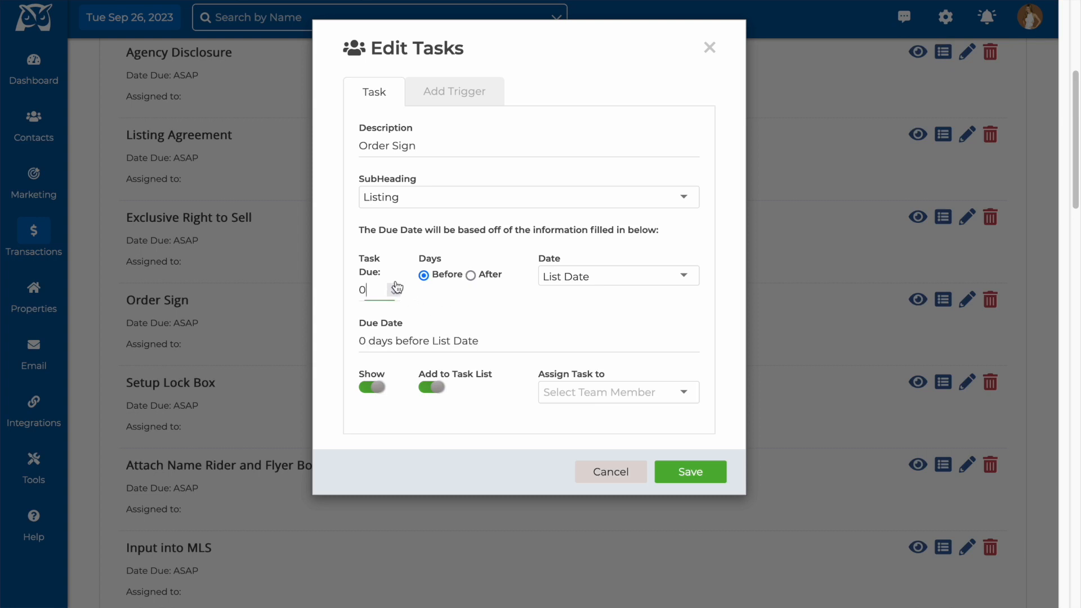
left_click(393, 285)
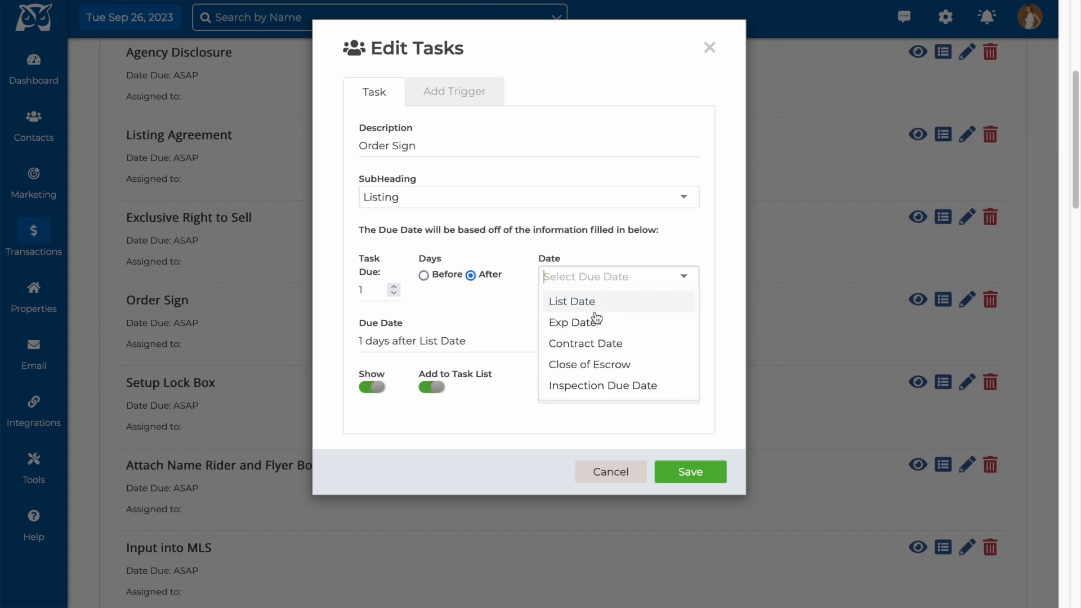
left_click(585, 343)
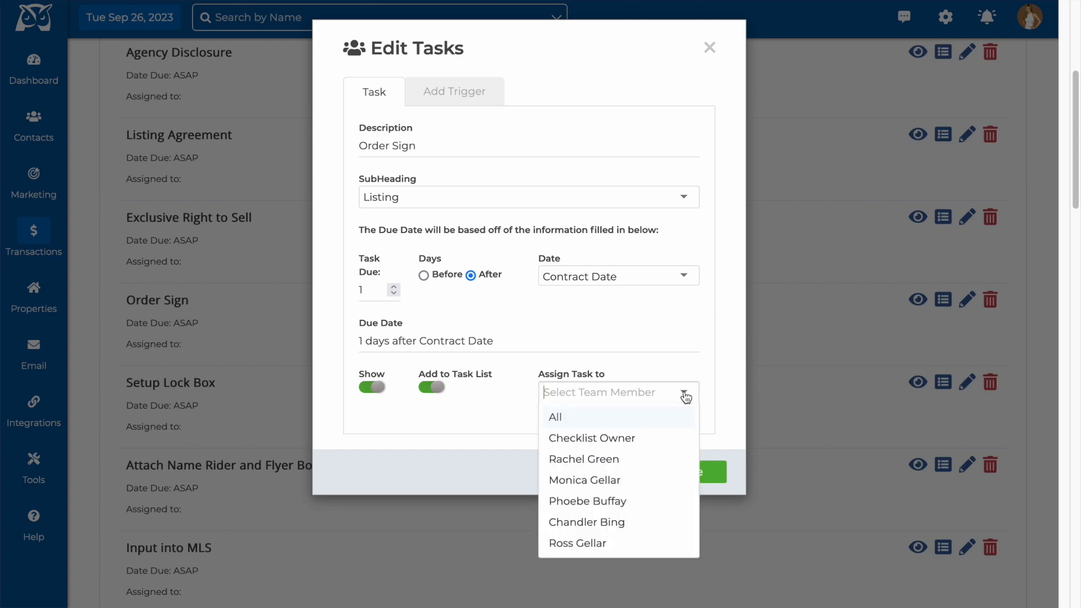
left_click(584, 479)
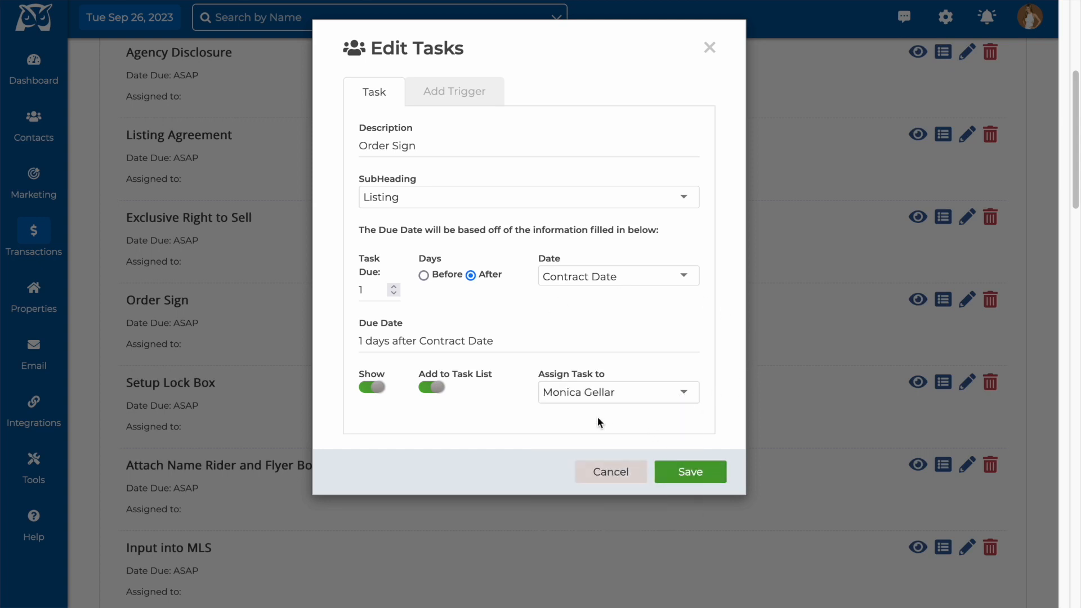
mouse_move(544, 431)
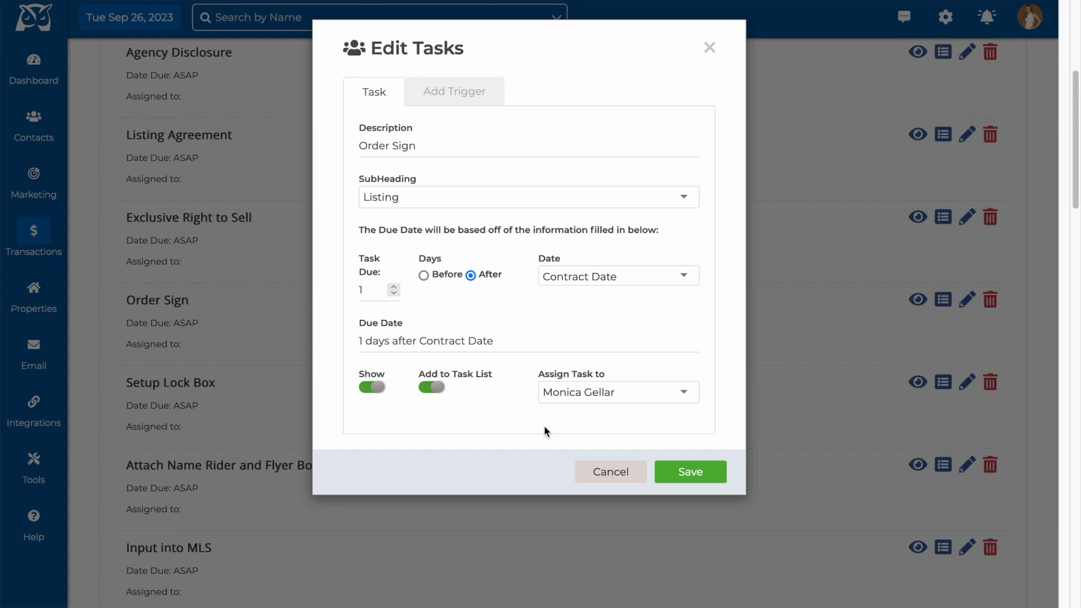
left_click(618, 392)
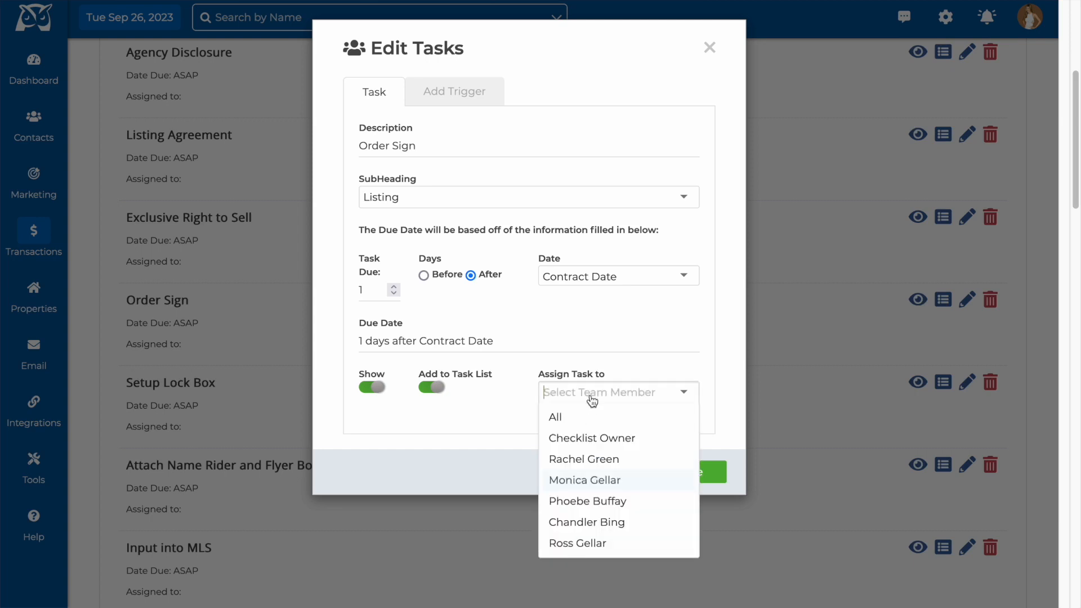
mouse_move(668, 445)
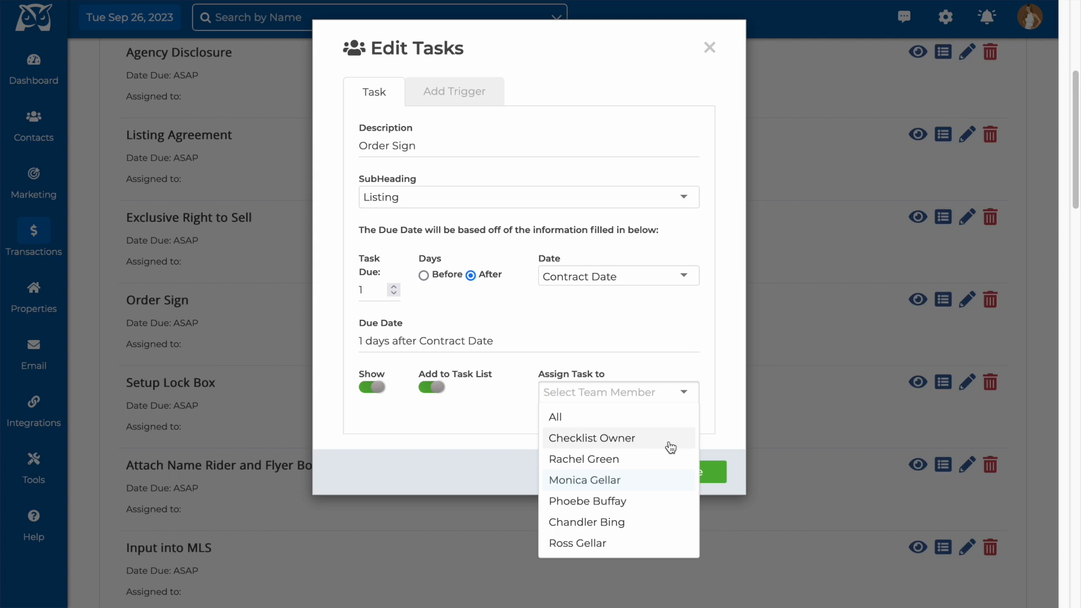
left_click(592, 438)
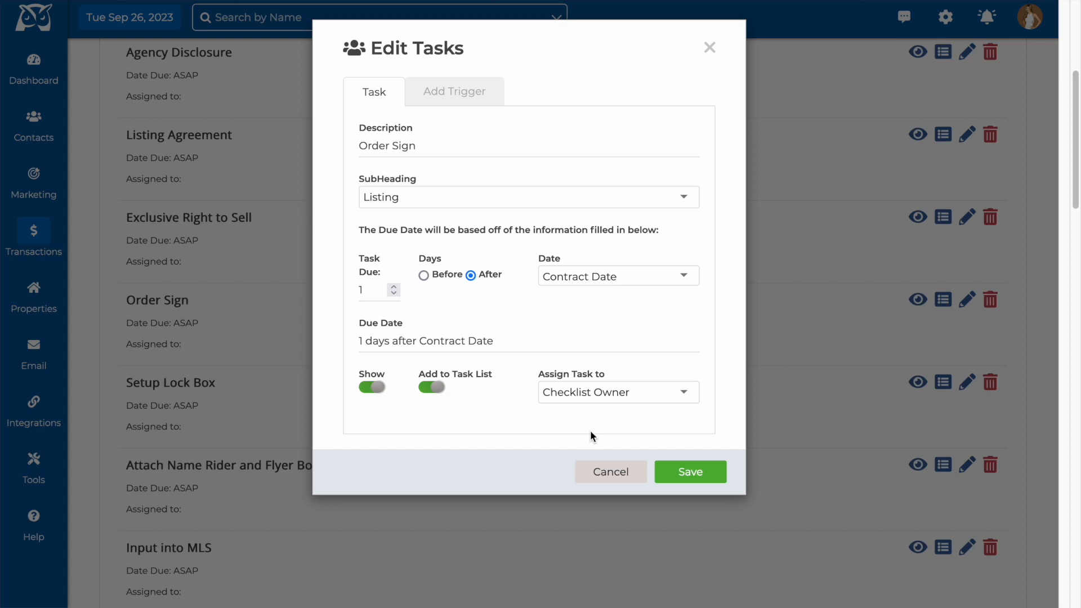
mouse_move(446, 97)
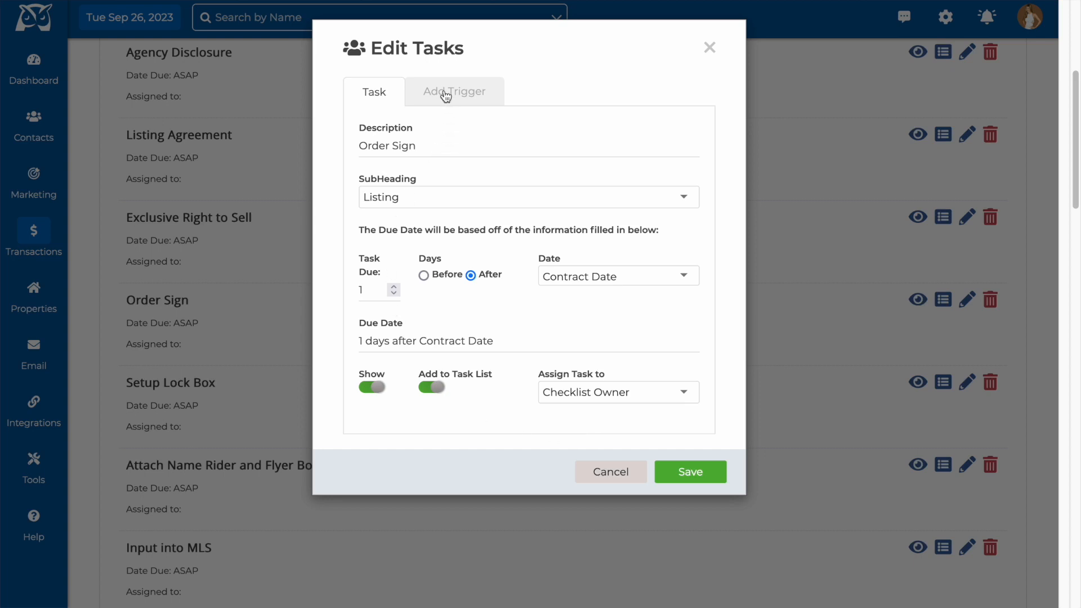
Show the Add Trigger options and start an Email trigger for the task
left_click(454, 92)
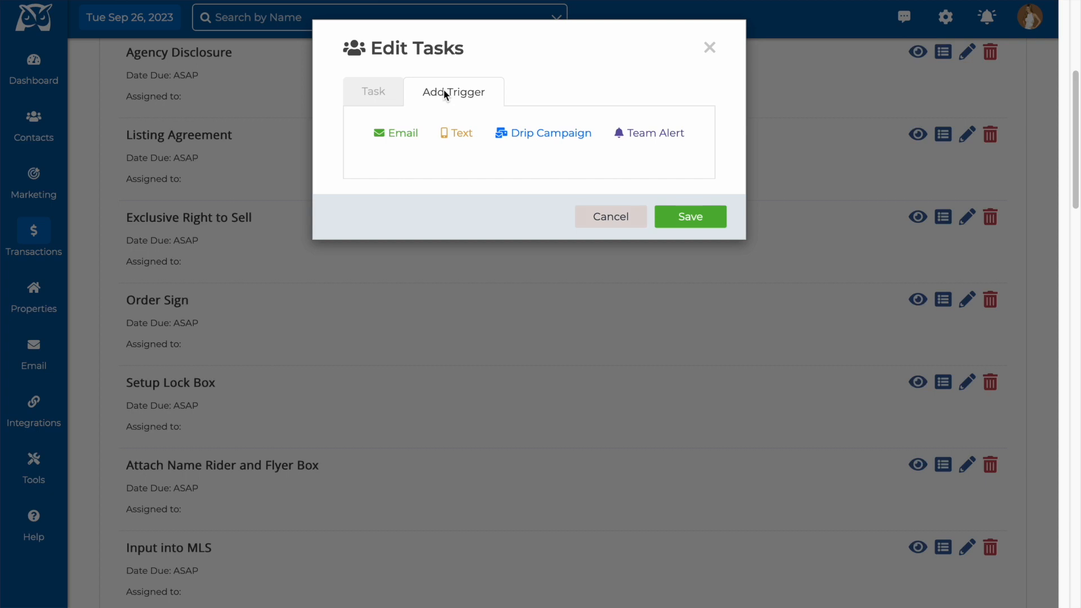
mouse_move(404, 133)
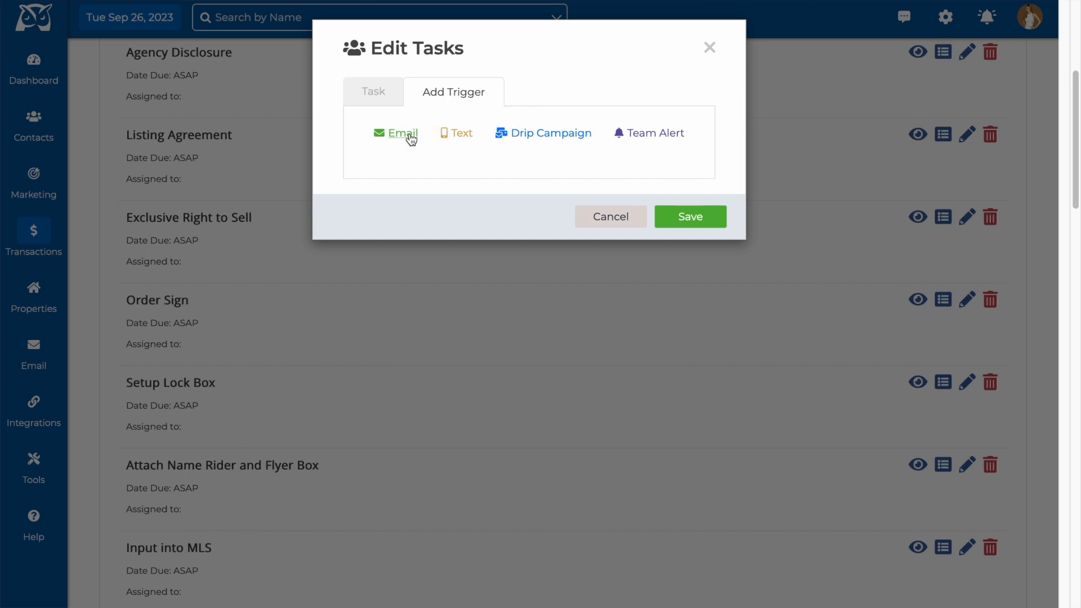
mouse_move(460, 133)
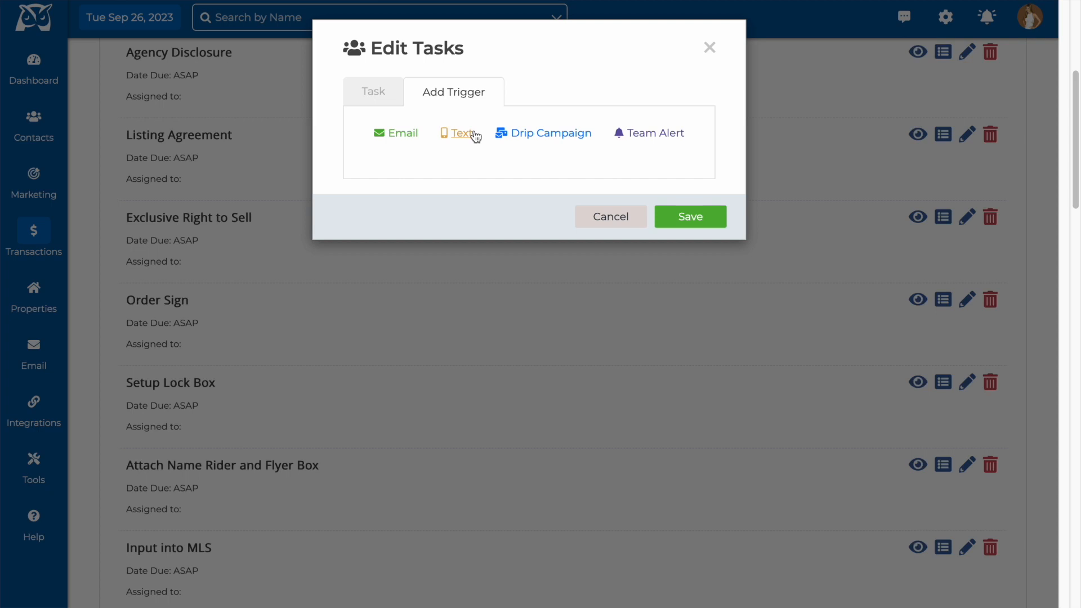
mouse_move(549, 133)
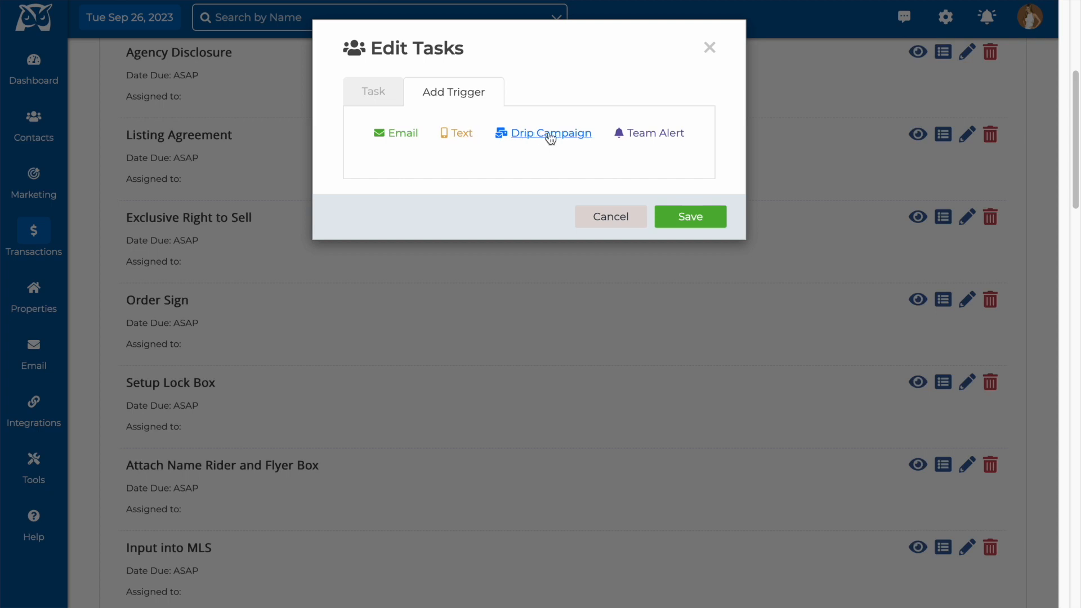
mouse_move(654, 133)
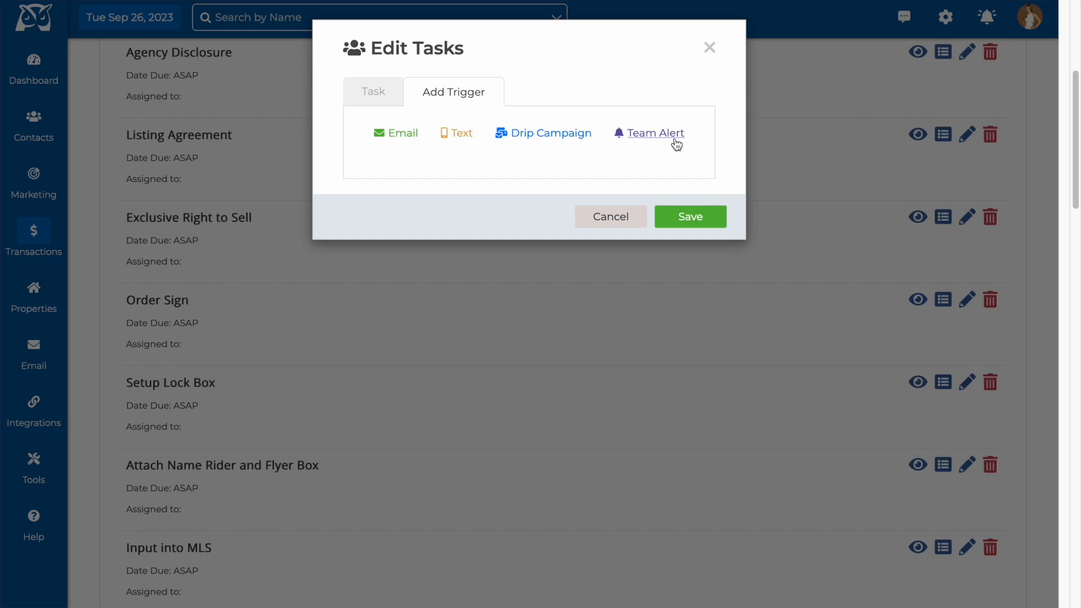
mouse_move(392, 153)
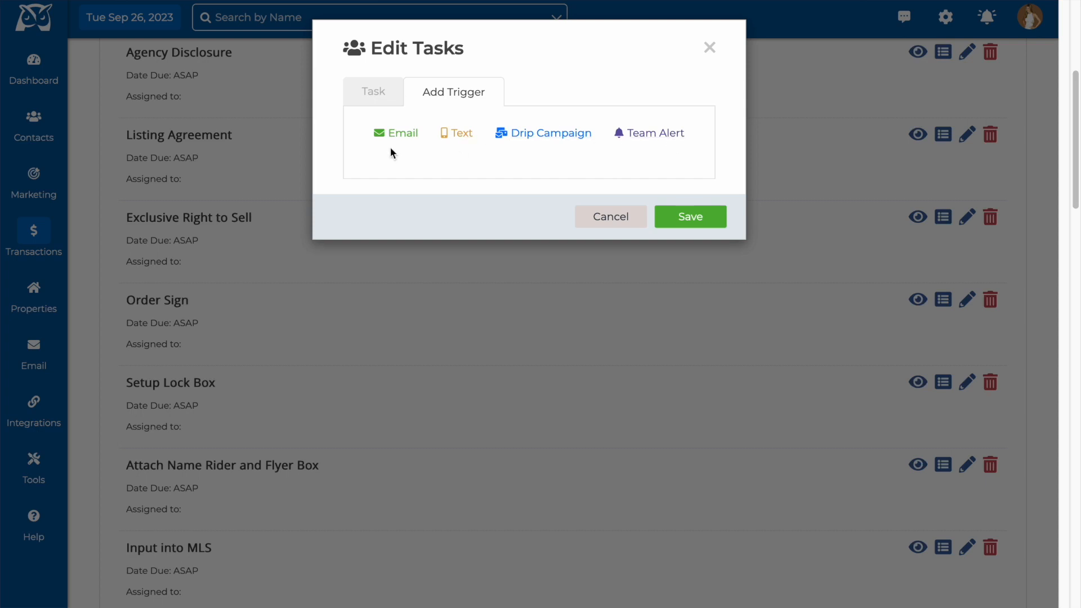
left_click(396, 133)
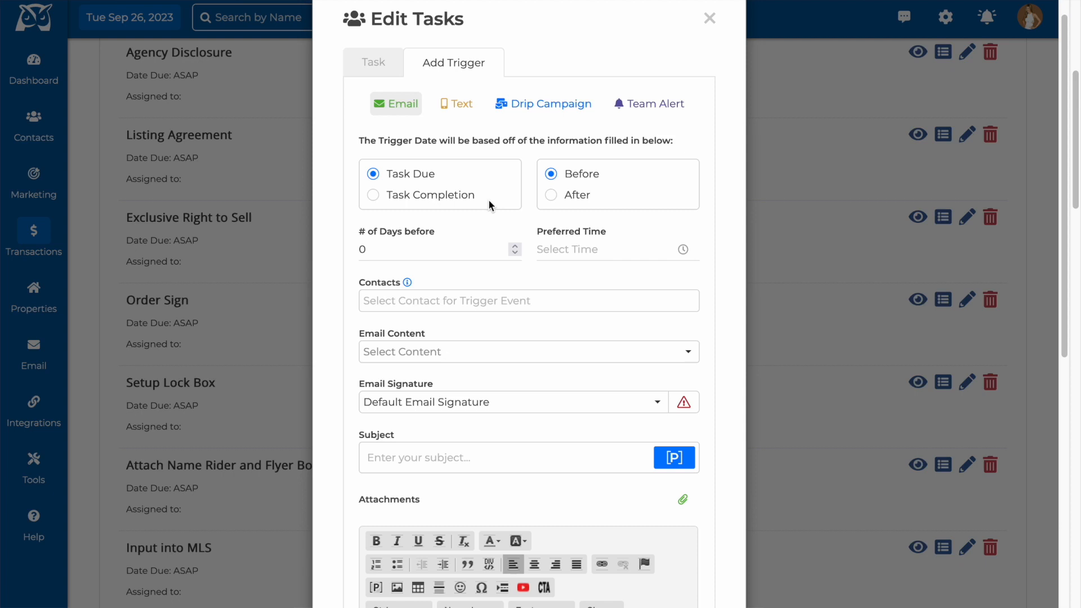
mouse_move(513, 249)
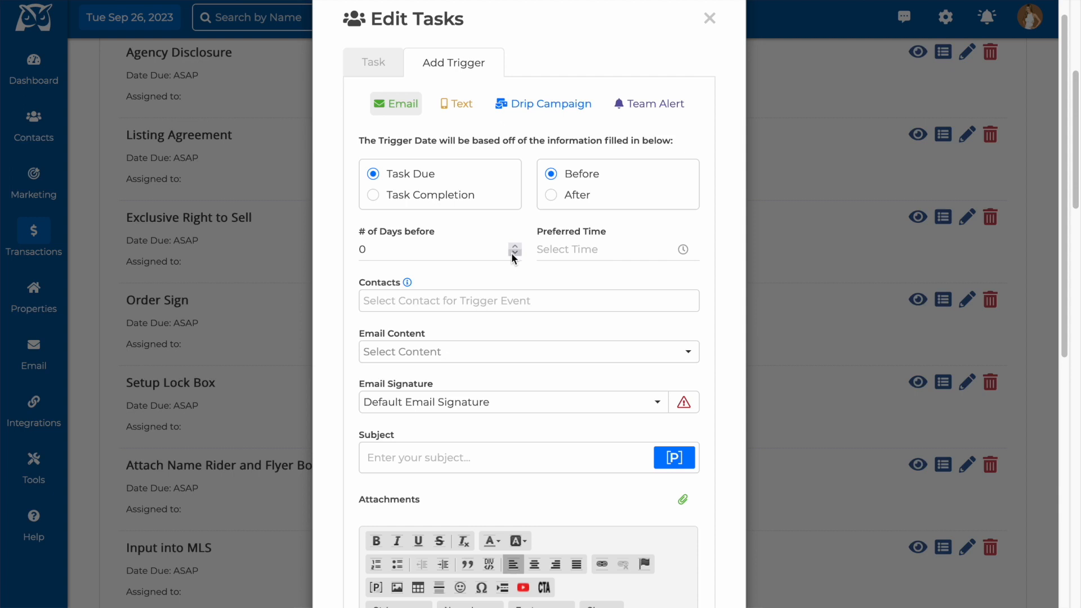
Schedule the email 1 day after task completion at 2:00 PM to Checklist Contact
left_click(514, 246)
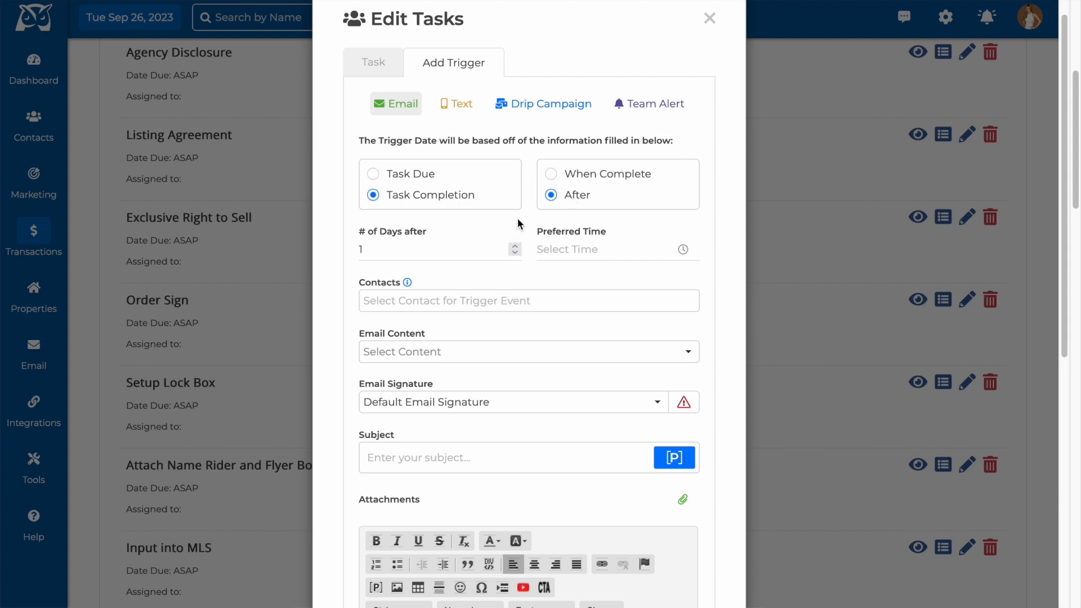
left_click(607, 249)
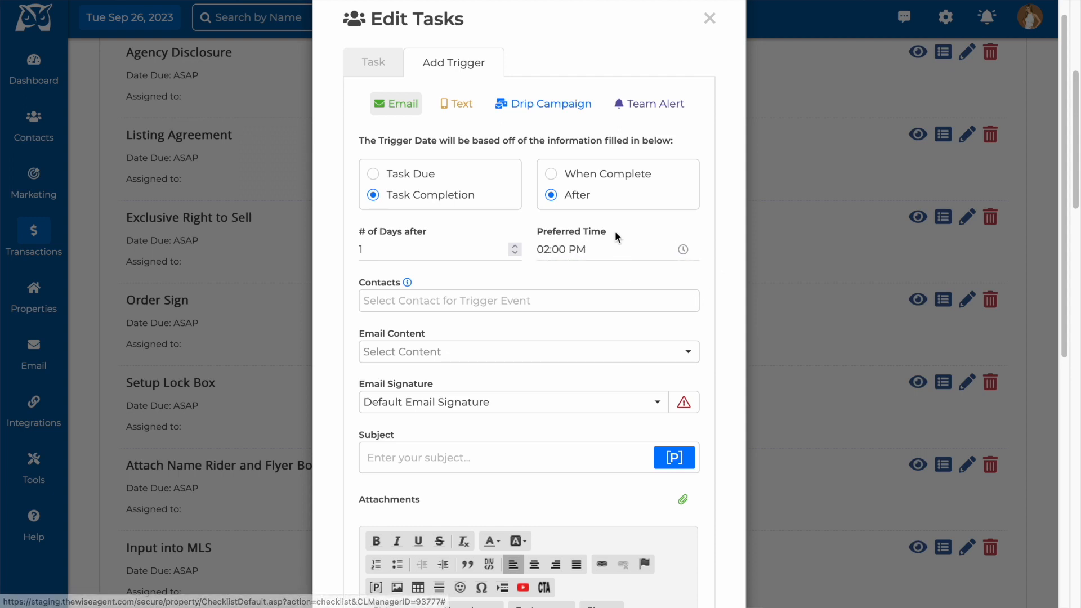
mouse_move(539, 276)
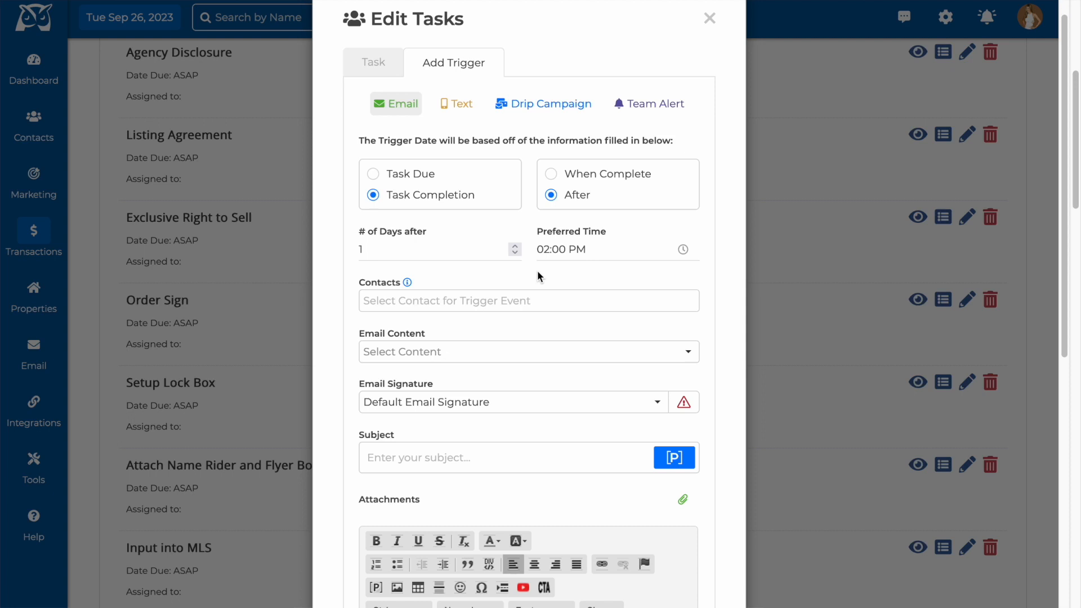
scroll("down", 3)
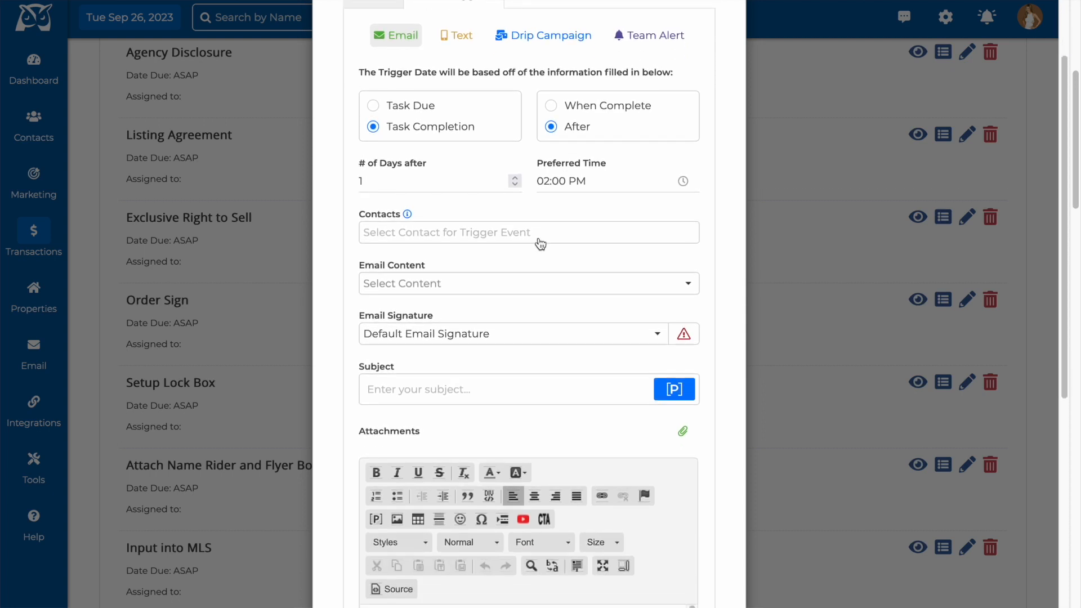
left_click(528, 232)
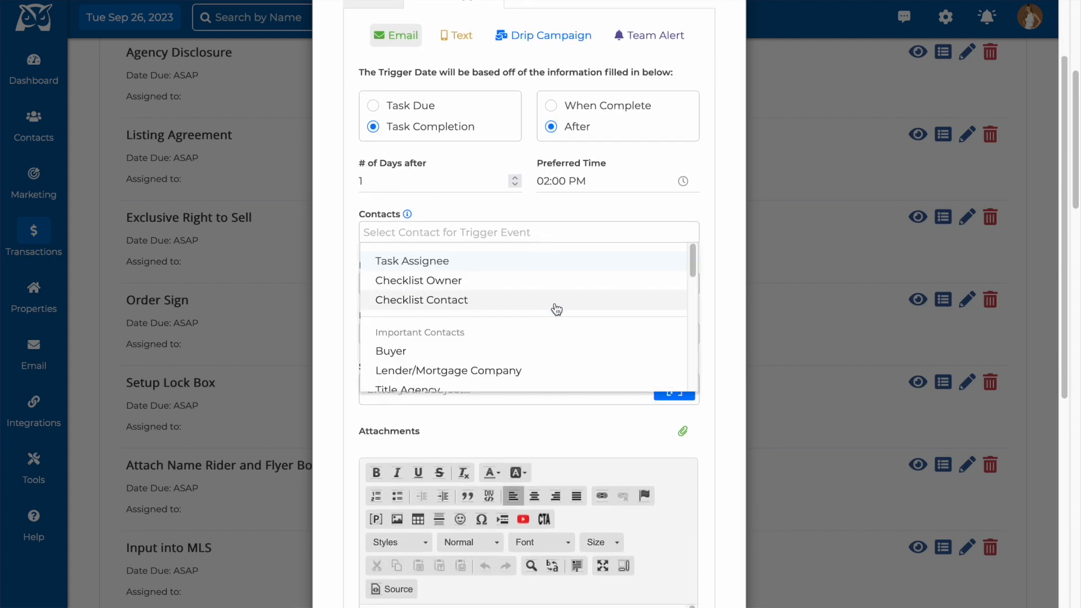
left_click(421, 299)
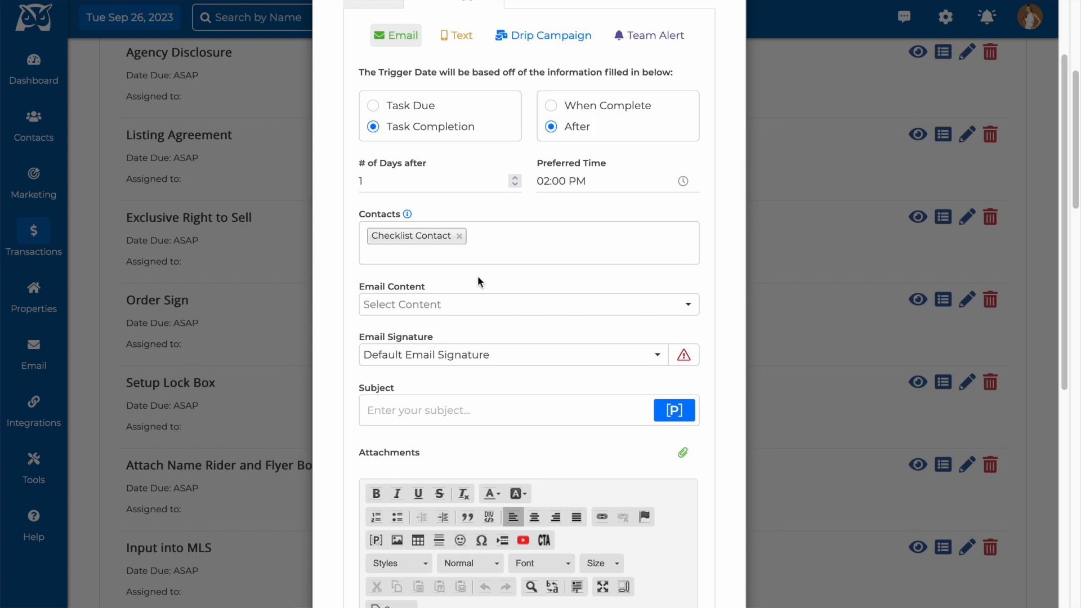
Use the Offer accepted letter with KW The Lakes signature and save the trigger
scroll("down", 3)
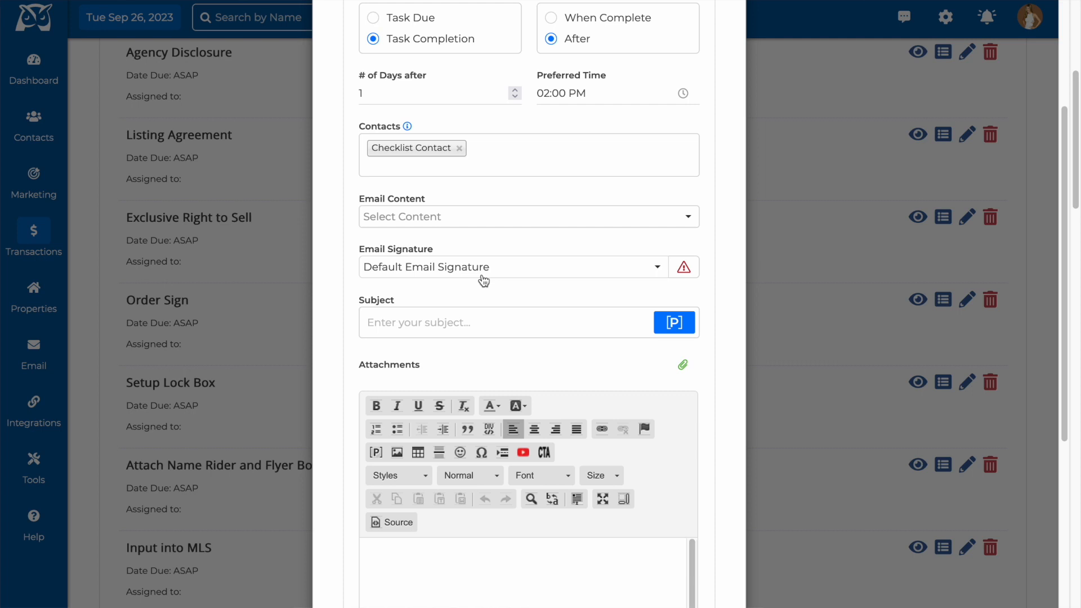
left_click(528, 216)
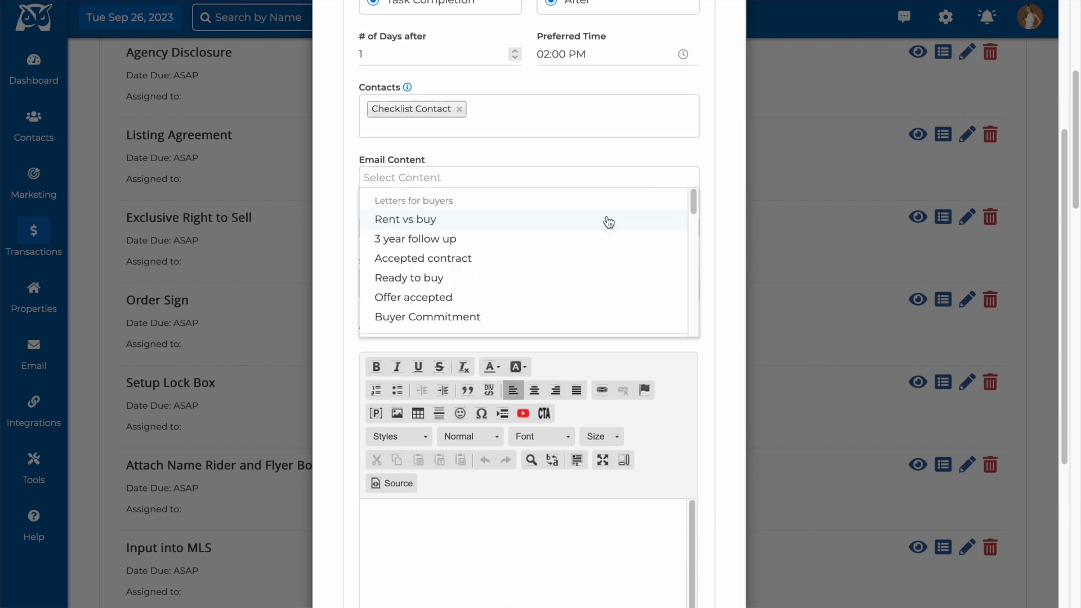
mouse_move(606, 242)
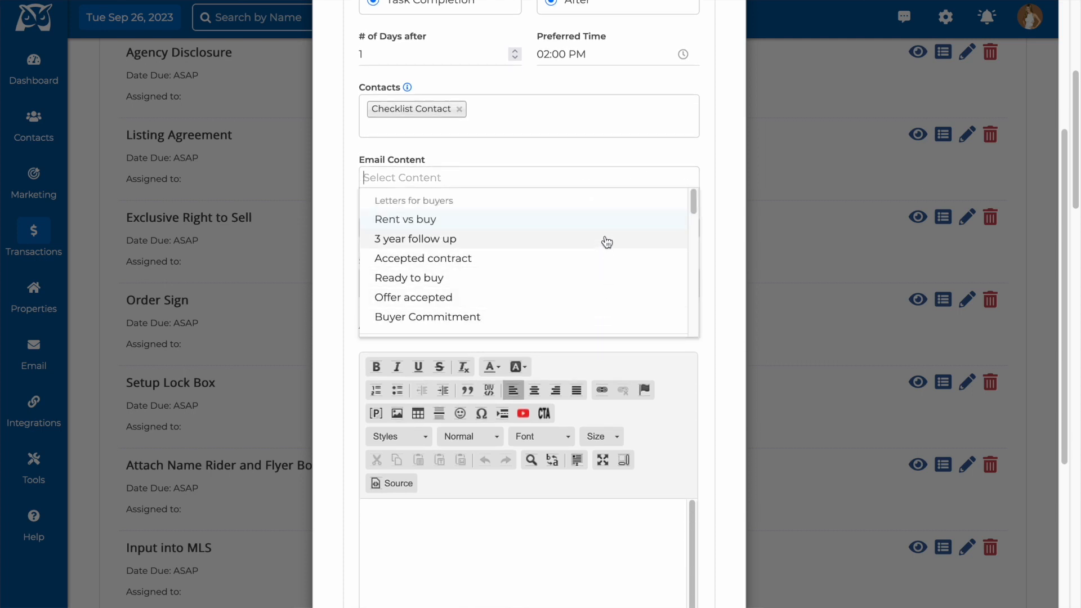
scroll("down", 3)
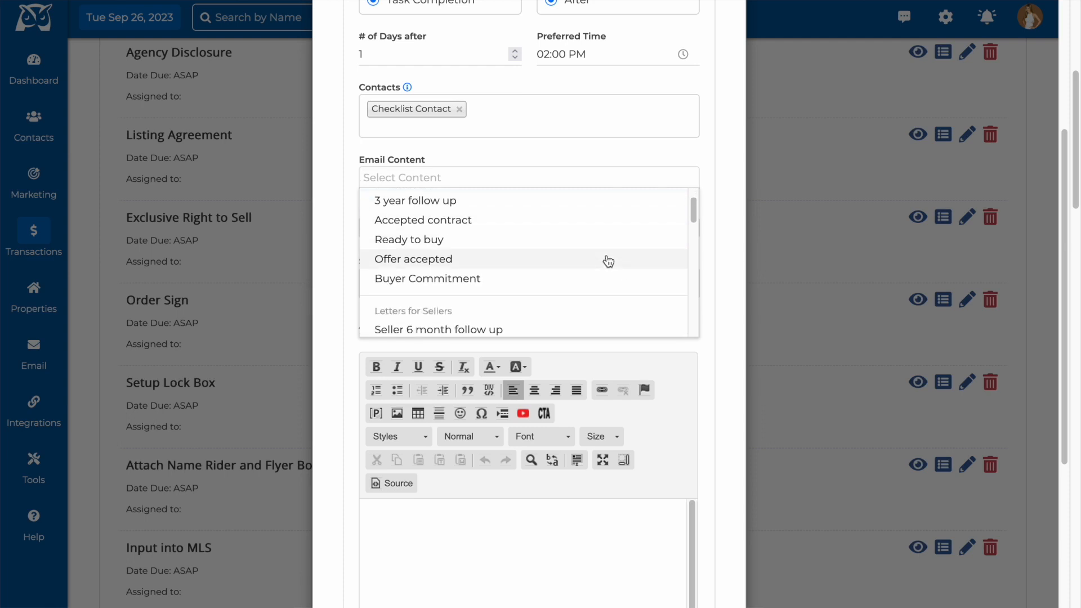
scroll("down", 3)
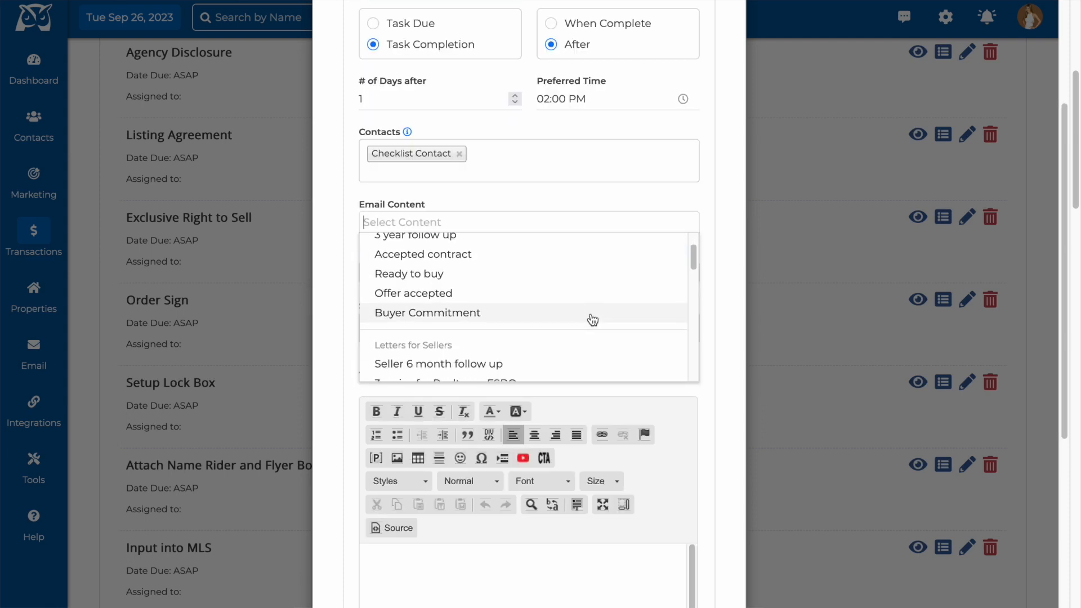
left_click(412, 292)
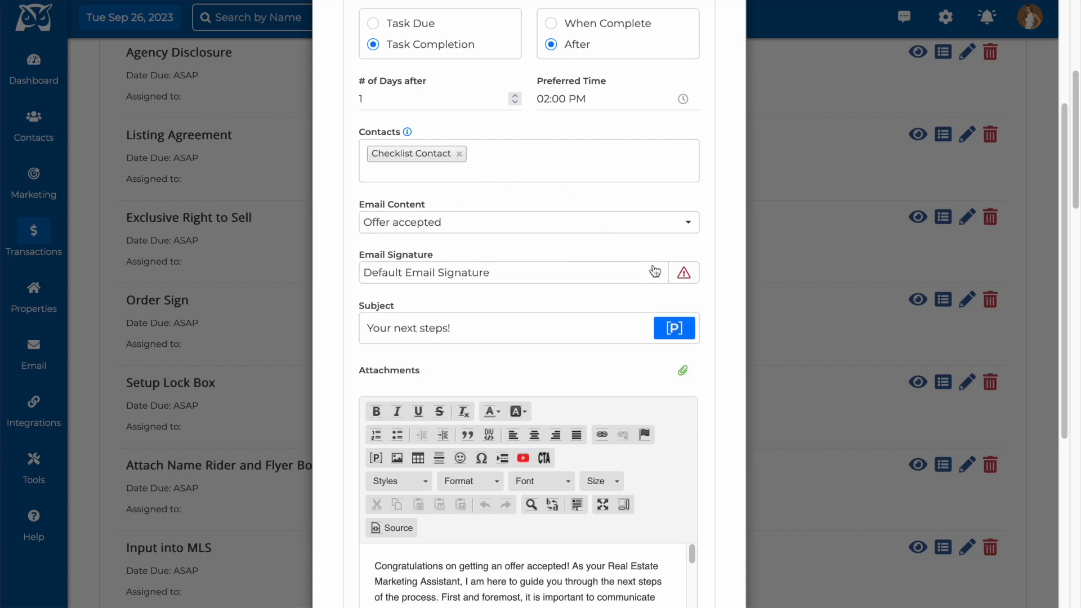
left_click(510, 272)
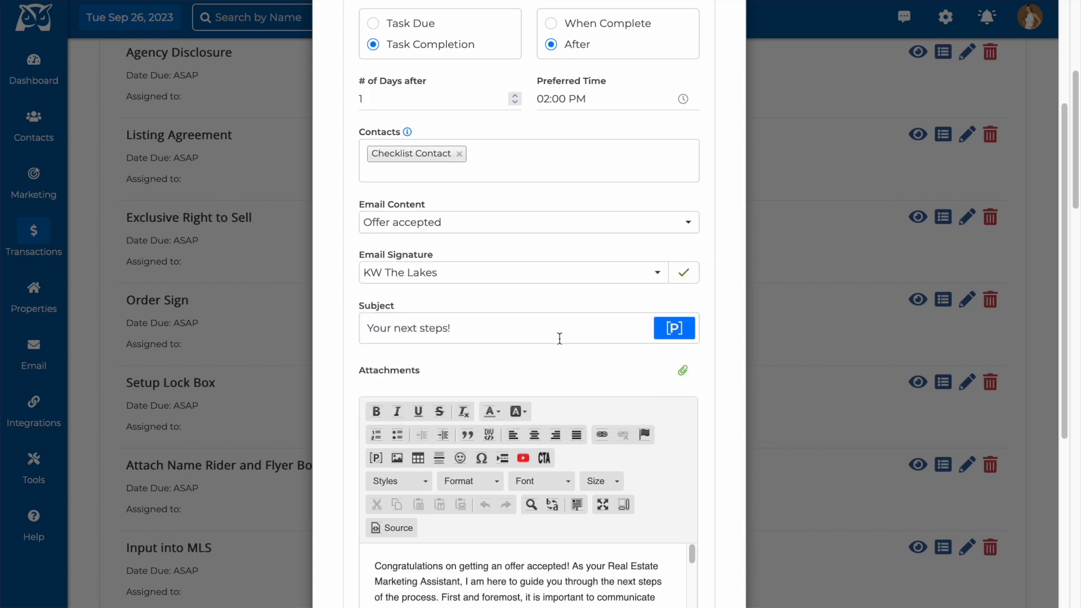
scroll("down", 3)
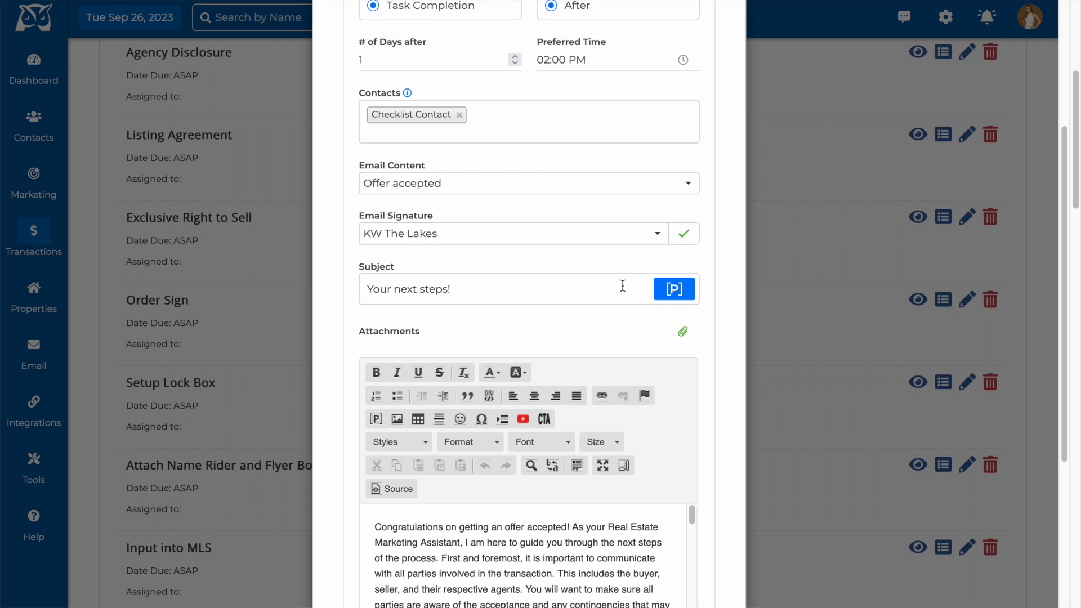
scroll("down", 3)
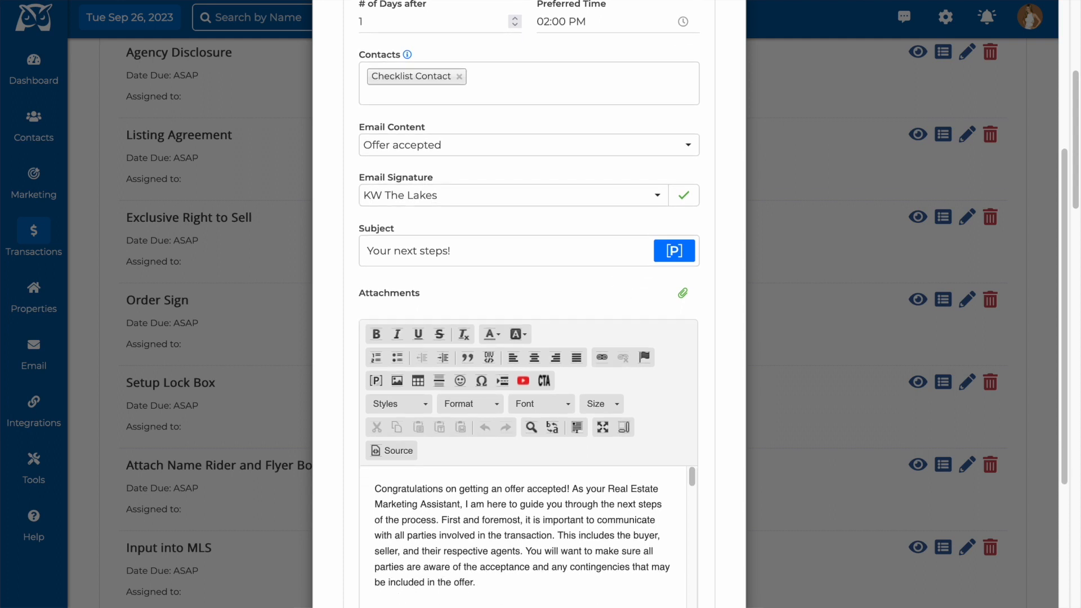
scroll("down", 3)
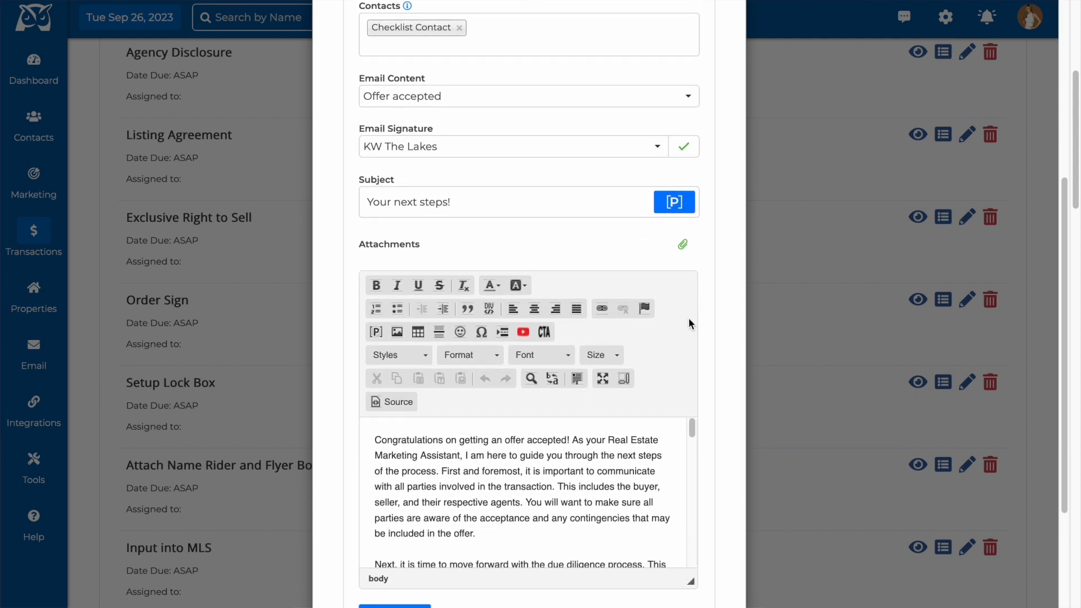
scroll("down", 3)
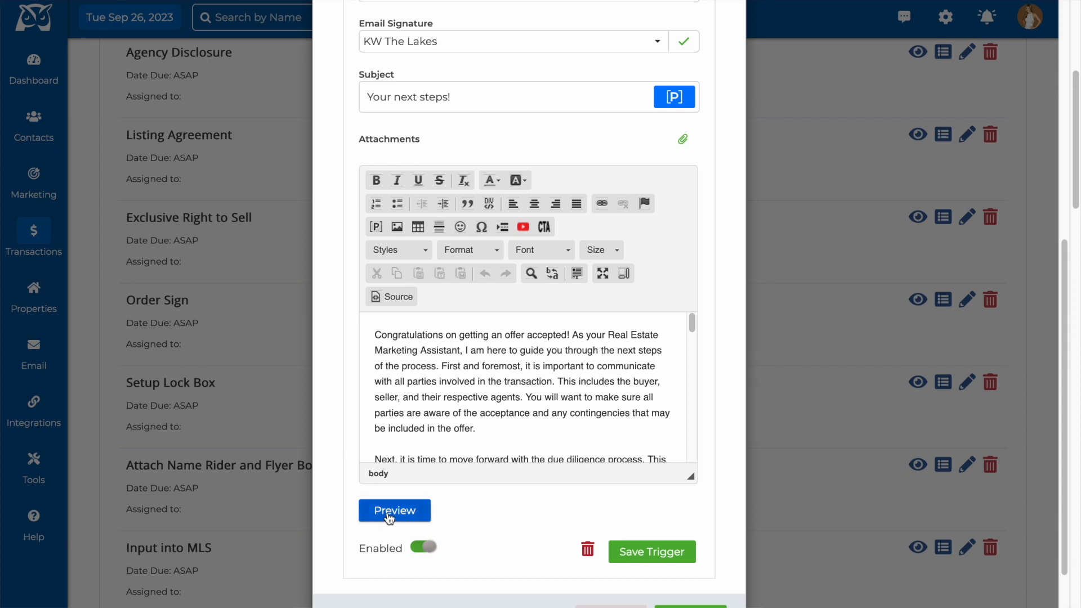
left_click(394, 511)
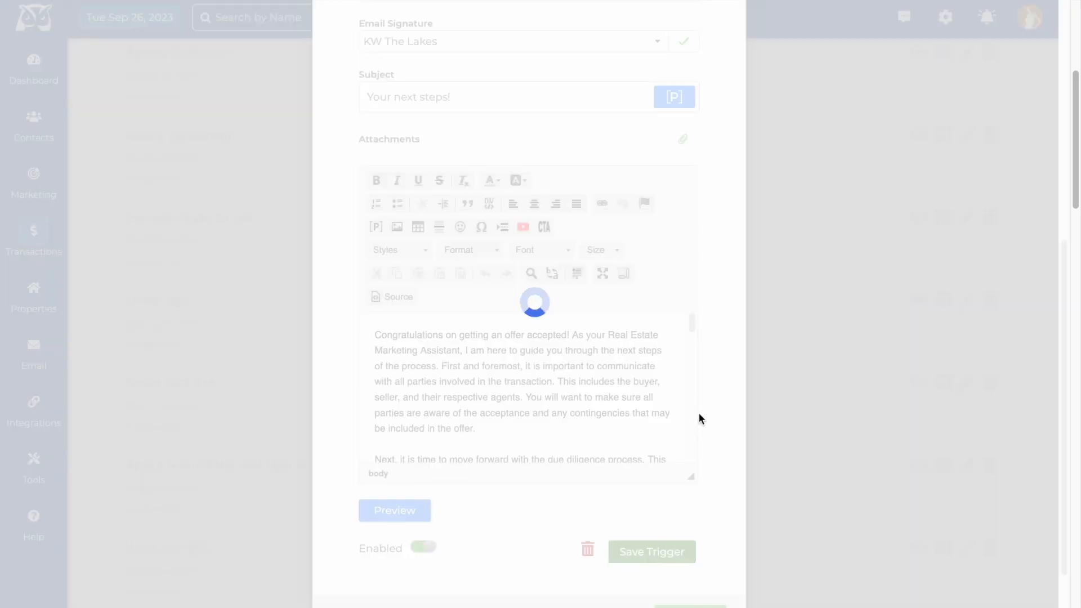
Review the saved 'Your next steps!' trigger and open its options menu without editing
left_click(650, 552)
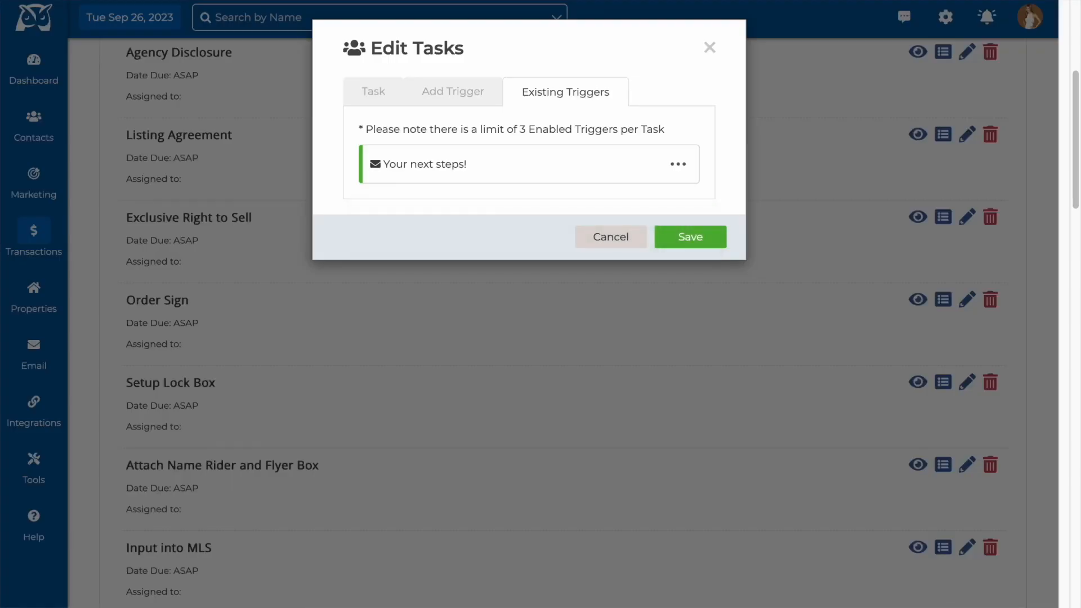
mouse_move(538, 203)
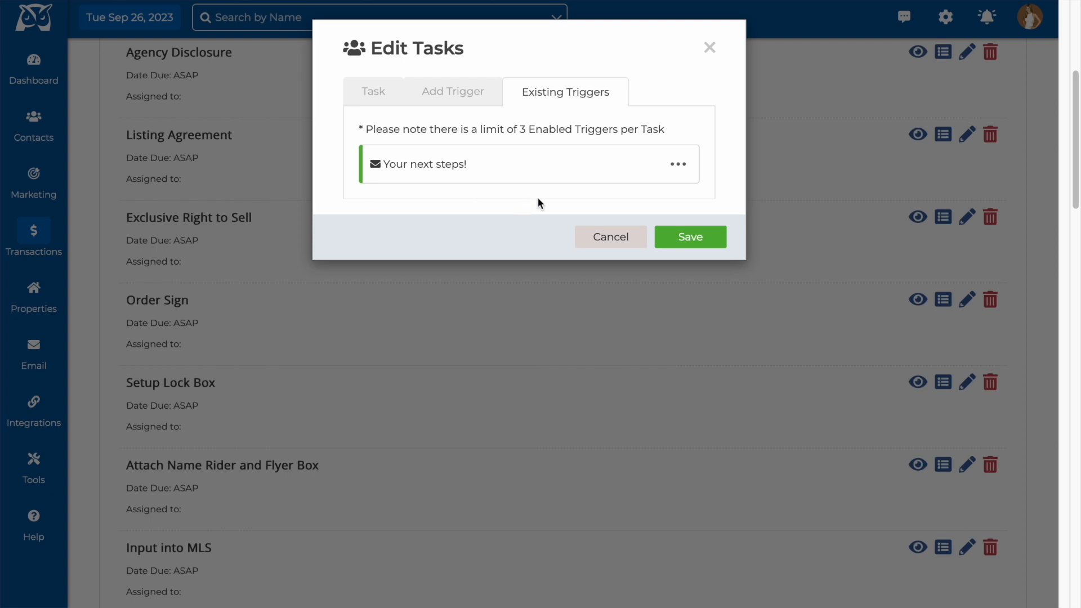
left_click(676, 164)
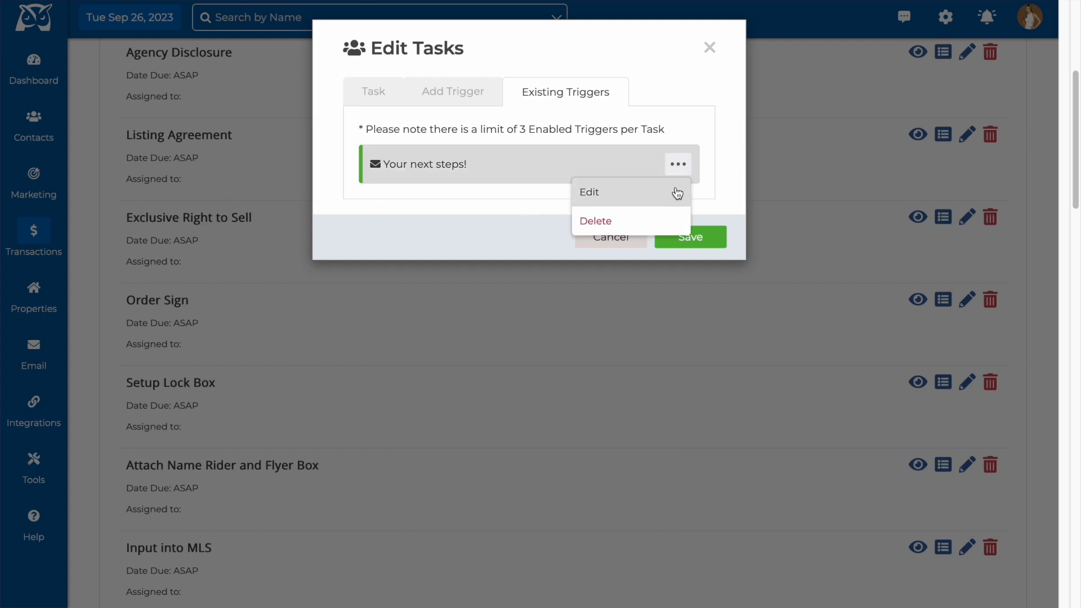
mouse_move(516, 201)
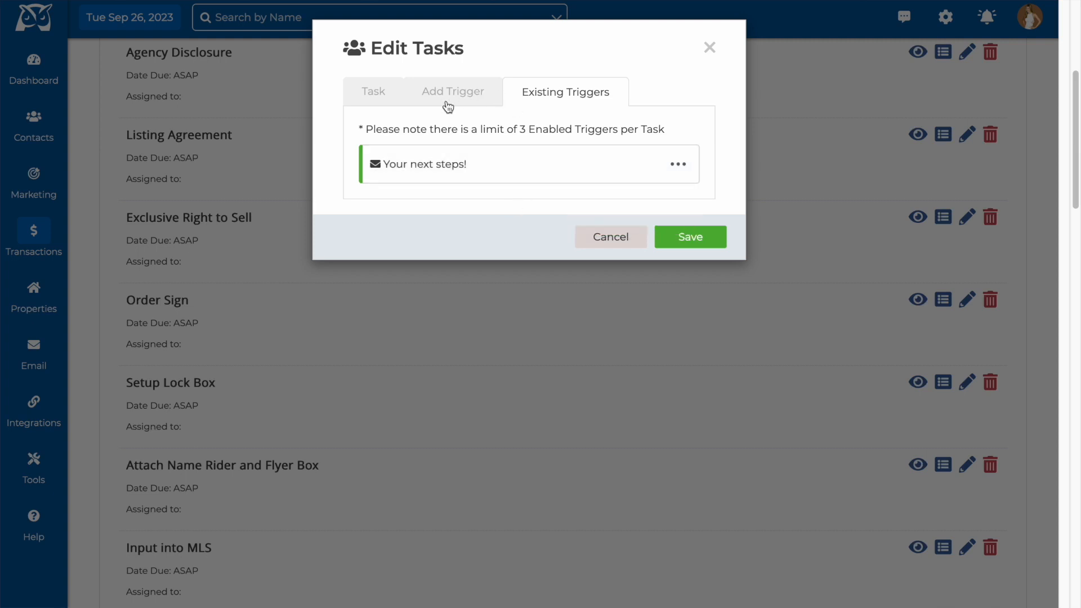
Compare the Text, Drip Campaign and Team Alert trigger forms without filling any
left_click(452, 91)
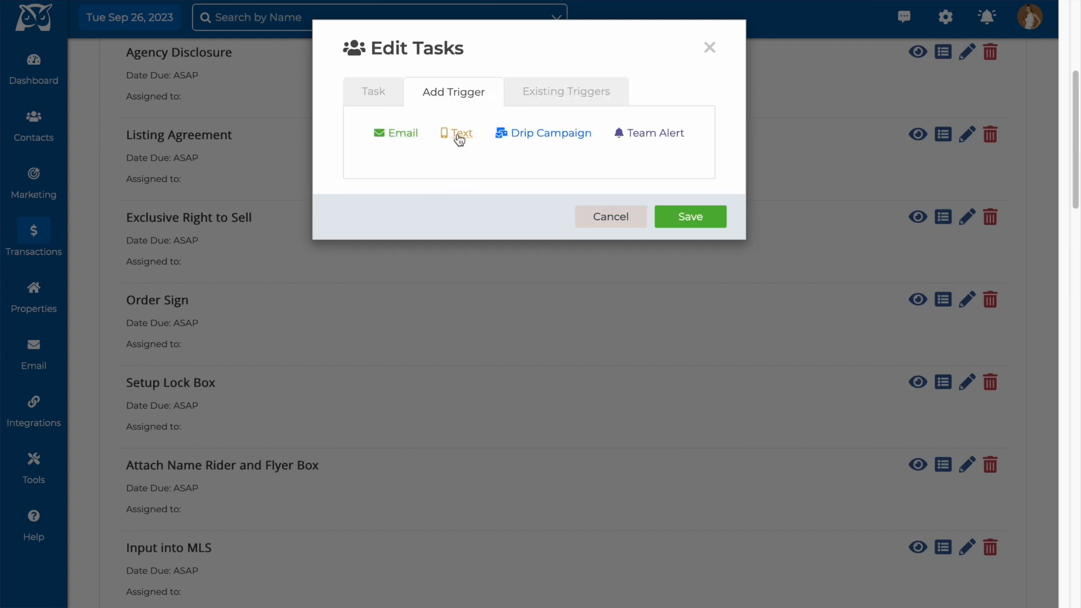
left_click(459, 133)
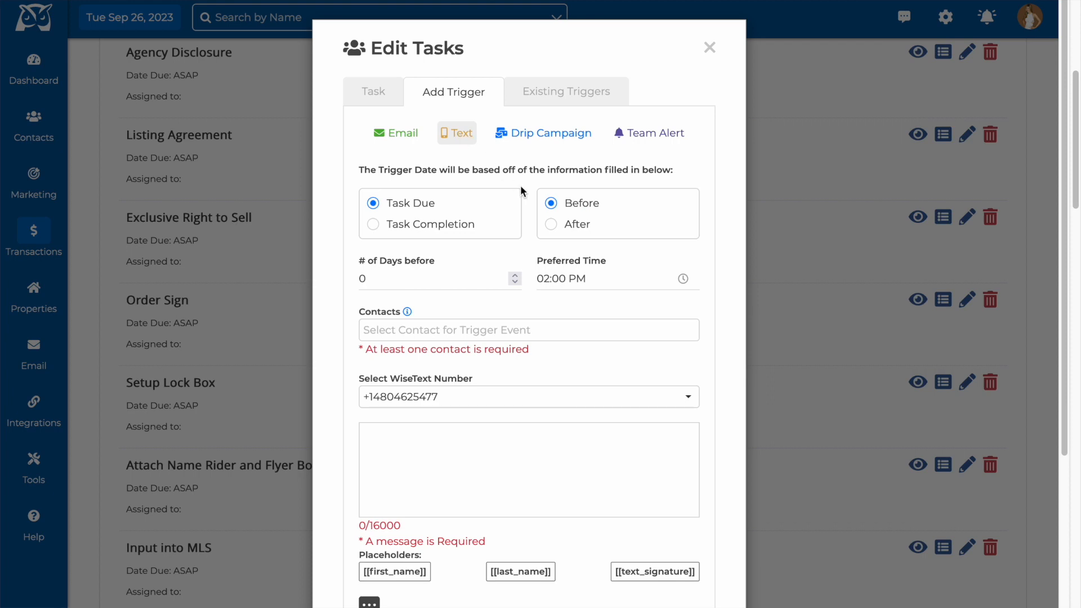
scroll("down", 3)
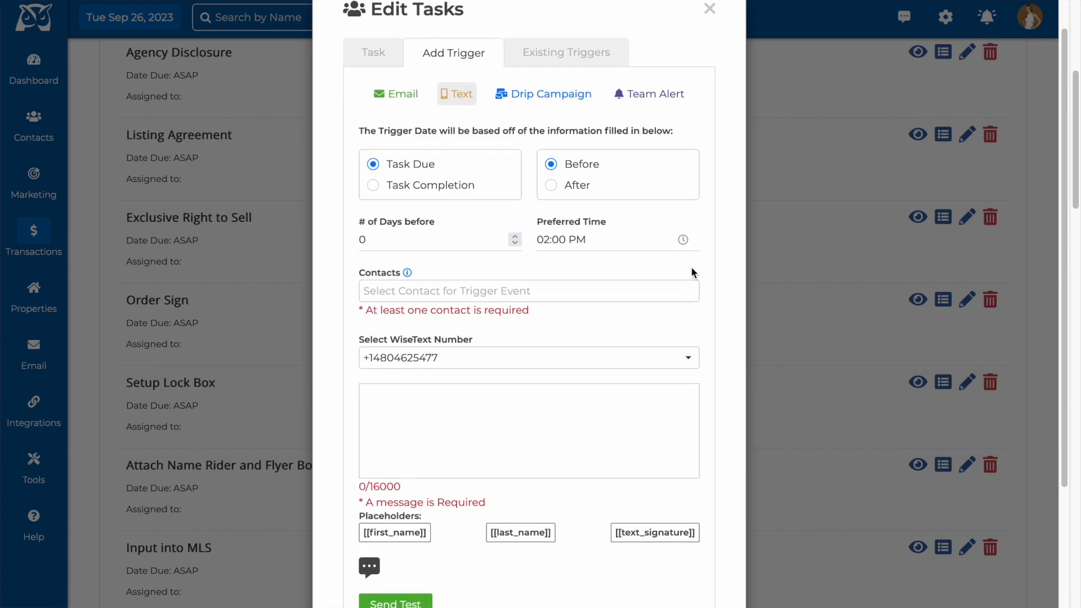
scroll("down", 3)
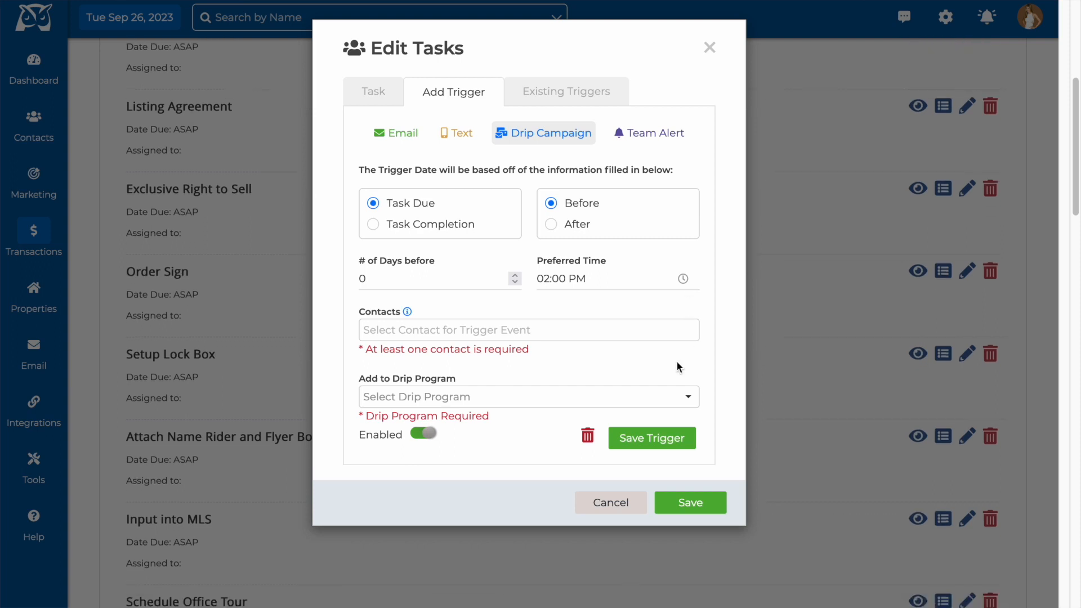
left_click(528, 396)
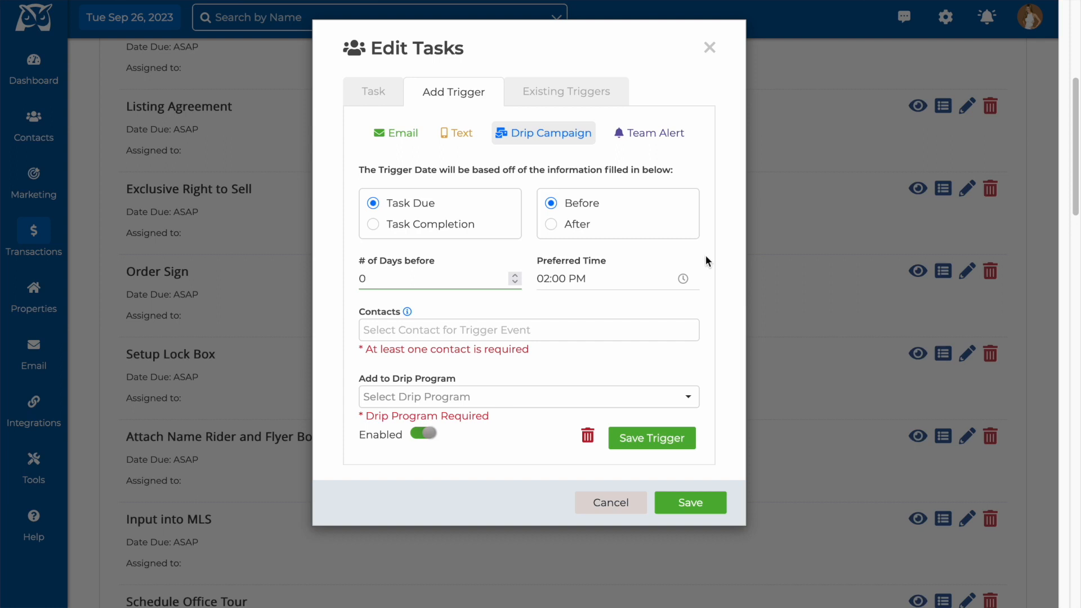
left_click(648, 133)
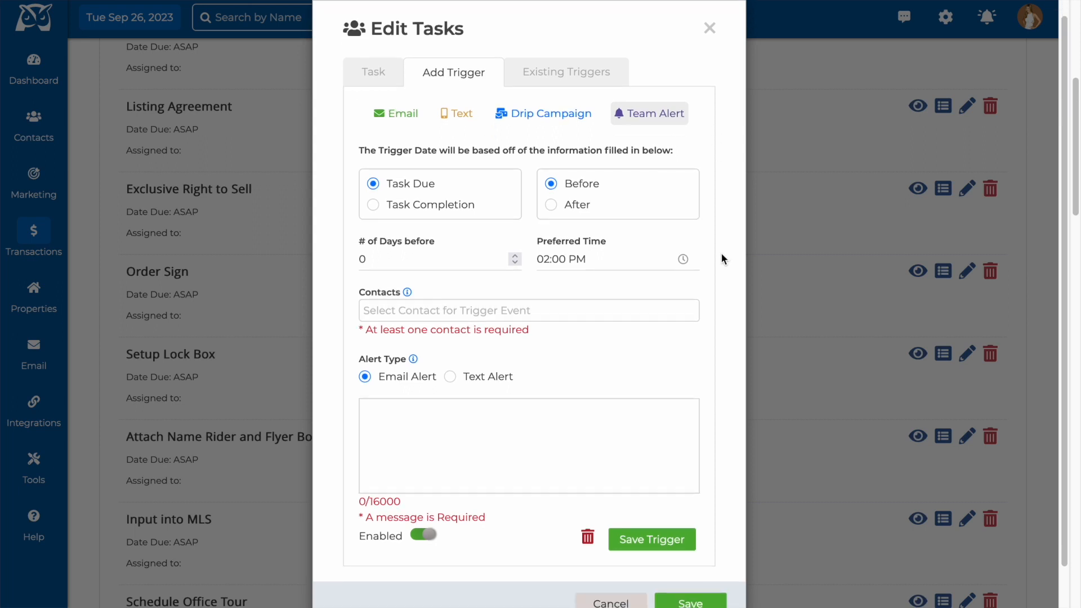
mouse_move(458, 434)
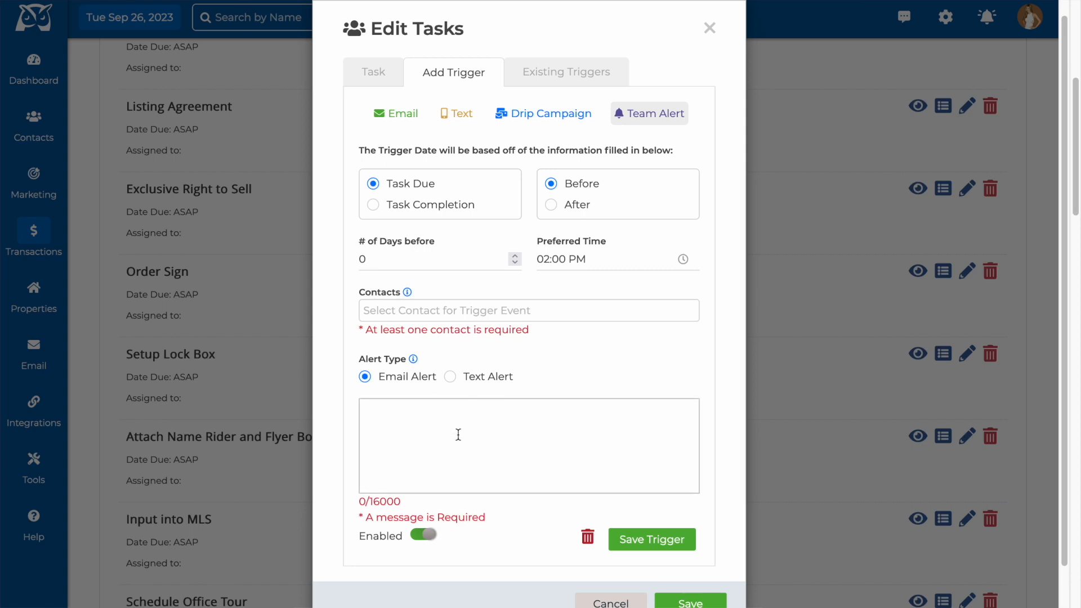
mouse_move(488, 480)
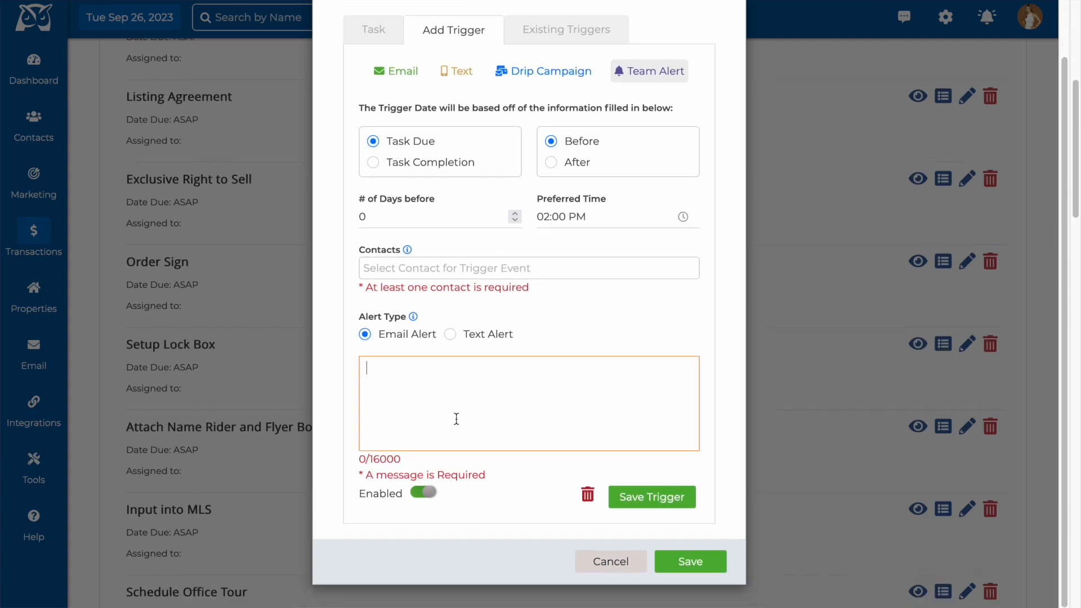
Make the team alert a Text Alert to one team member and save it
left_click(450, 333)
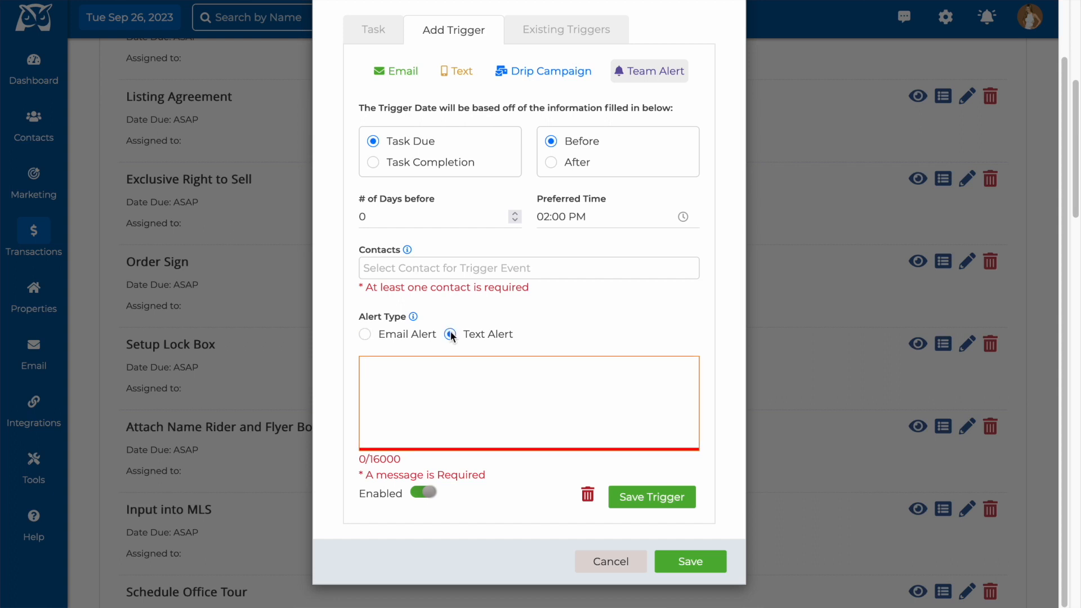
left_click(449, 334)
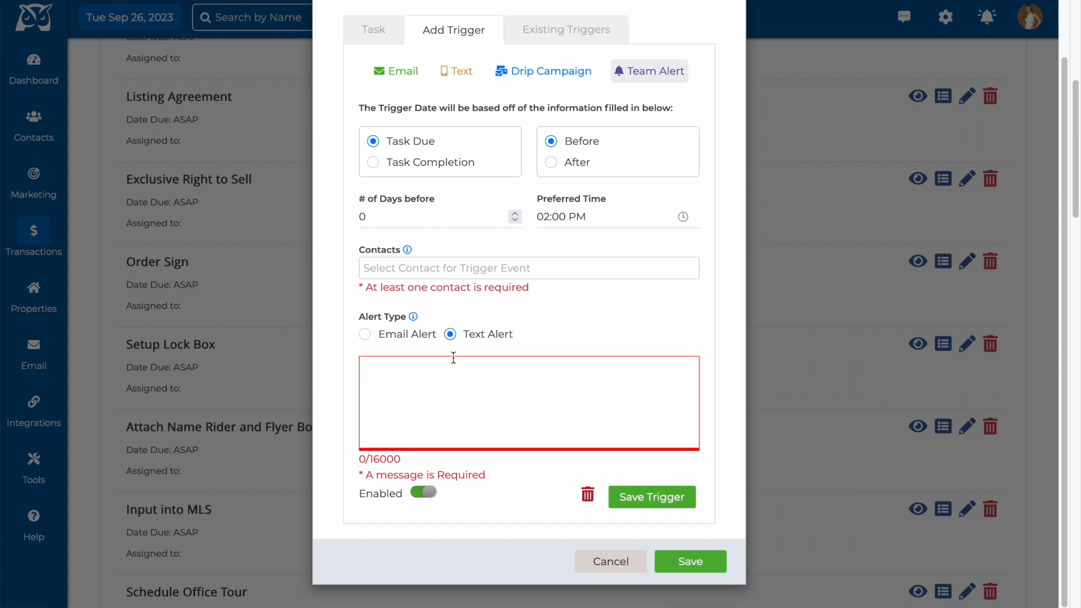
left_click(528, 267)
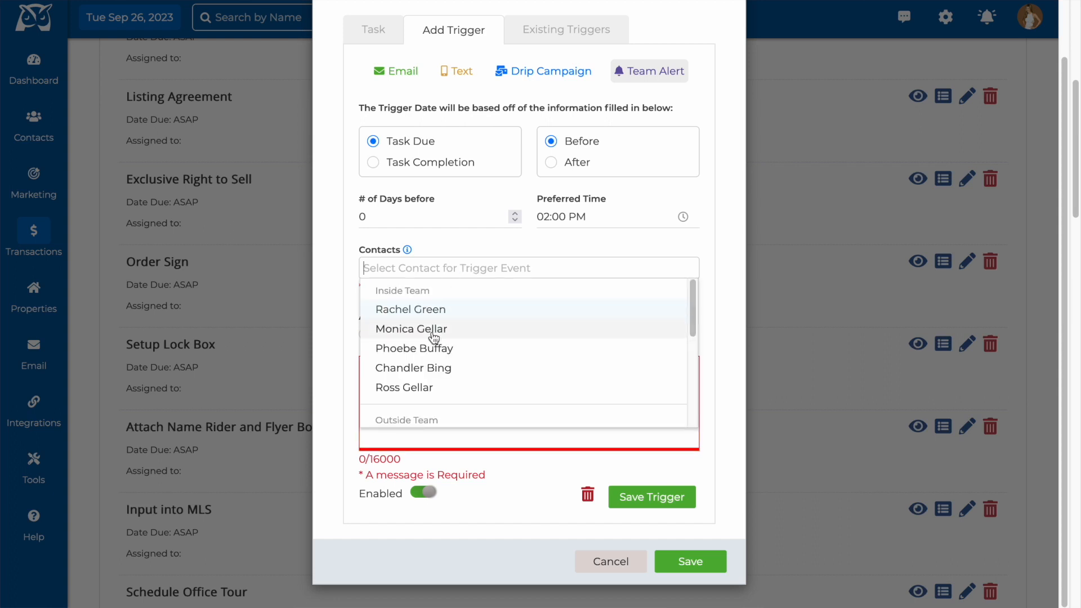
left_click(413, 348)
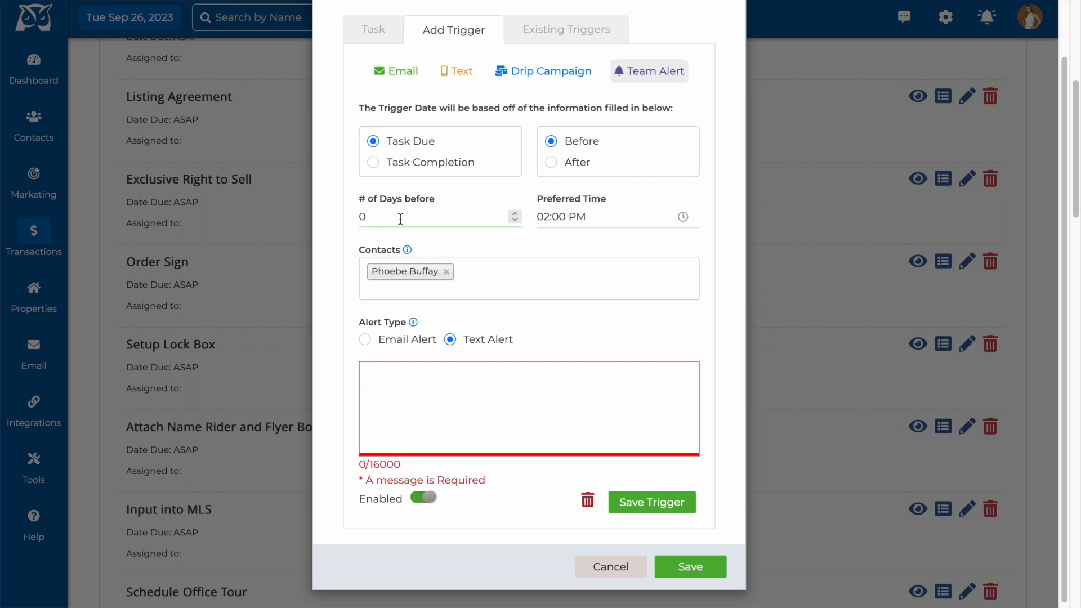
left_click(514, 212)
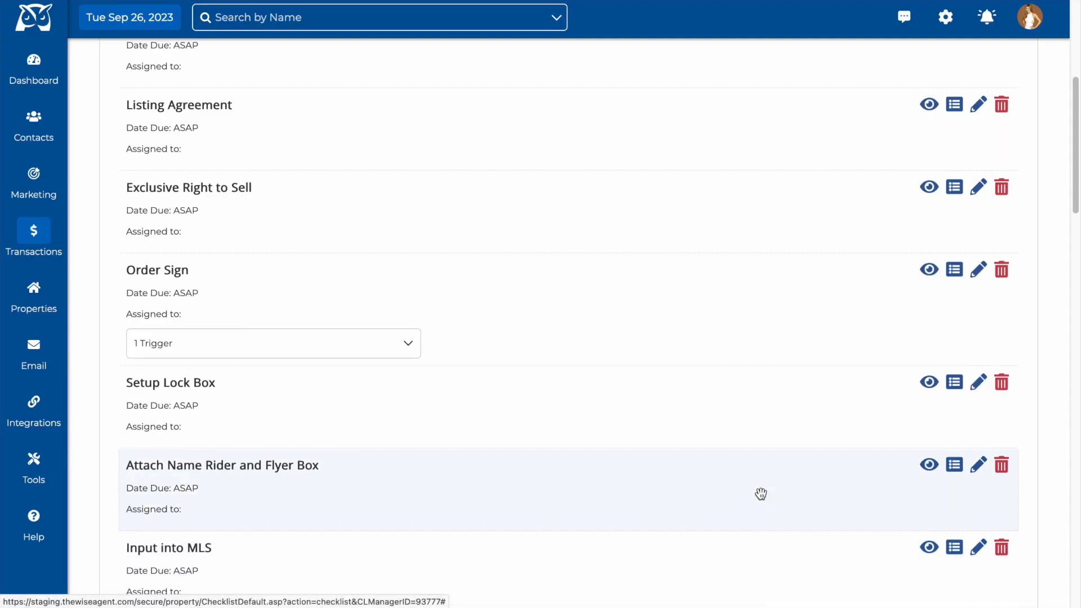
Finish the Seller 2023 Tasks step and return to the Checklist Templates list
scroll("up", 3)
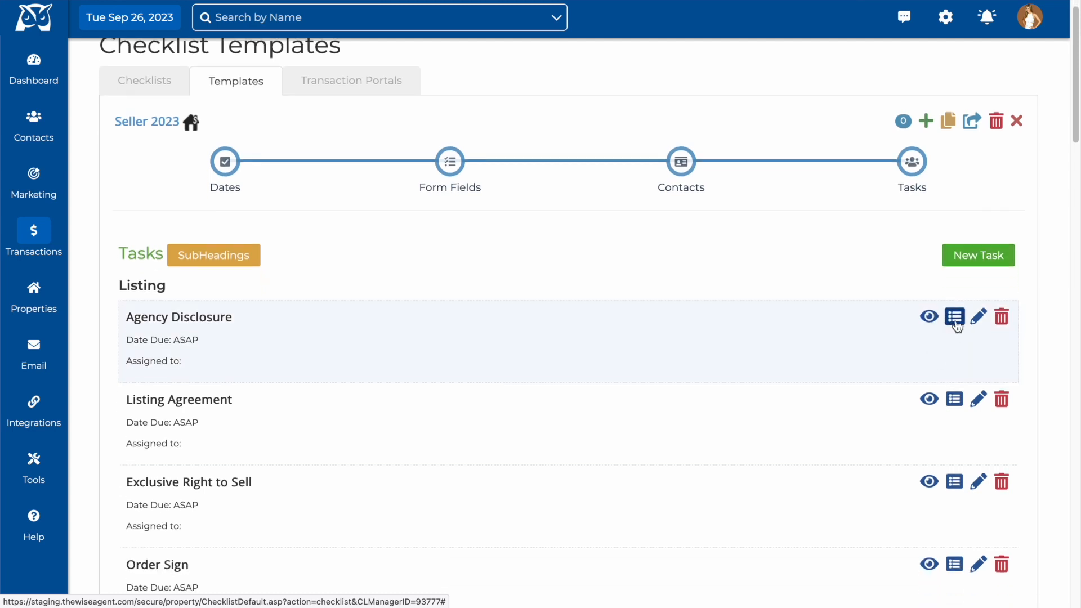
mouse_move(954, 316)
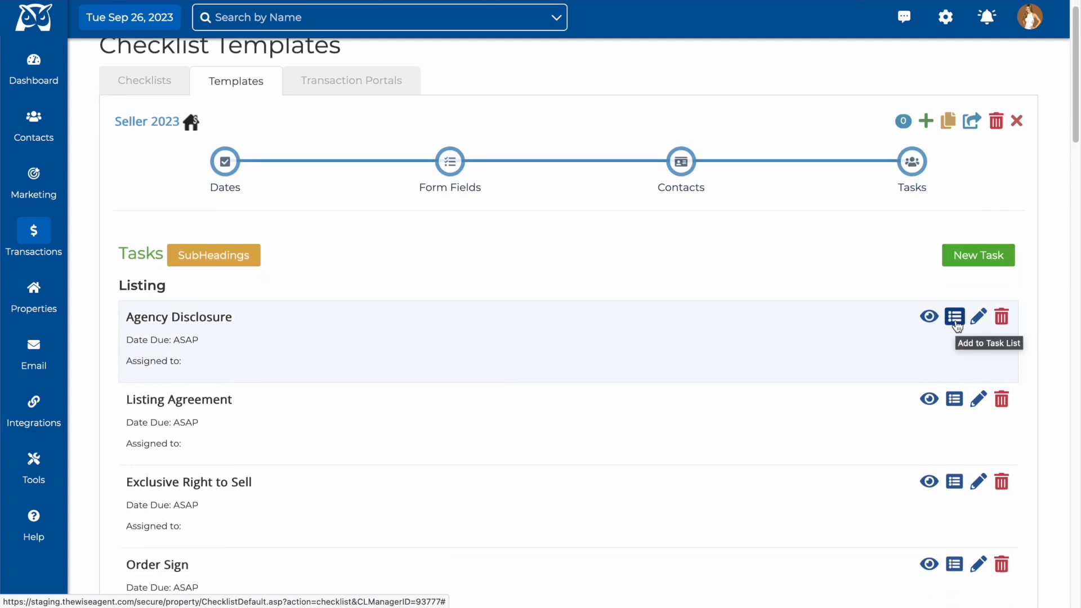
mouse_move(897, 294)
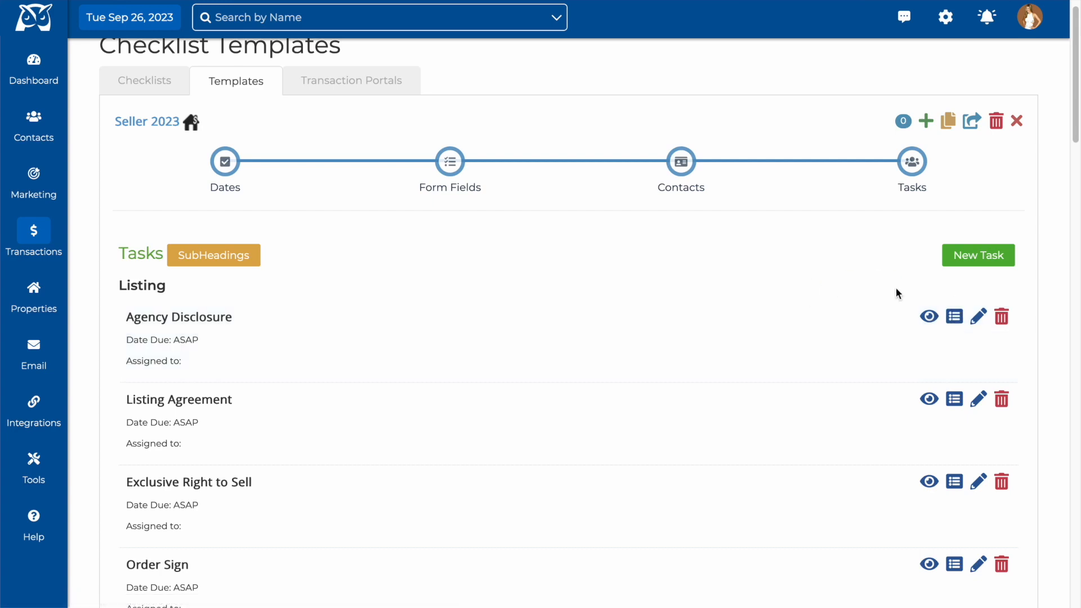
scroll("down", 3)
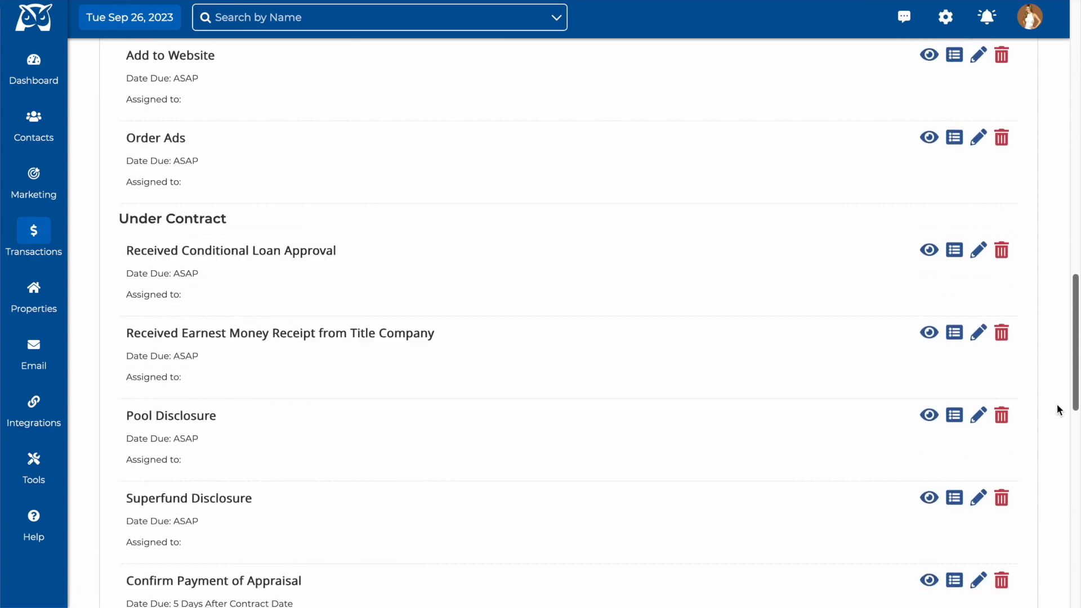
scroll("down", 3)
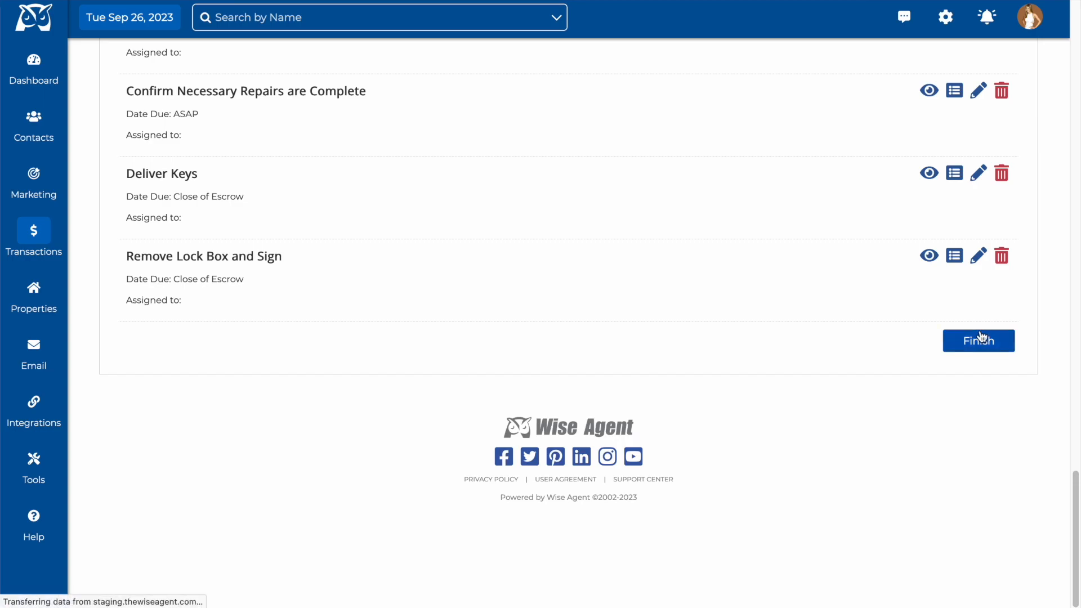
left_click(978, 340)
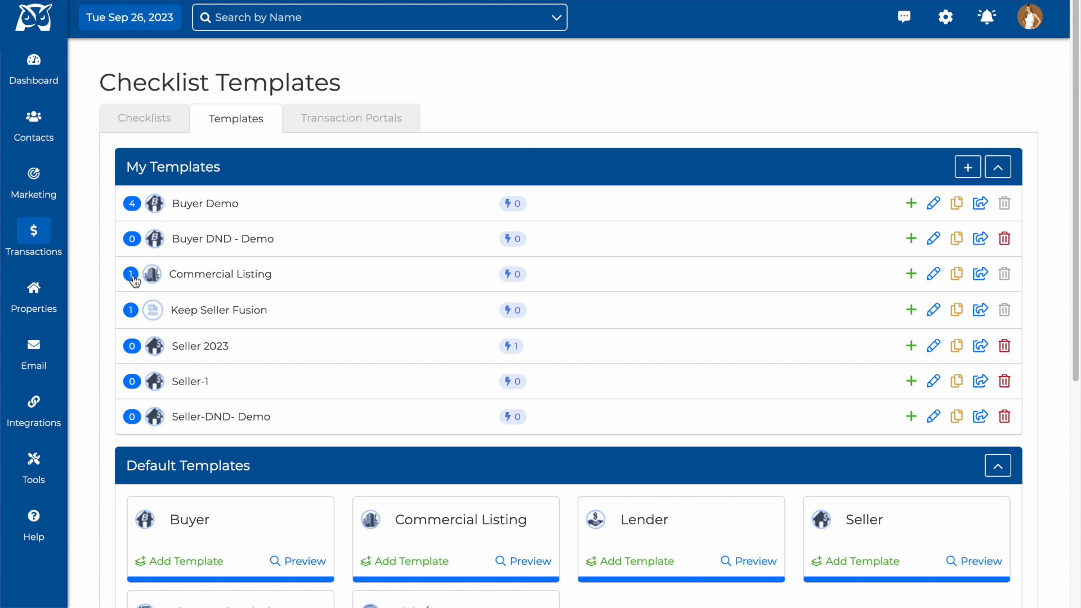
mouse_move(131, 345)
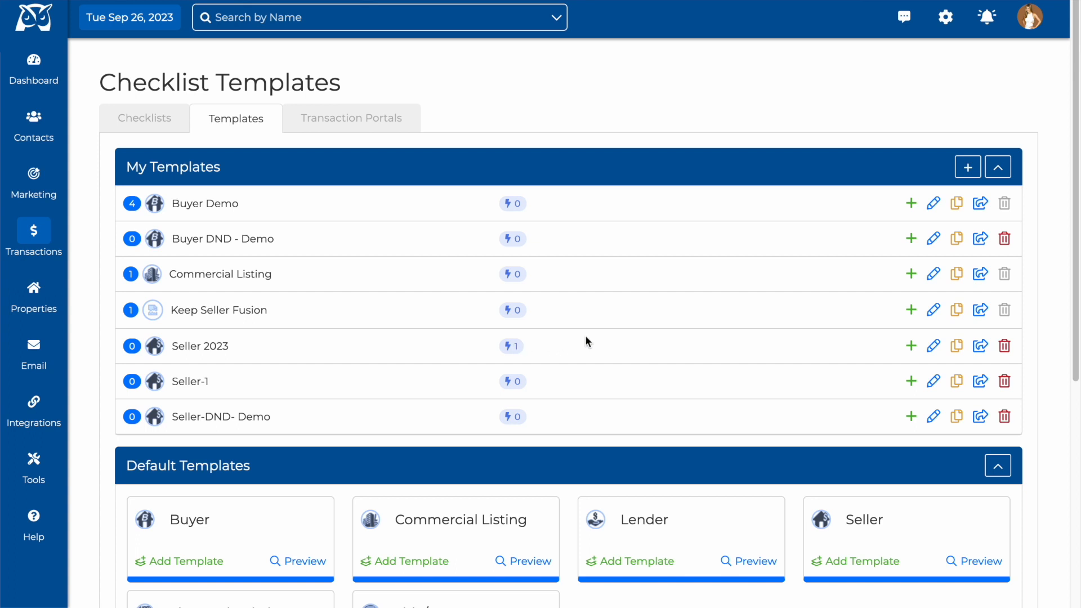
mouse_move(596, 345)
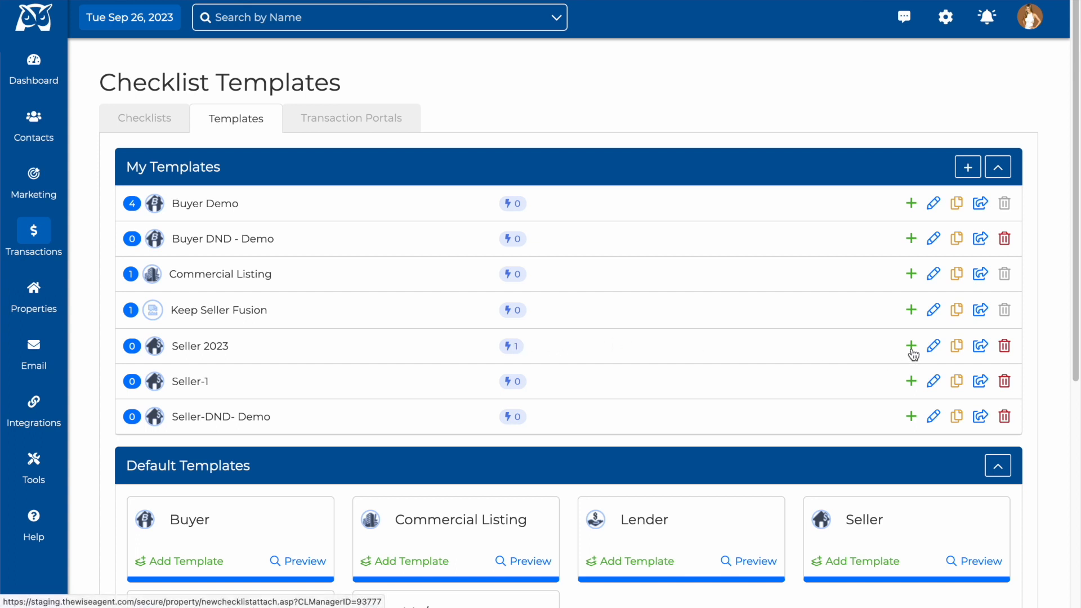
mouse_move(933, 346)
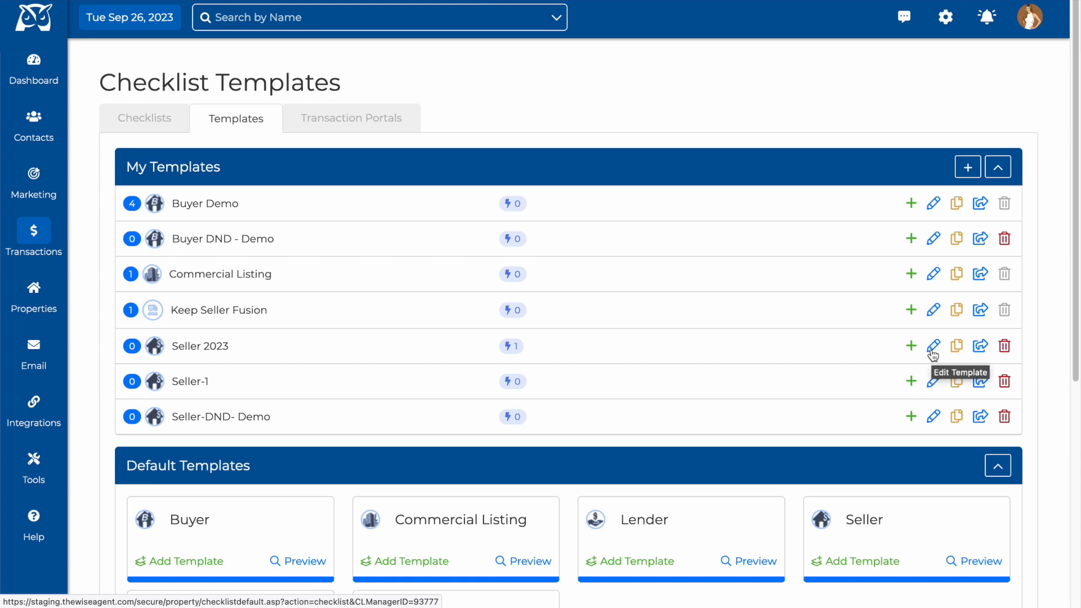
mouse_move(938, 365)
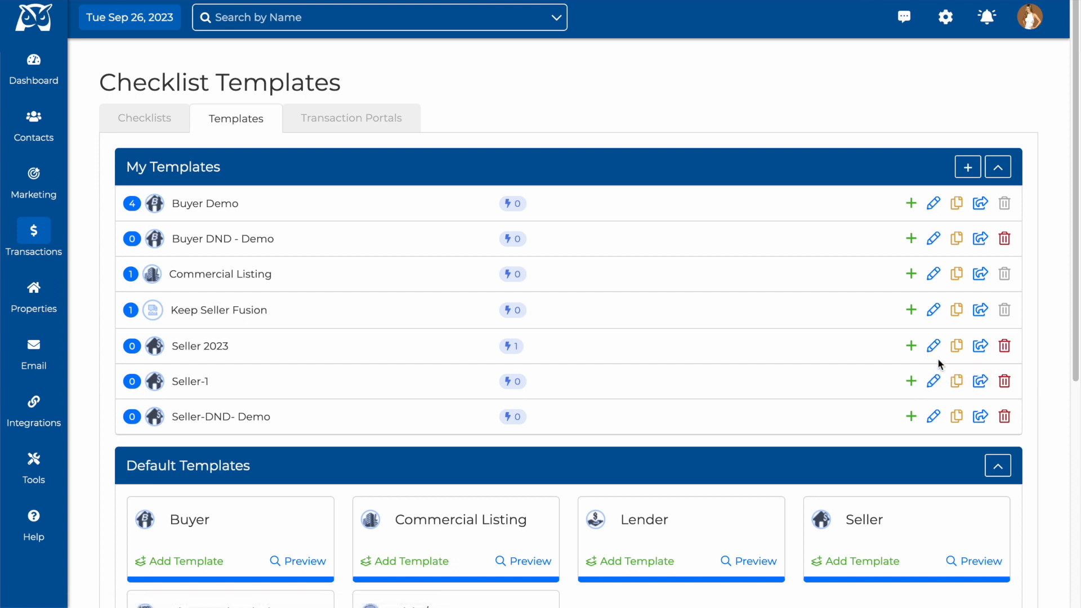
mouse_move(956, 345)
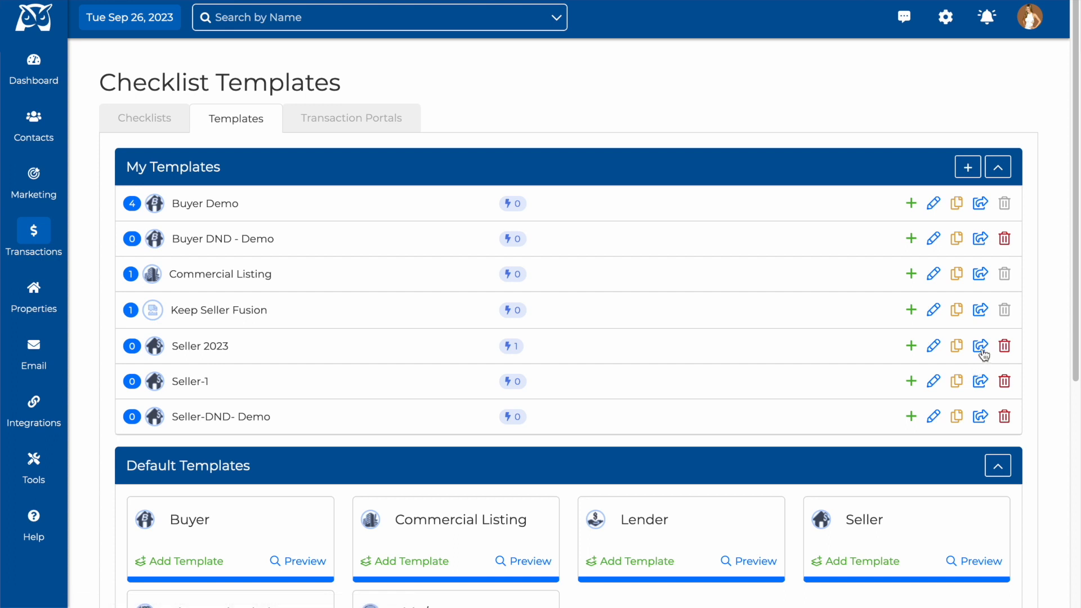
mouse_move(980, 346)
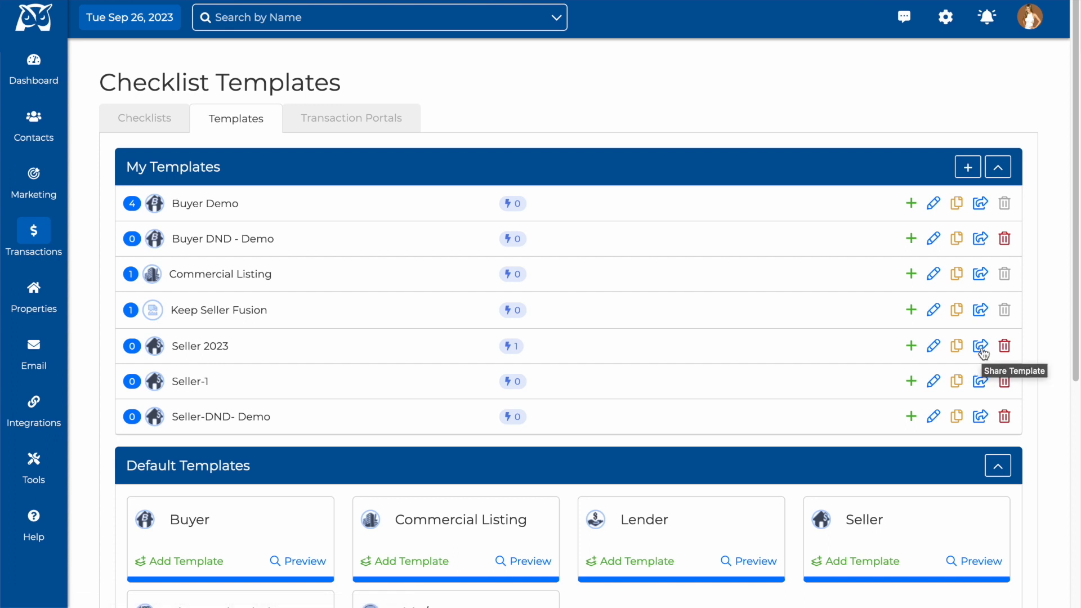
mouse_move(782, 404)
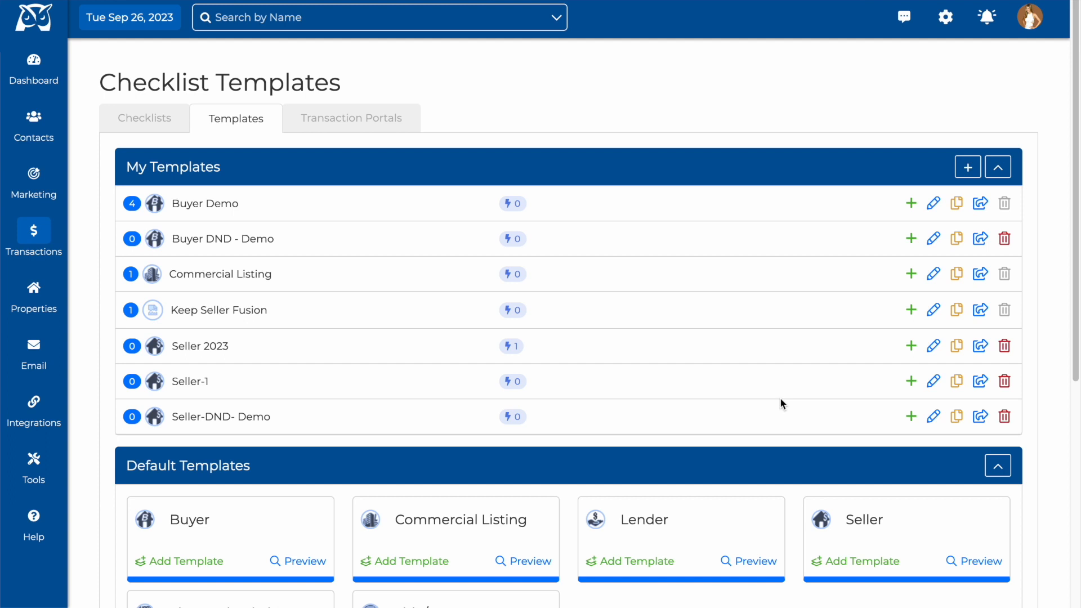